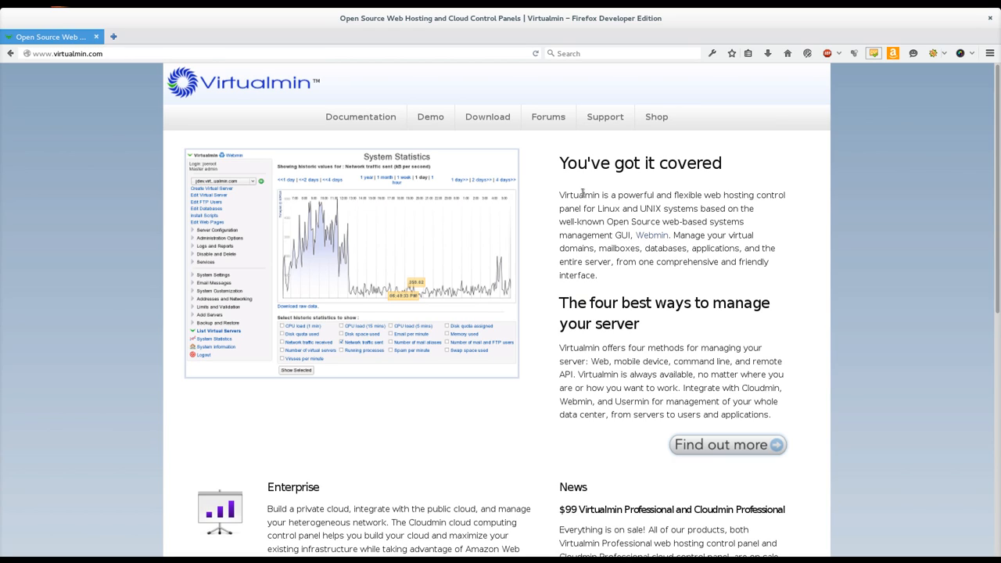
{"action": "mouse_move", "coordinate": [488, 115]}
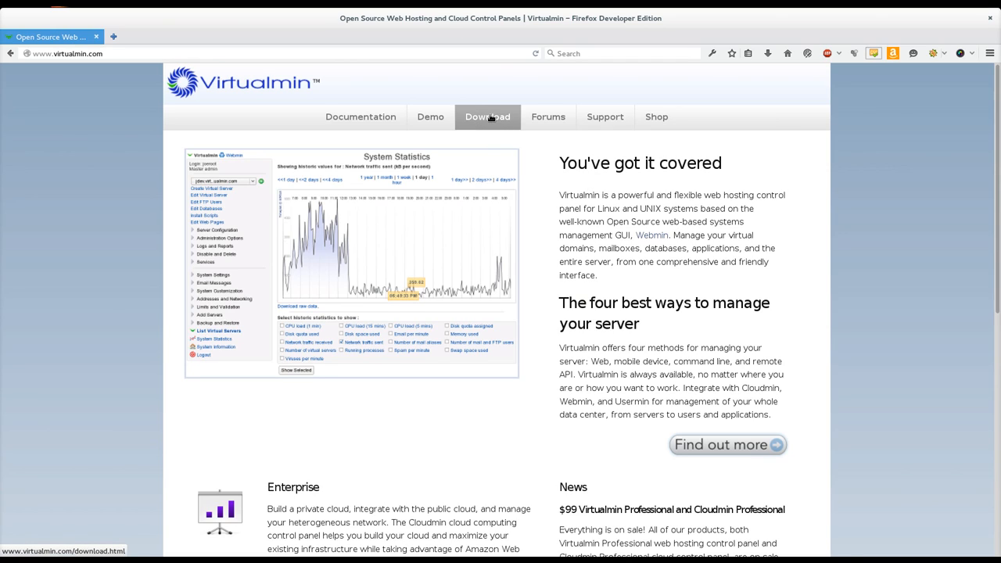
{"action": "mouse_move", "coordinate": [488, 115]}
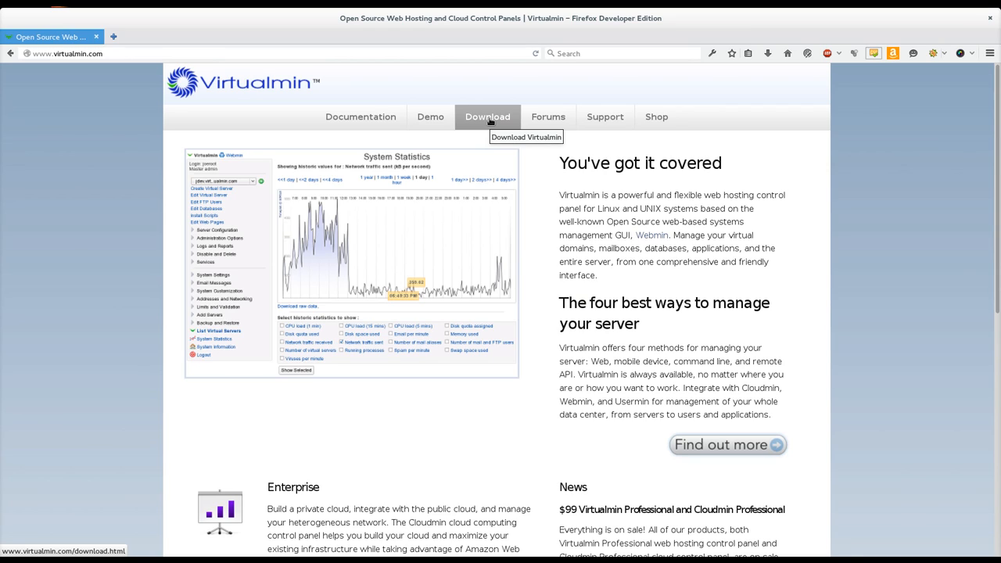
{"action": "mouse_move", "coordinate": [550, 165]}
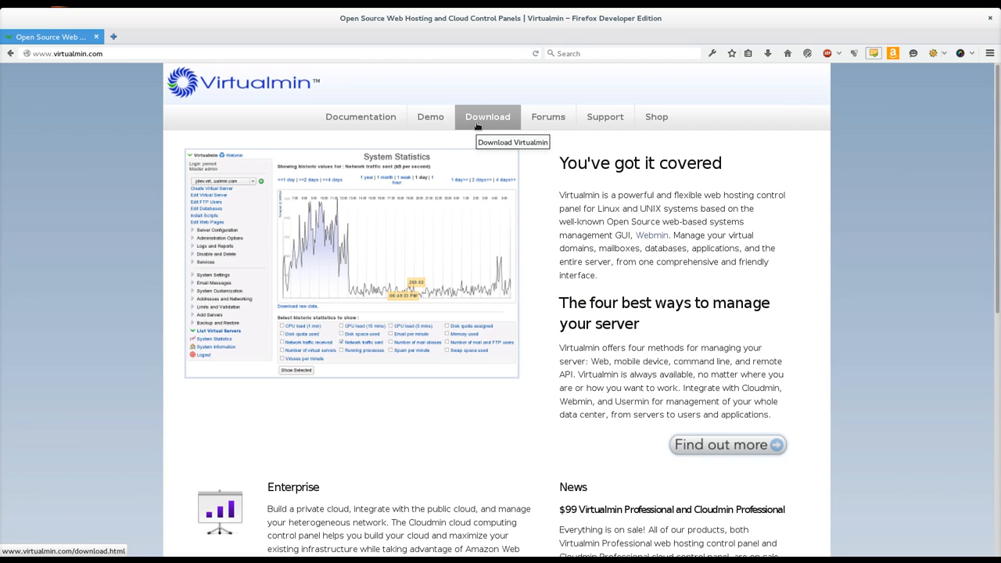
Step: Go to the Virtualmin download page from the homepage navigation bar
{"action": "left_click", "coordinate": [488, 116]}
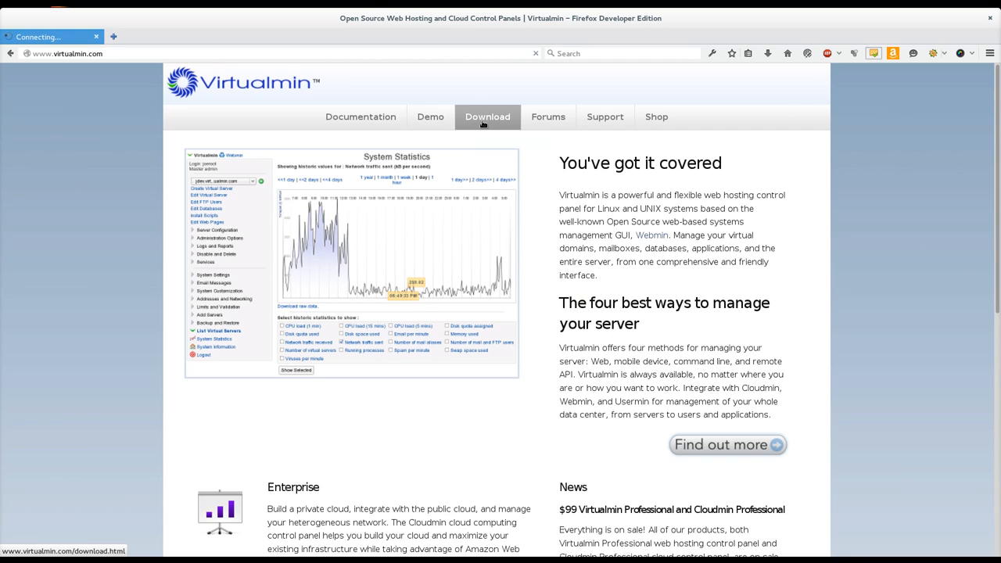
Step: Scroll through the install steps down to the Virtualmin GPL Downloads section
{"action": "left_click", "coordinate": [488, 115]}
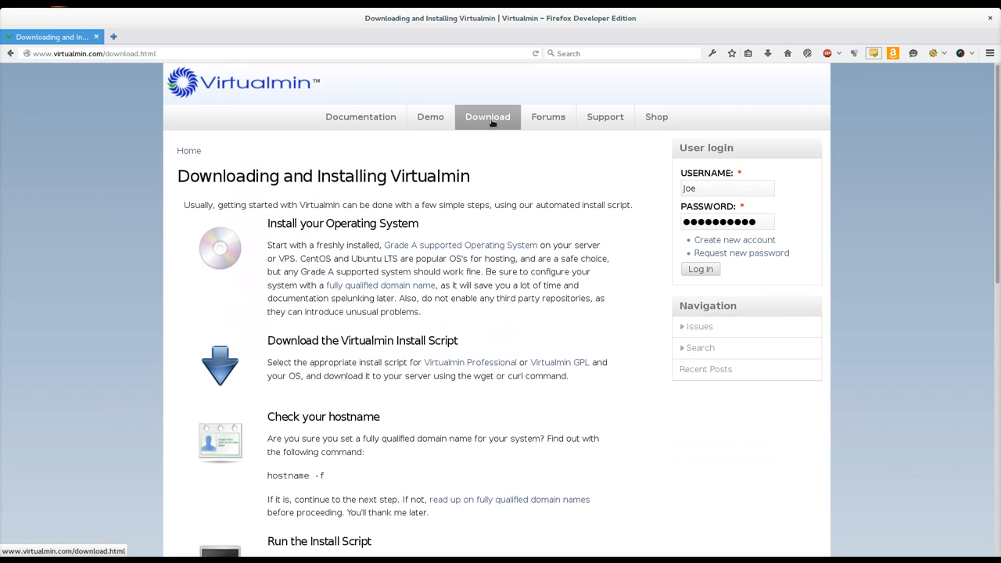
{"action": "mouse_move", "coordinate": [398, 269]}
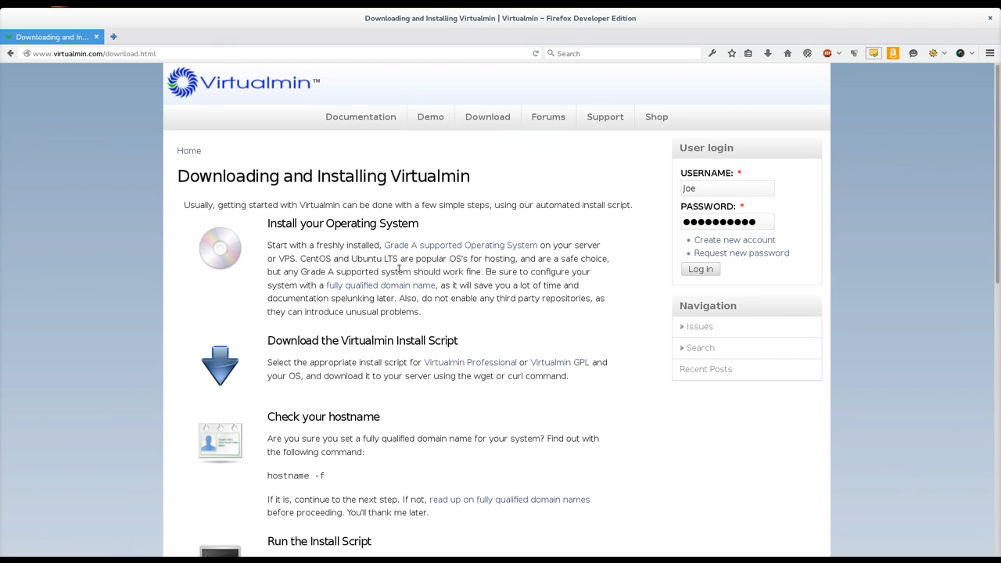
{"action": "mouse_move", "coordinate": [128, 231]}
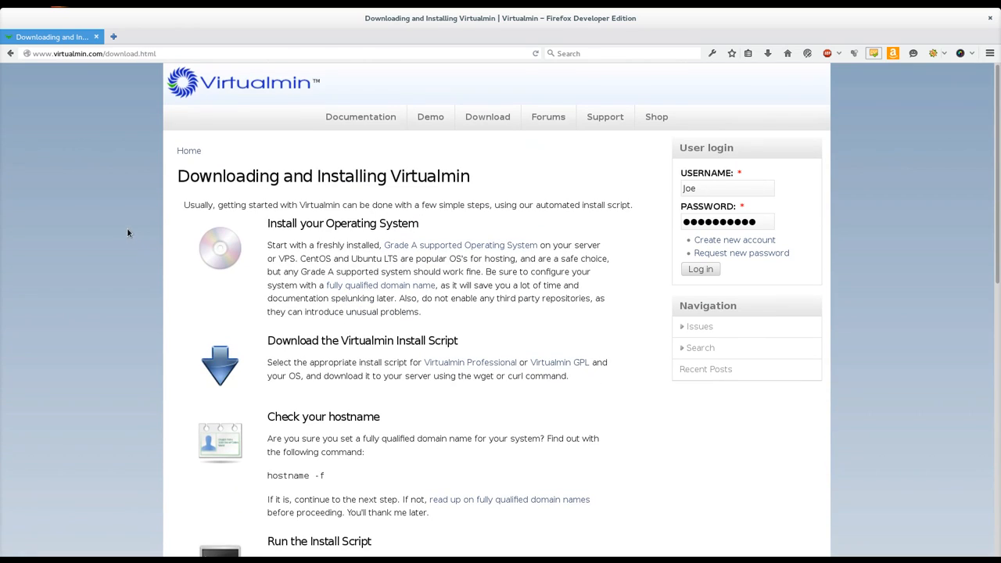
{"action": "mouse_move", "coordinate": [169, 225]}
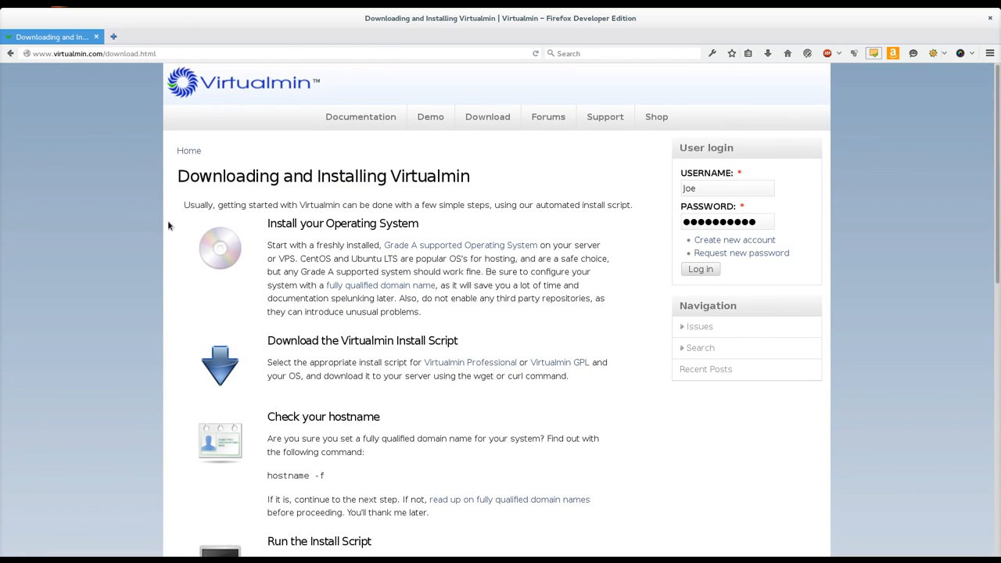
{"action": "scroll", "scroll_direction": "down", "scroll_amount": 3}
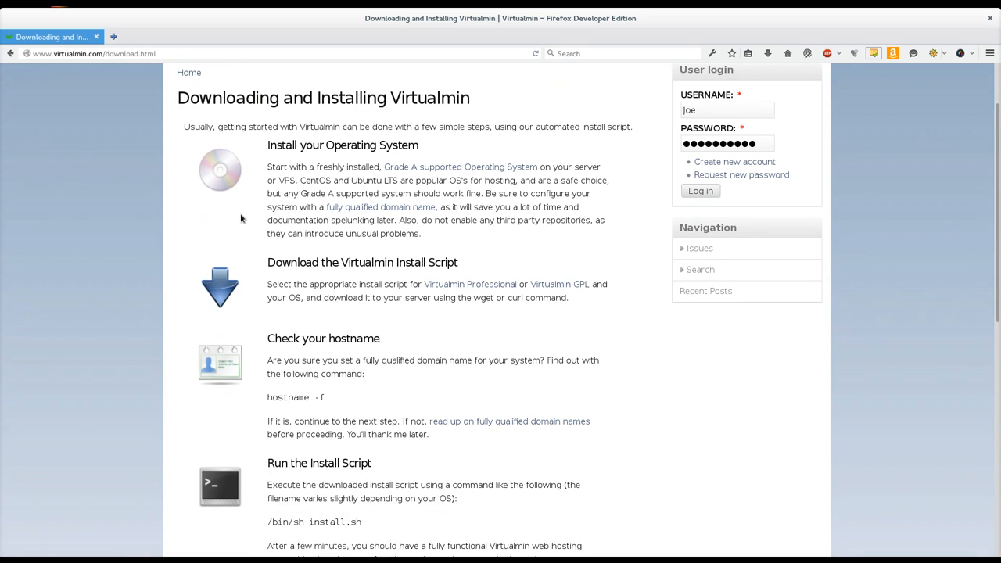
{"action": "mouse_move", "coordinate": [421, 309]}
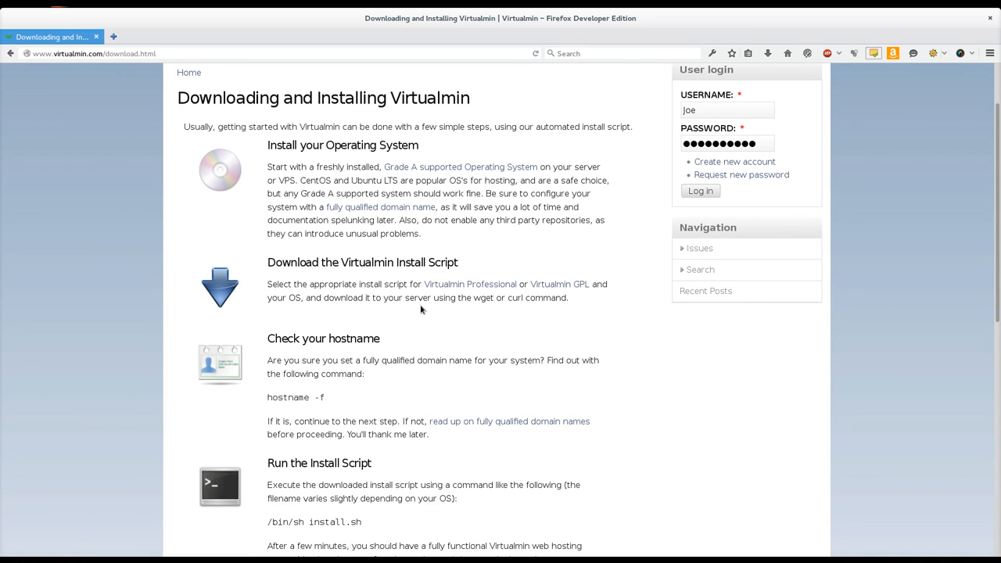
{"action": "mouse_move", "coordinate": [405, 283]}
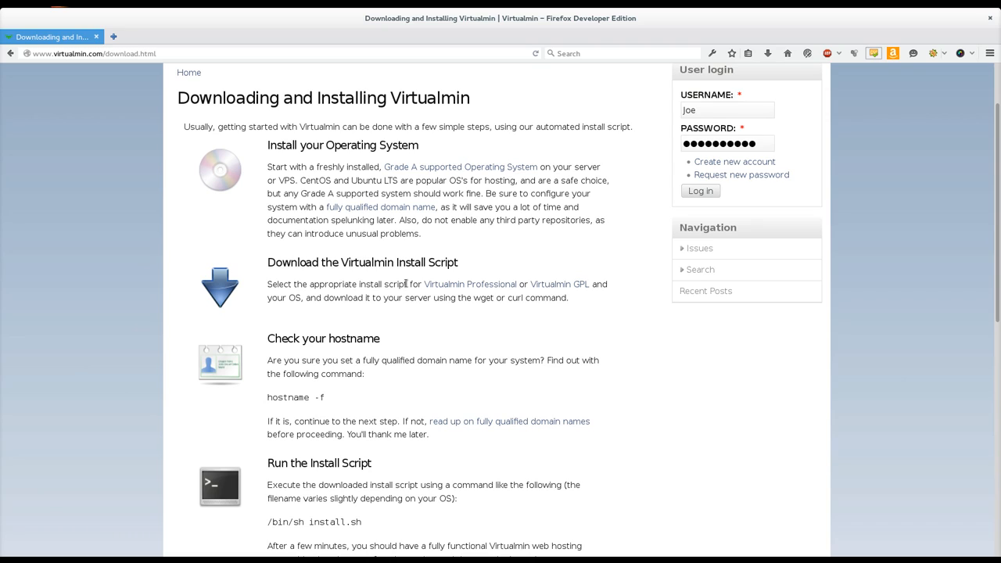
{"action": "mouse_move", "coordinate": [274, 147]}
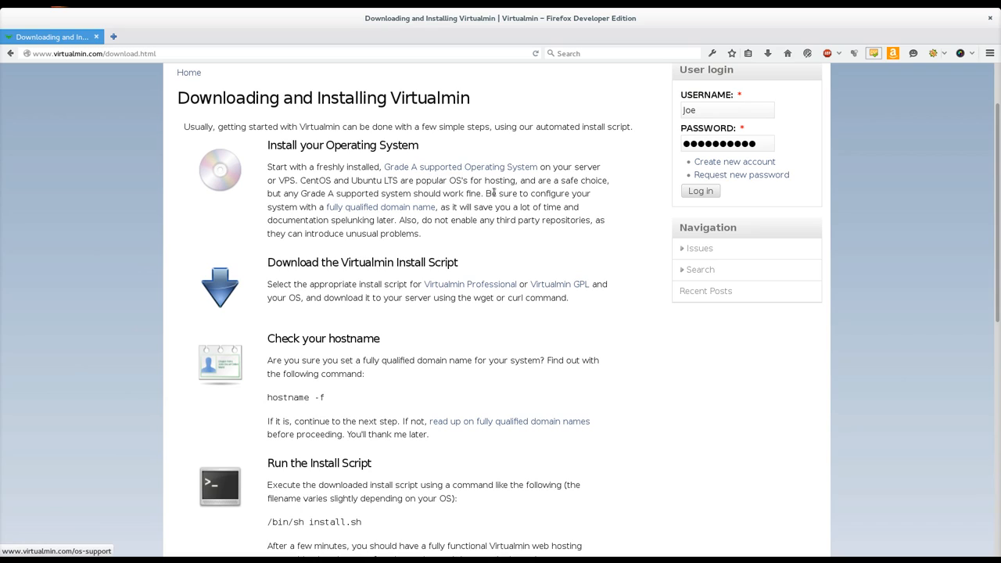
{"action": "mouse_move", "coordinate": [544, 260]}
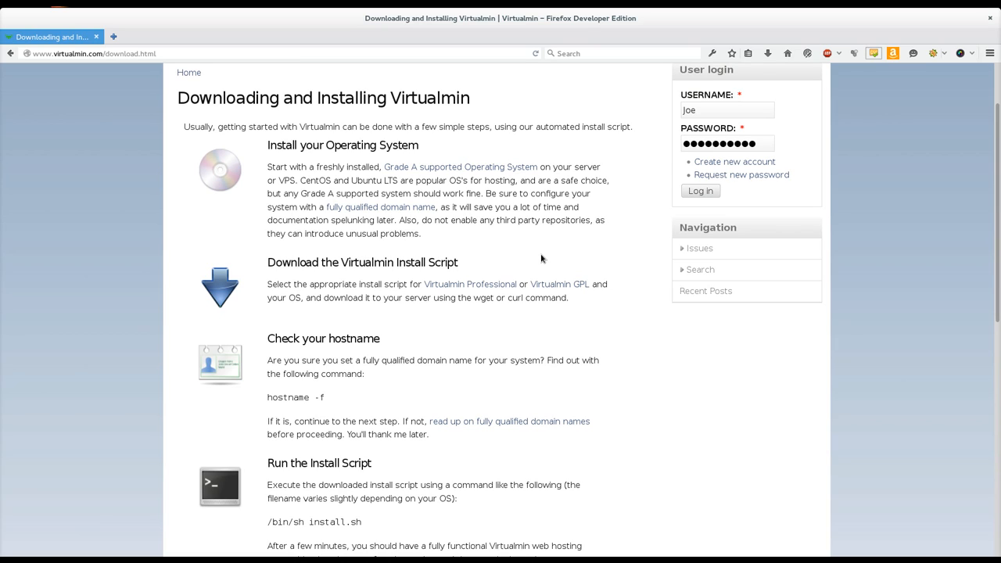
{"action": "scroll", "scroll_direction": "down", "scroll_amount": 3}
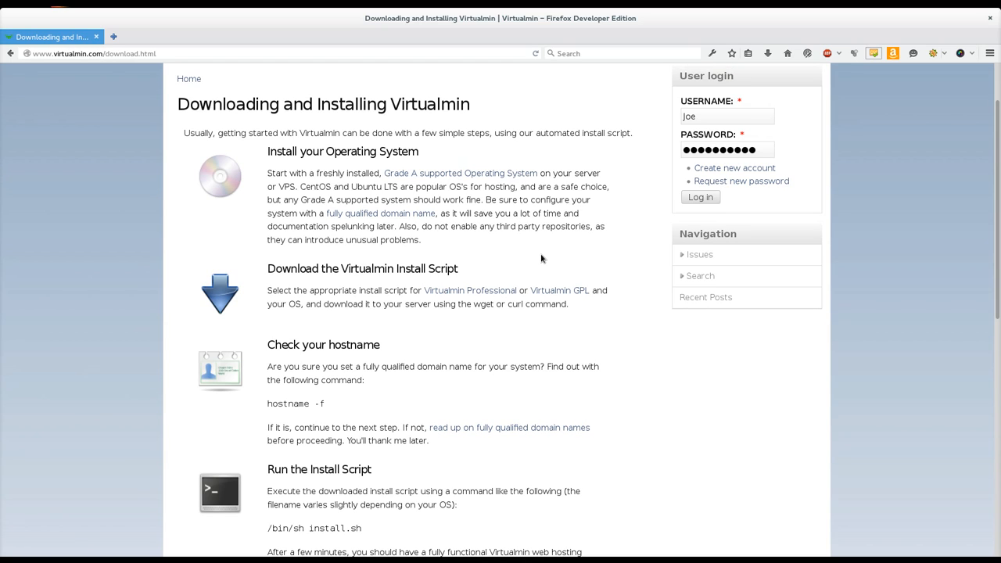
{"action": "scroll", "scroll_direction": "down", "scroll_amount": 3}
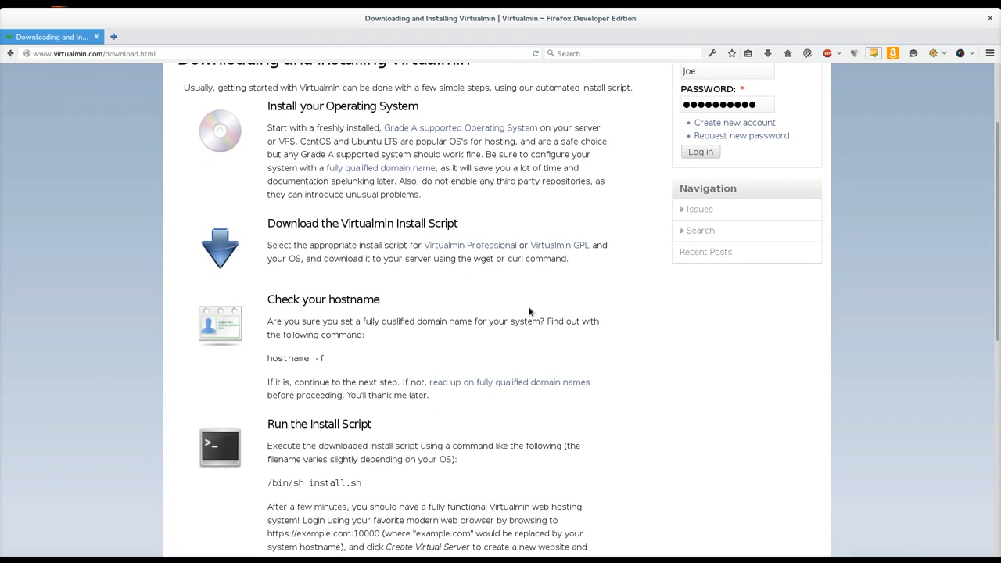
{"action": "mouse_move", "coordinate": [613, 311]}
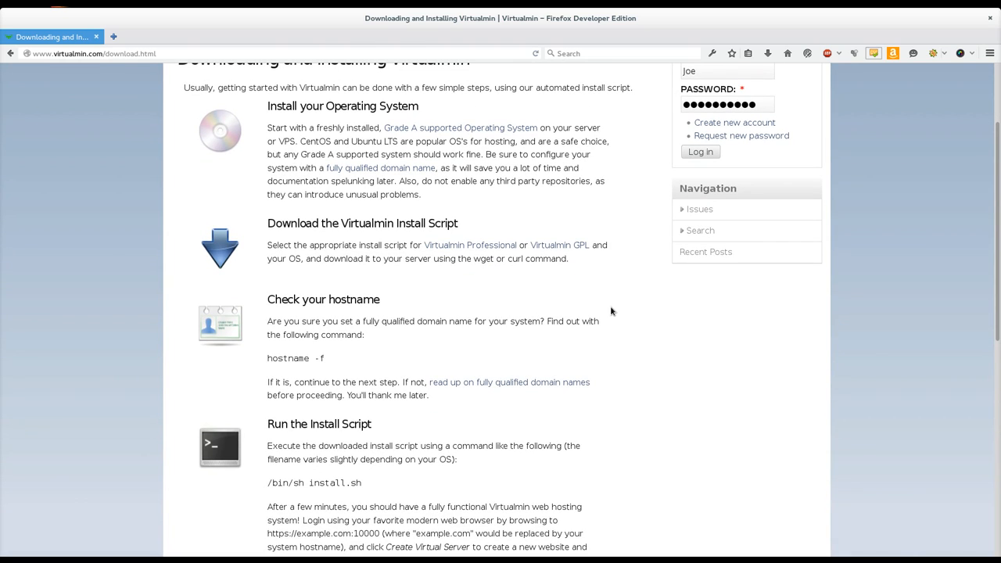
{"action": "scroll", "scroll_direction": "down", "scroll_amount": 3}
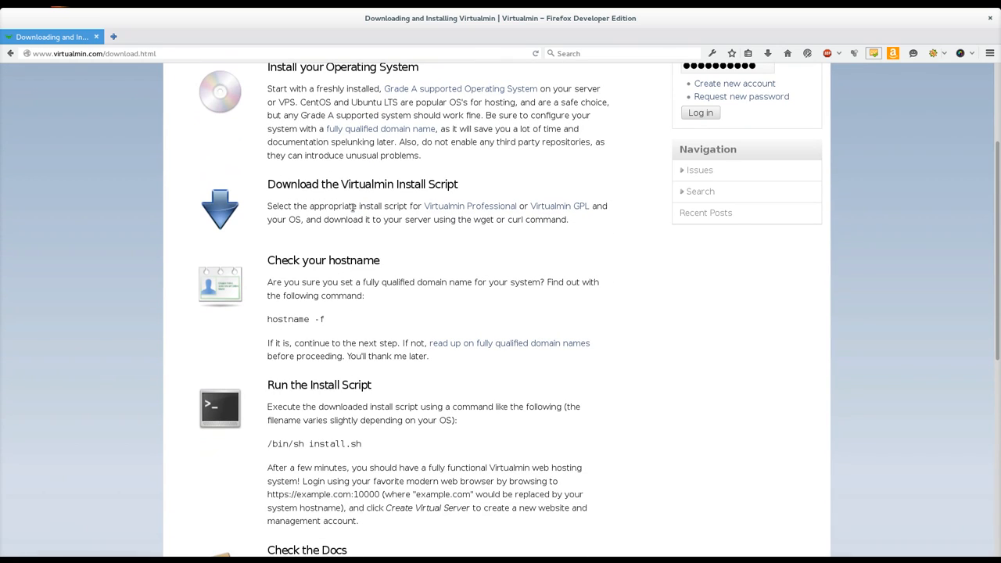
{"action": "mouse_move", "coordinate": [547, 281]}
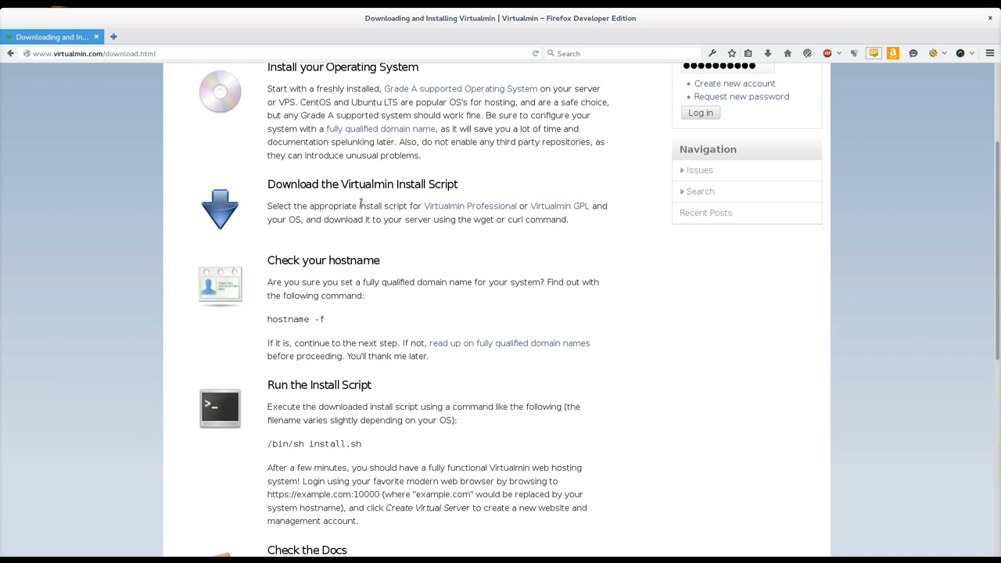
{"action": "mouse_move", "coordinate": [469, 207]}
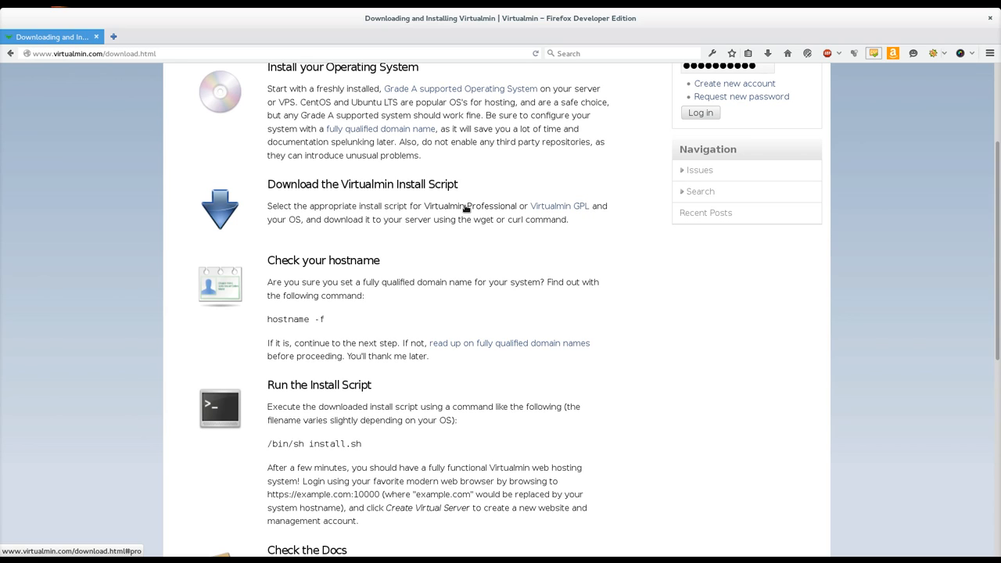
{"action": "mouse_move", "coordinate": [492, 210]}
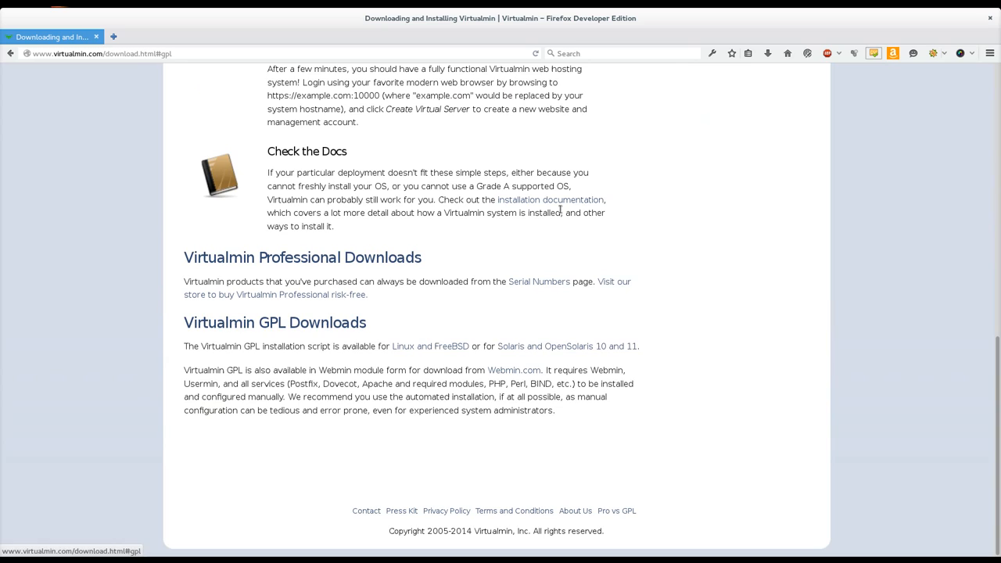
{"action": "mouse_move", "coordinate": [430, 347]}
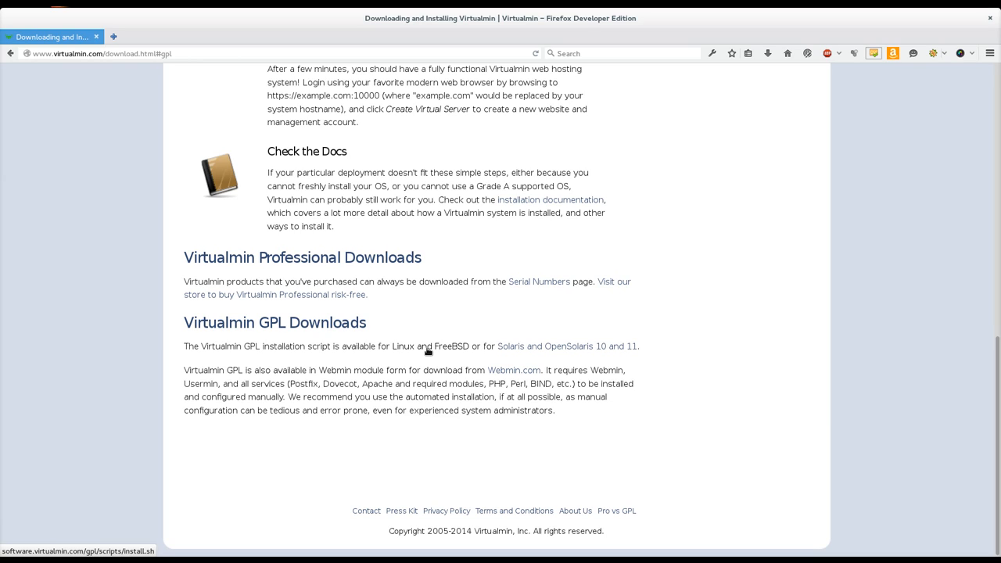
{"action": "mouse_move", "coordinate": [430, 347]}
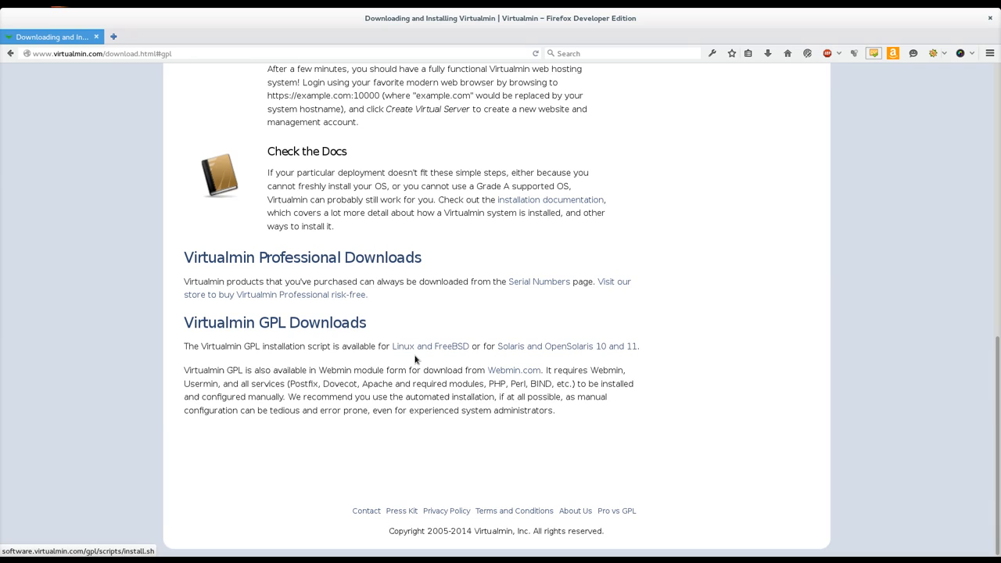
{"action": "mouse_move", "coordinate": [385, 350]}
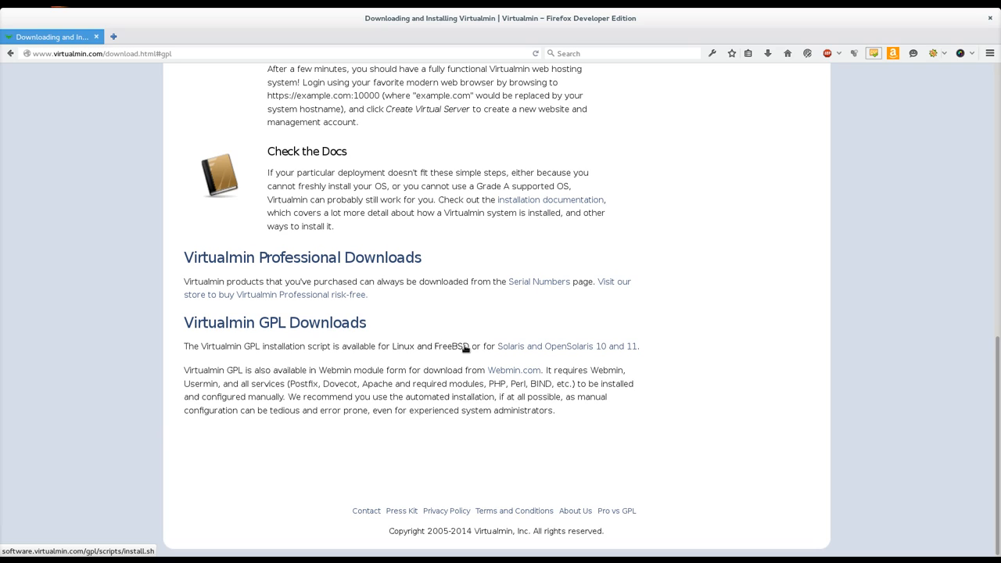
{"action": "mouse_move", "coordinate": [578, 347]}
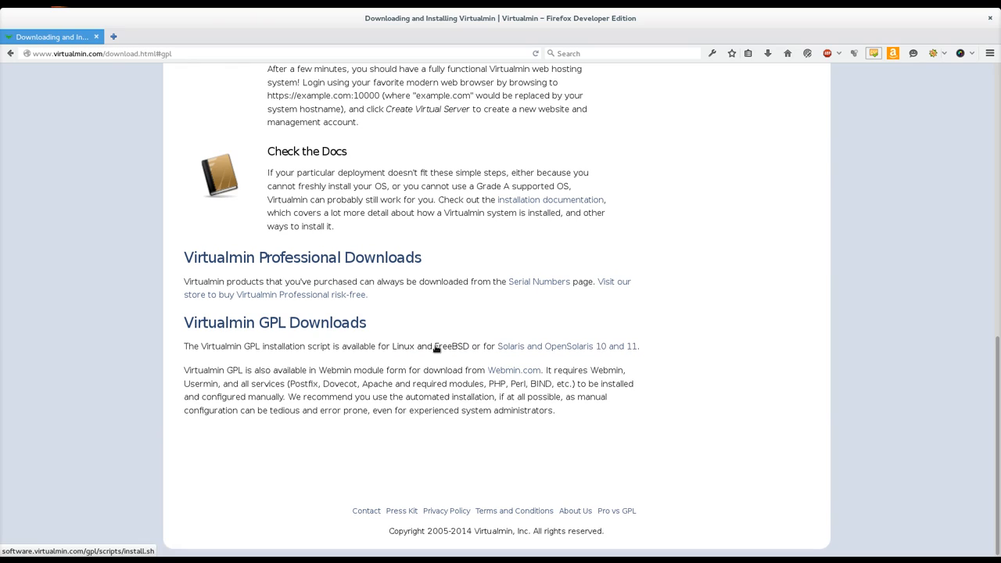
{"action": "mouse_move", "coordinate": [429, 352]}
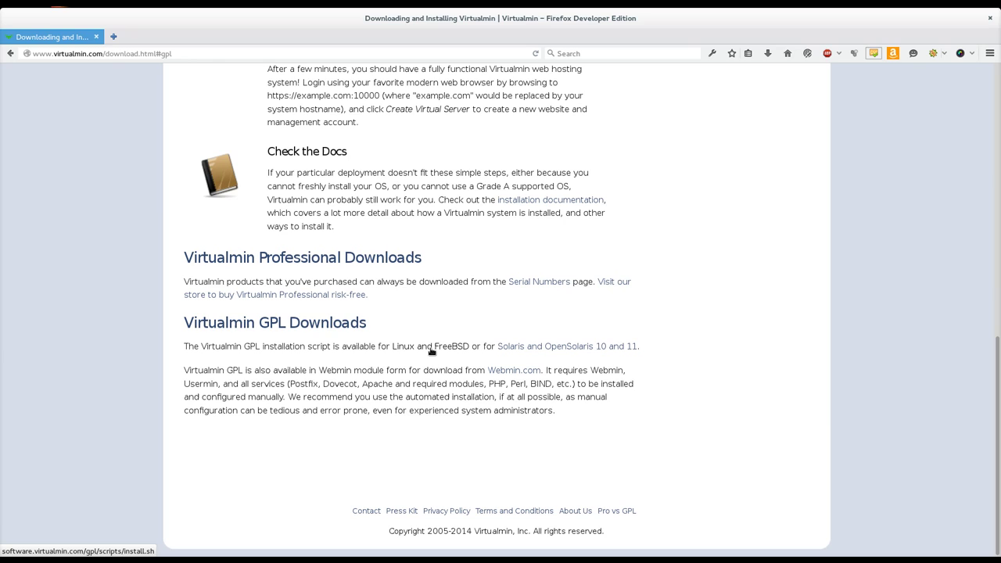
{"action": "mouse_move", "coordinate": [430, 345]}
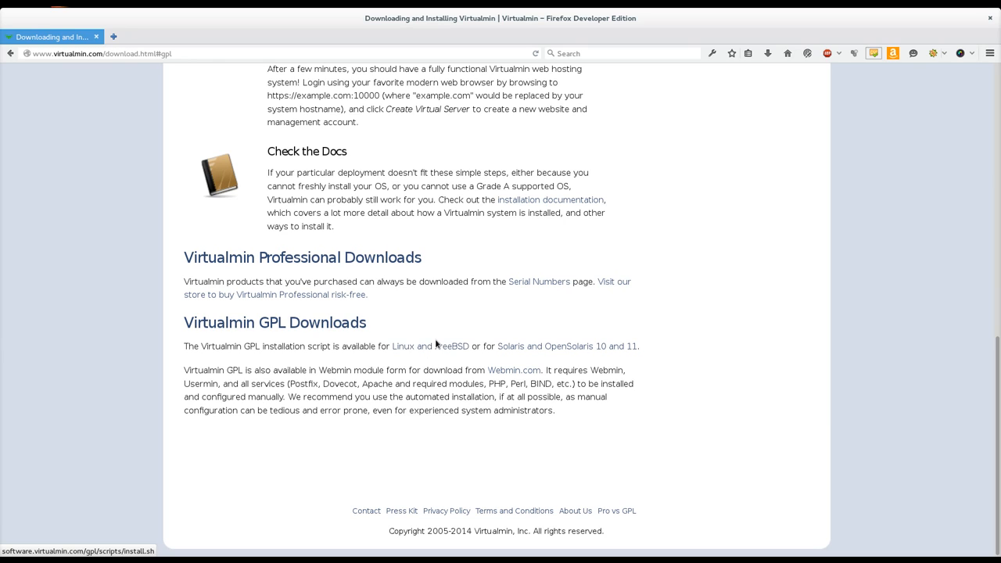
Step: Copy the Linux and FreeBSD install script link, then bring up Activities
{"action": "right_click", "coordinate": [413, 345]}
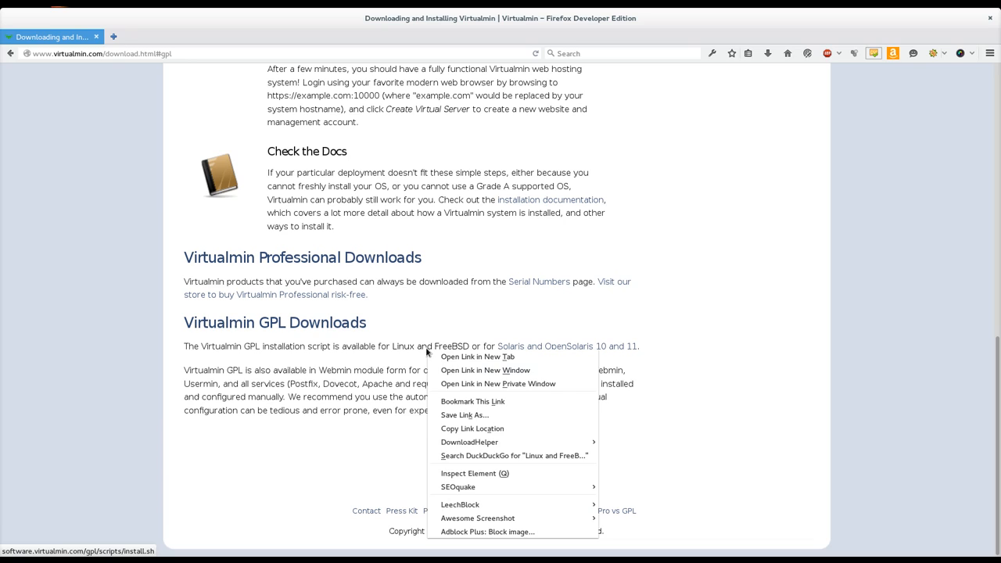
{"action": "mouse_move", "coordinate": [477, 356]}
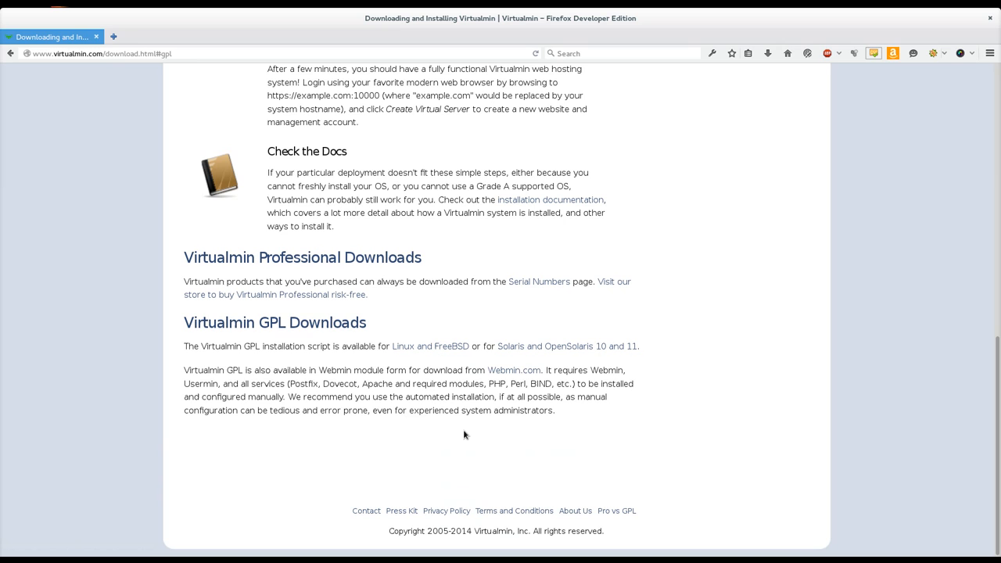
{"action": "mouse_move", "coordinate": [216, 228]}
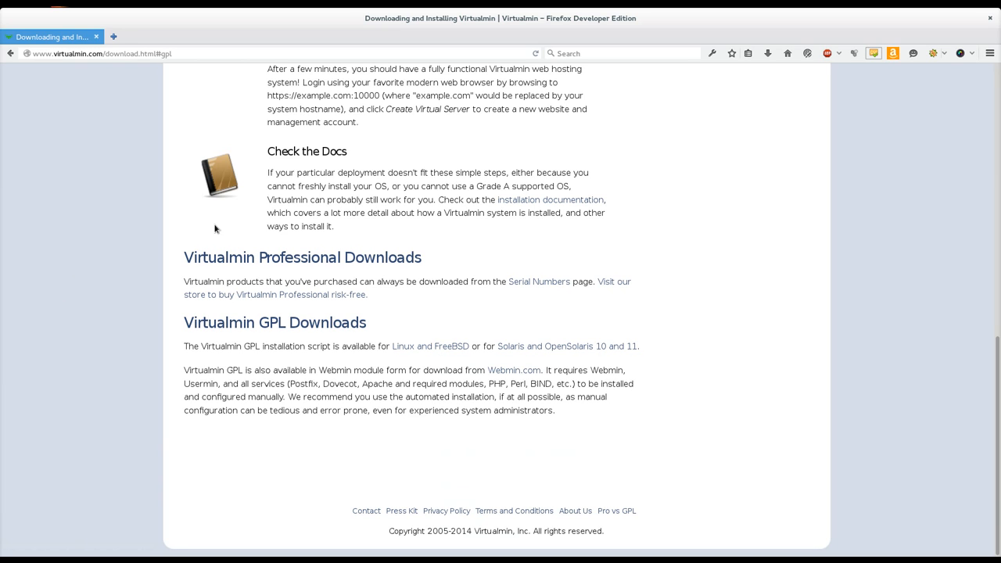
{"action": "key", "text": "super"}
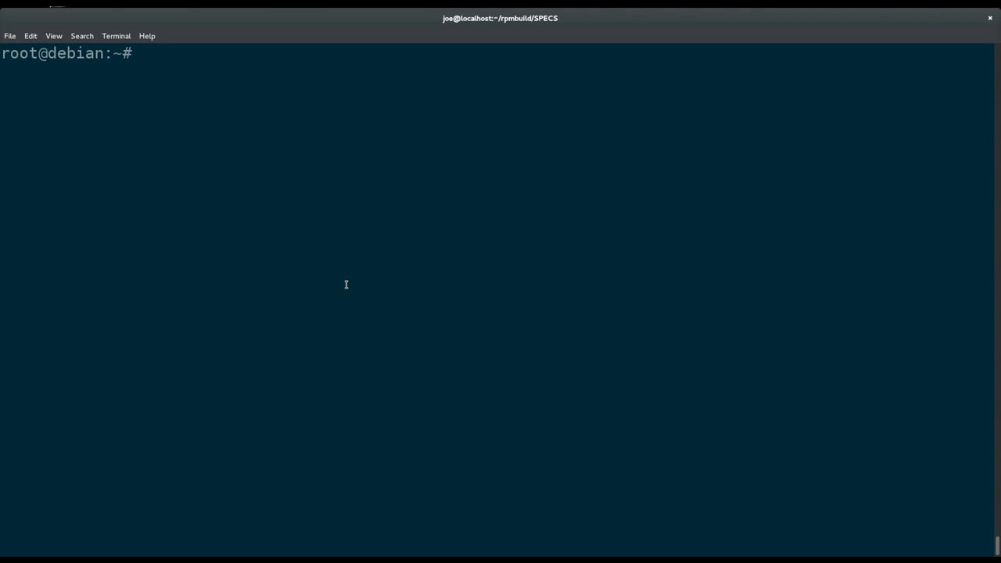
{"action": "type", "text": "hostname -f"}
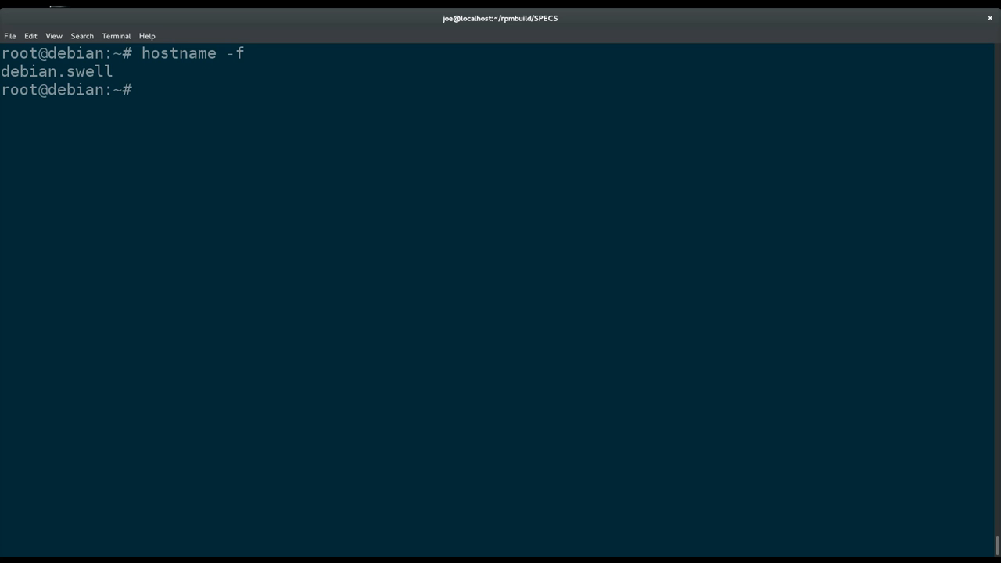
{"action": "type", "text": "wg"}
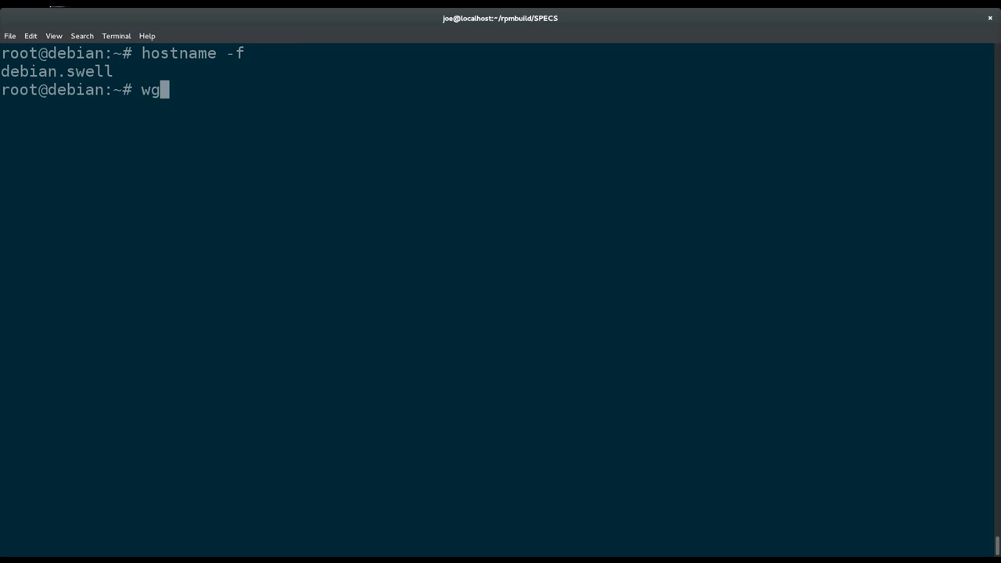
{"action": "type", "text": "et"}
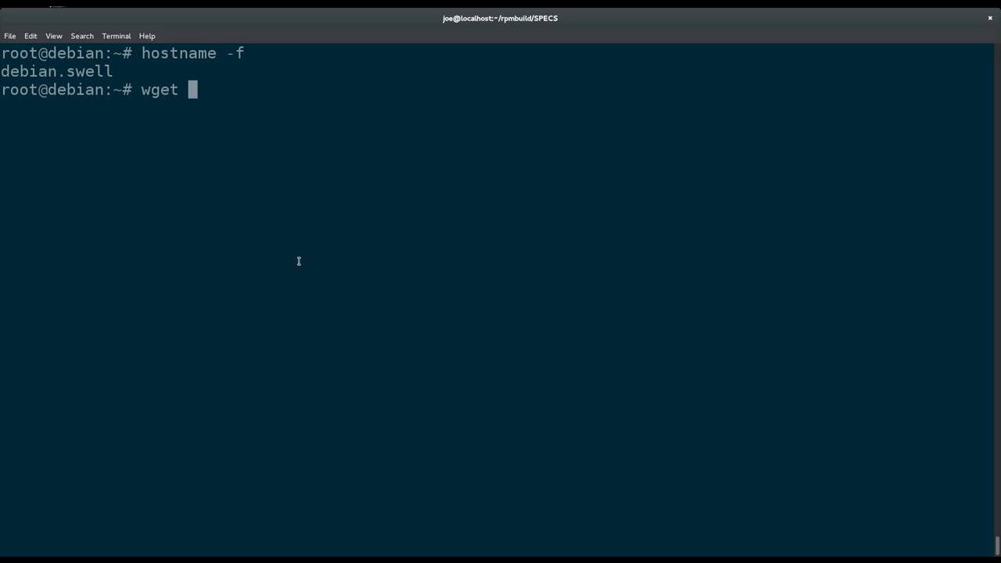
{"action": "type", "text": "http://software.virtualmin.com/gpl/scripts/install.sh"}
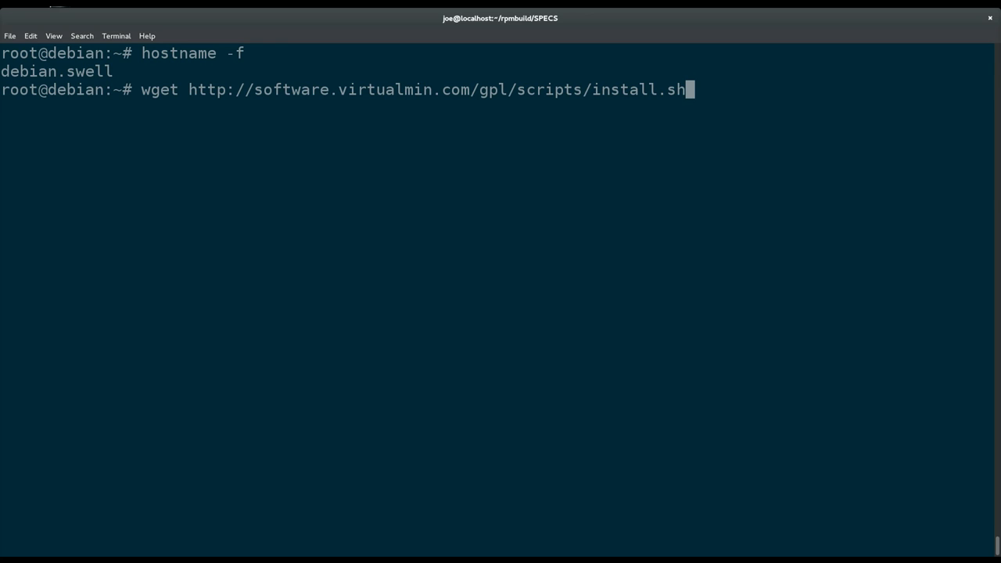
{"action": "key", "text": "Return"}
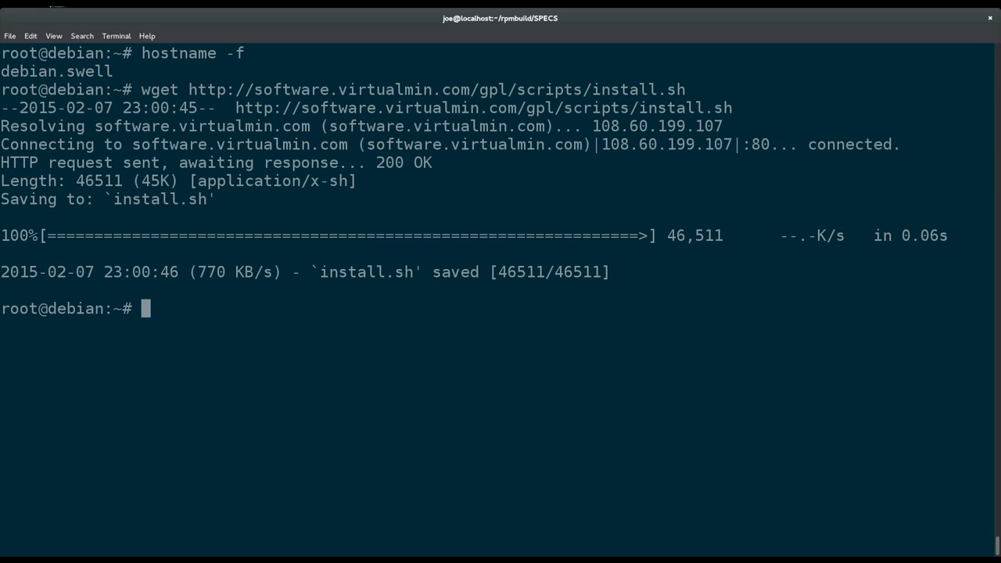
Step: Run the downloaded installer with /bin/sh install.sh
{"action": "type", "text": "/"}
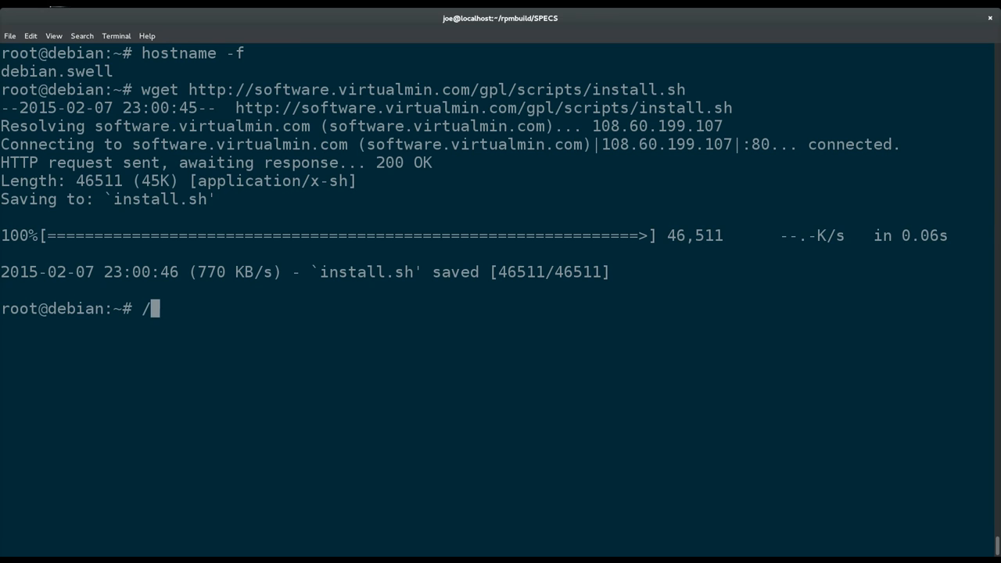
{"action": "type", "text": "bin/sh"}
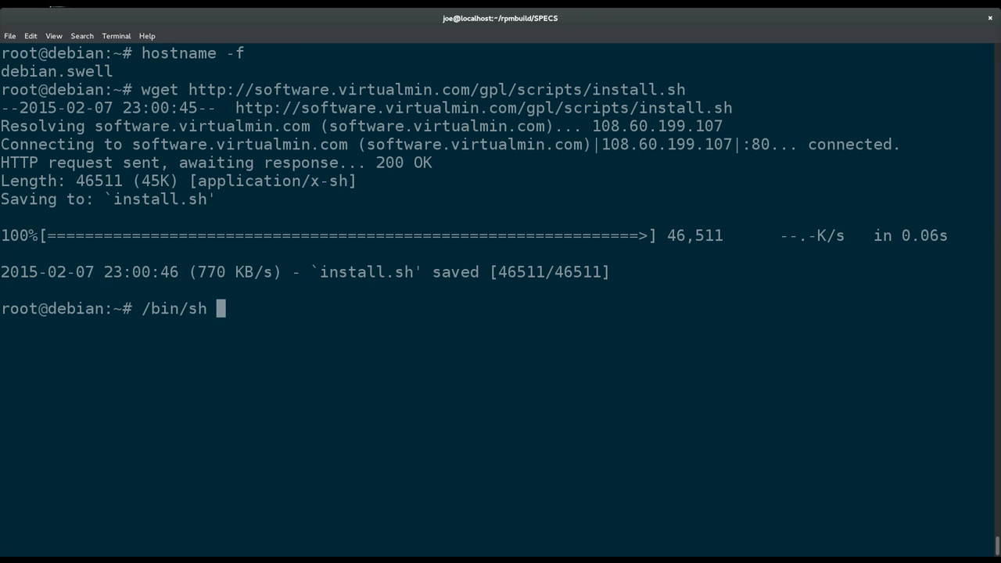
{"action": "type", "text": "i"}
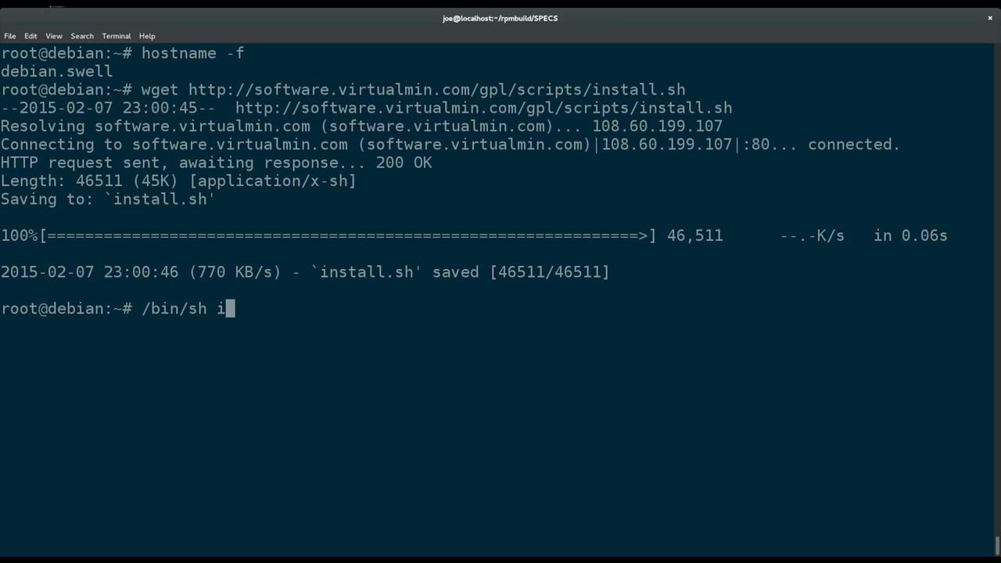
{"action": "type", "text": "nstak"}
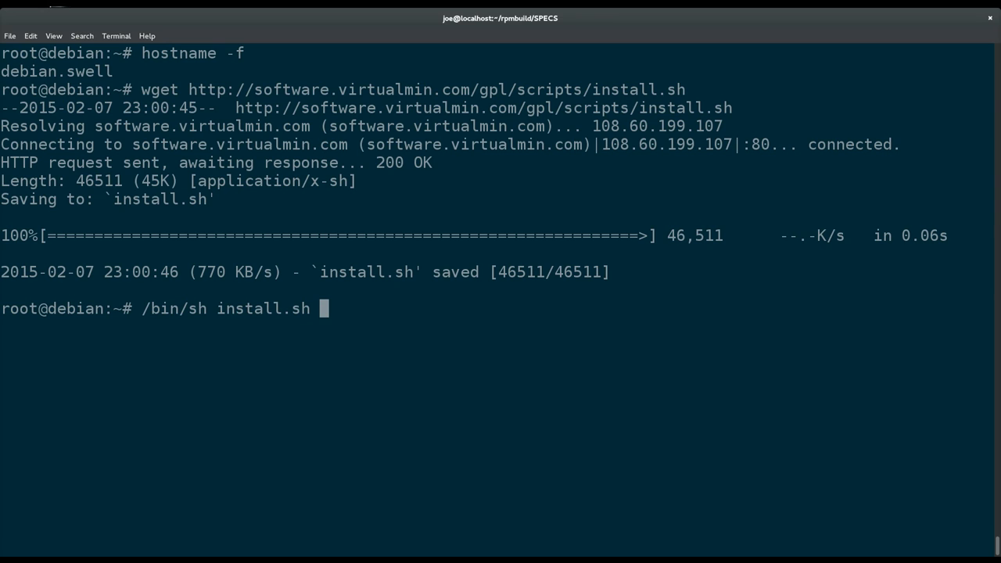
{"action": "key", "text": "Return"}
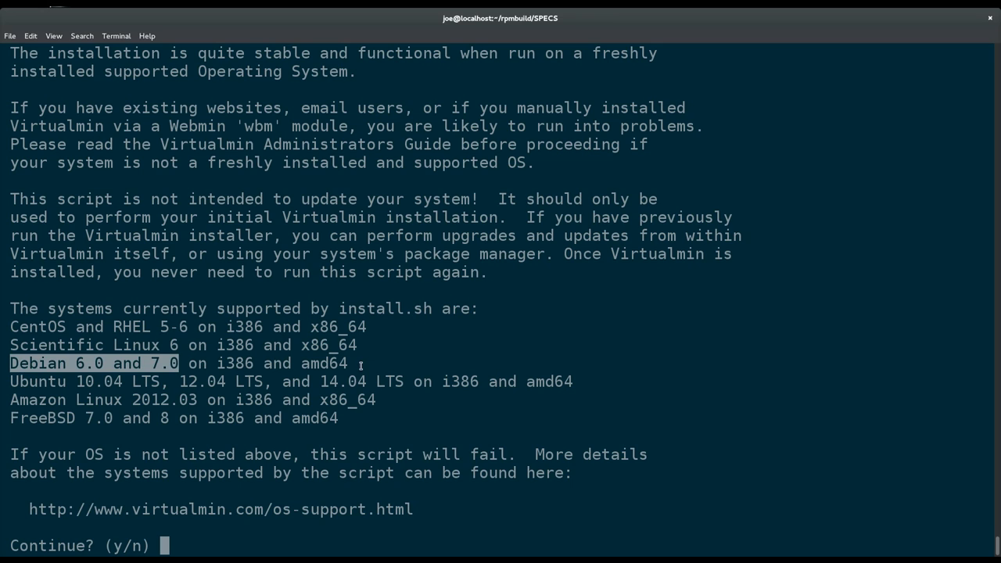
Step: Note amd64 among supported systems and answer y at the Continue? prompt
{"action": "double_click", "coordinate": [323, 363]}
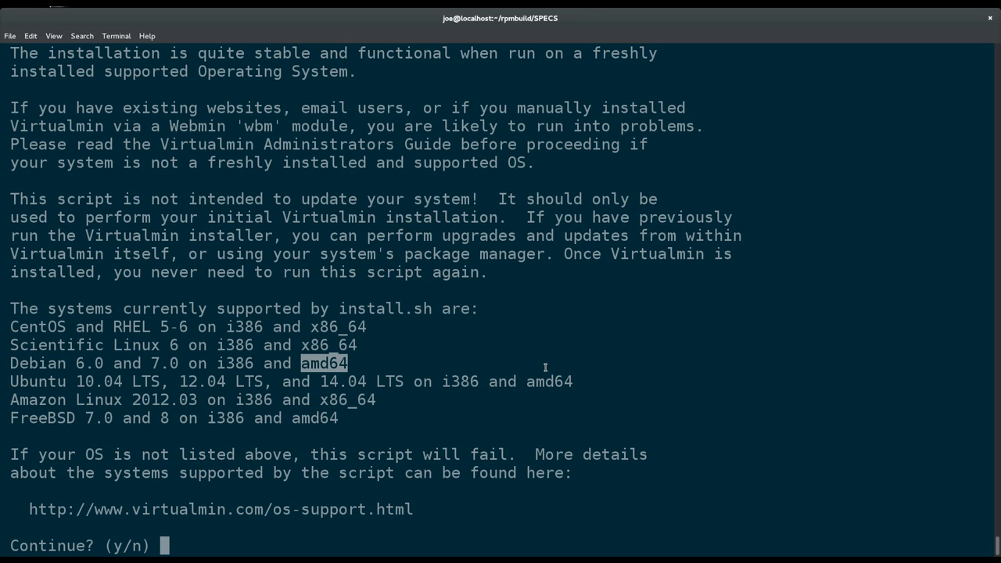
{"action": "mouse_move", "coordinate": [522, 334]}
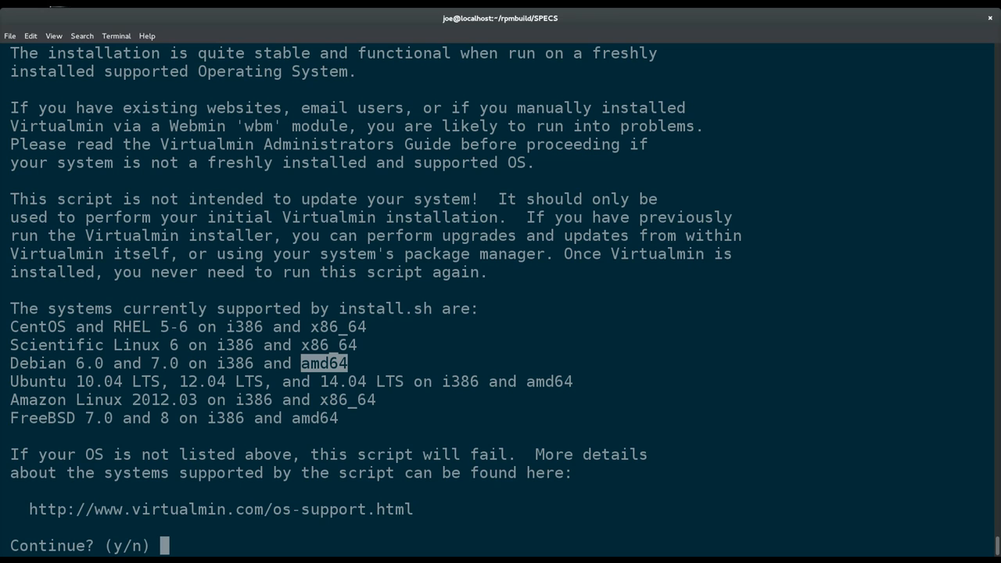
{"action": "type", "text": "y"}
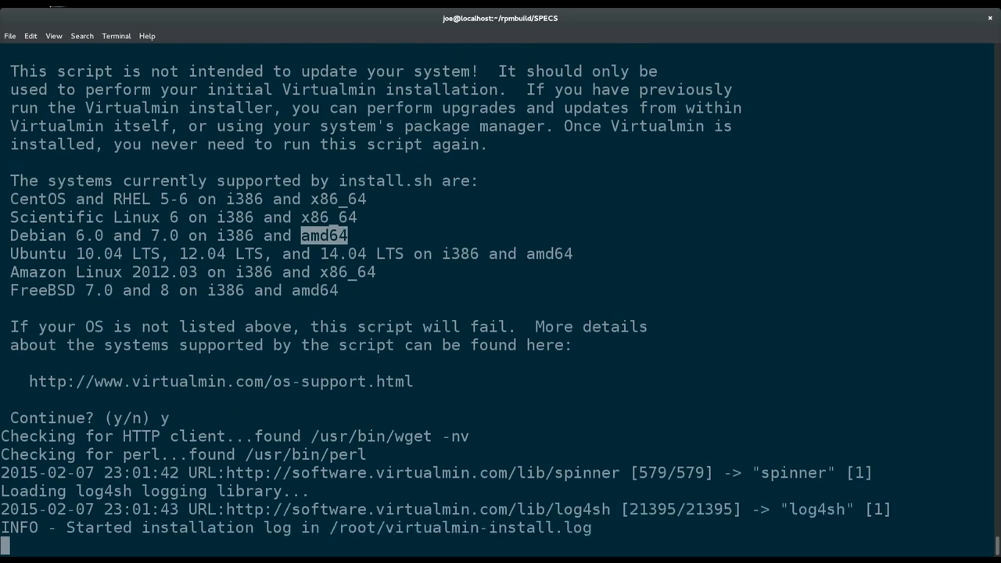
Step: Scroll the installer output as it configures apt and fetches package lists
{"action": "scroll", "scroll_direction": "down", "scroll_amount": 3}
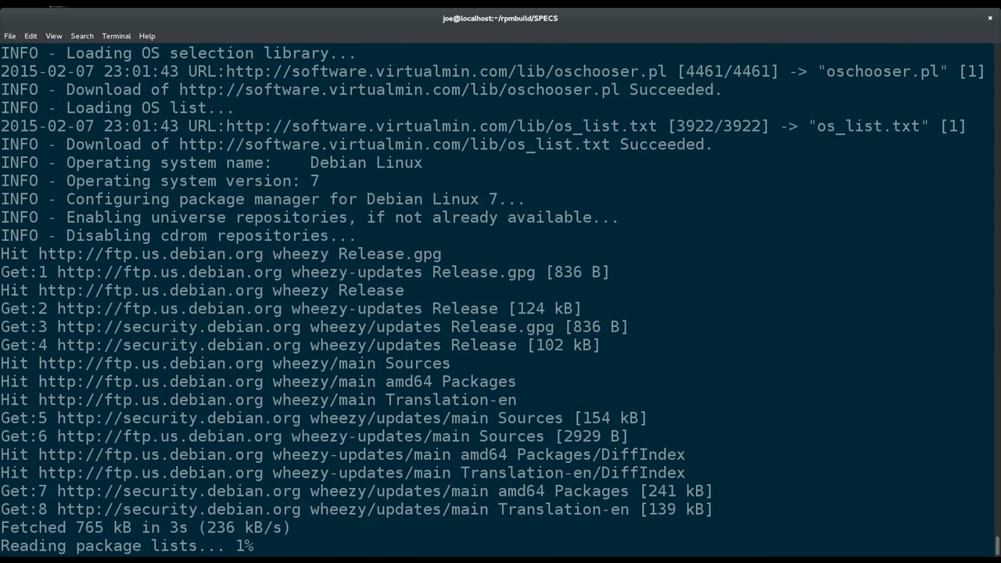
{"action": "scroll", "scroll_direction": "down", "scroll_amount": 3}
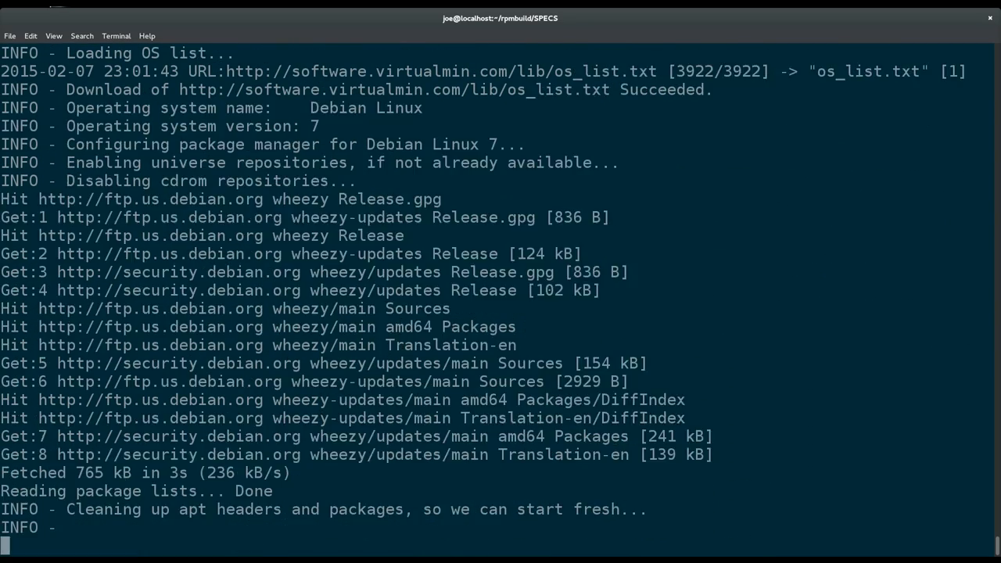
{"action": "scroll", "scroll_direction": "down", "scroll_amount": 3}
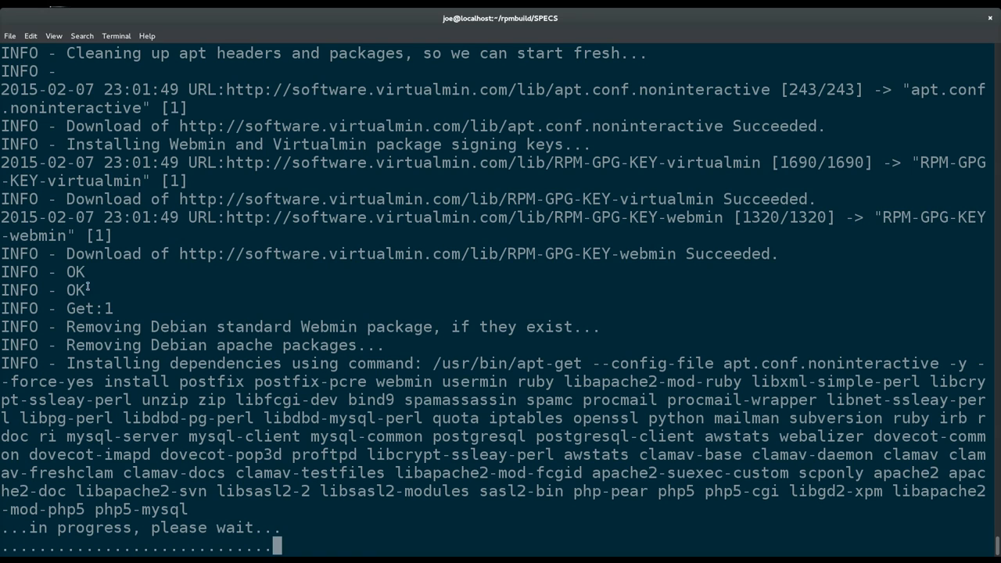
Step: Follow the apt-get dependency installation output until the shell prompt returns
{"action": "double_click", "coordinate": [100, 198]}
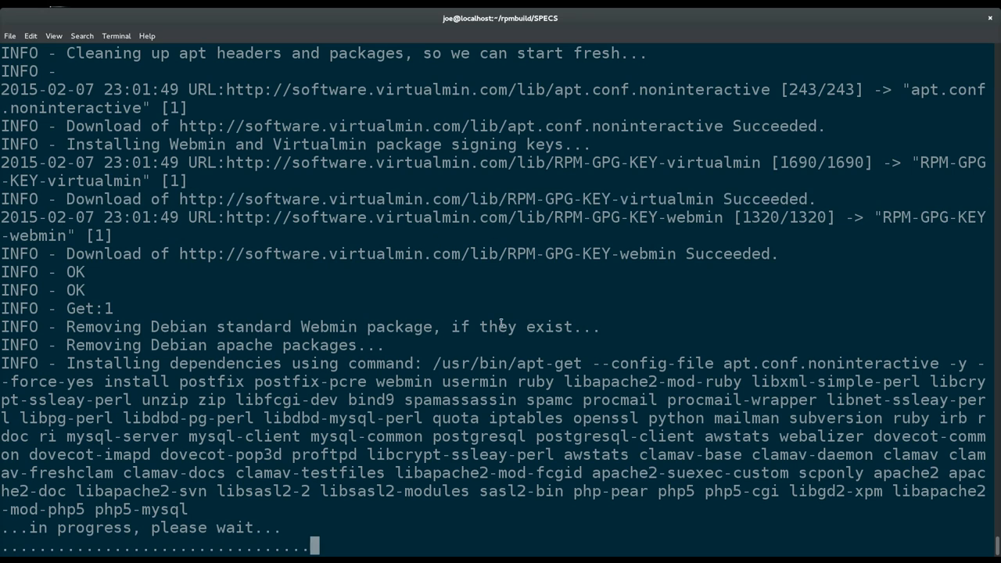
{"action": "mouse_move", "coordinate": [559, 294]}
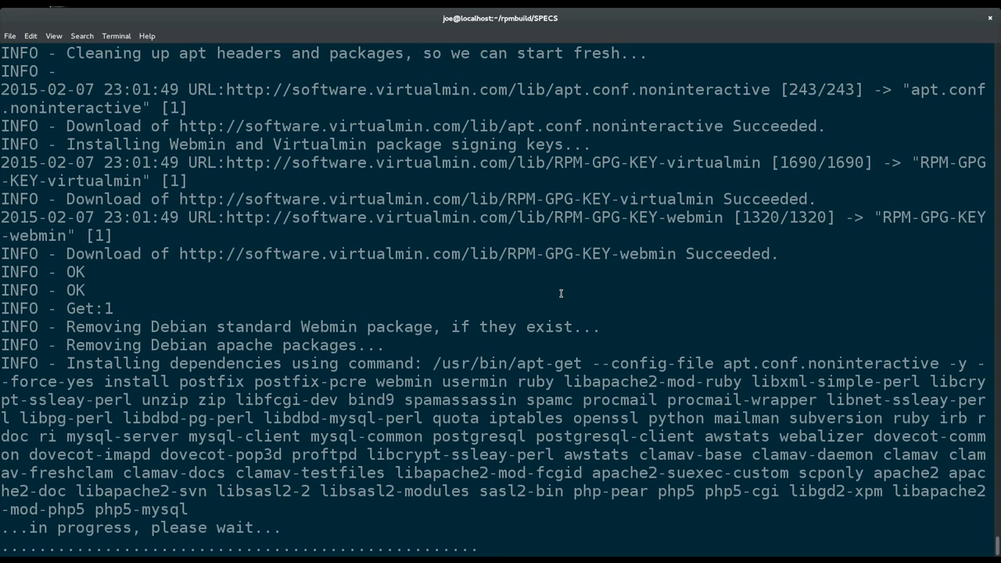
{"action": "mouse_move", "coordinate": [460, 319]}
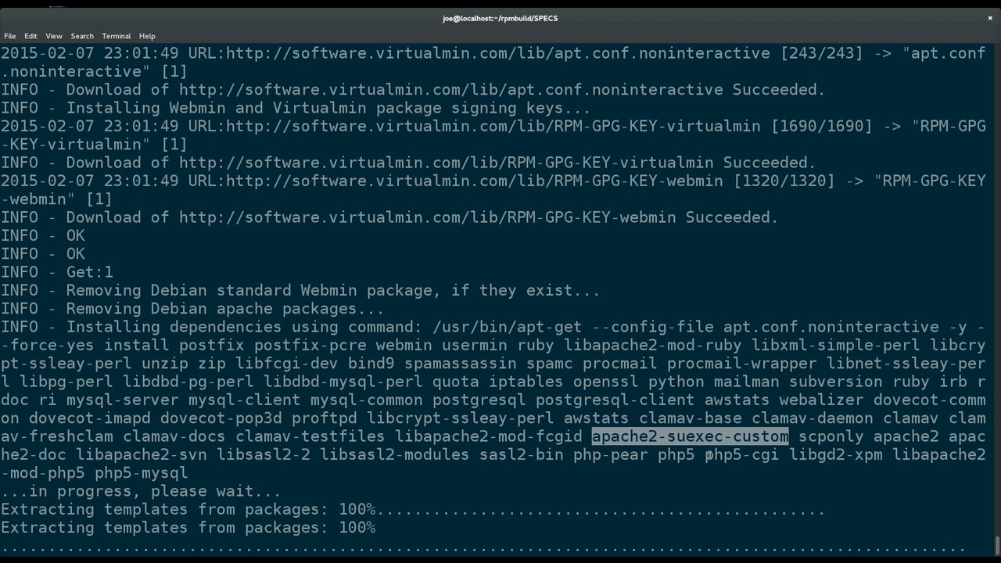
{"action": "scroll", "scroll_direction": "down", "scroll_amount": 3}
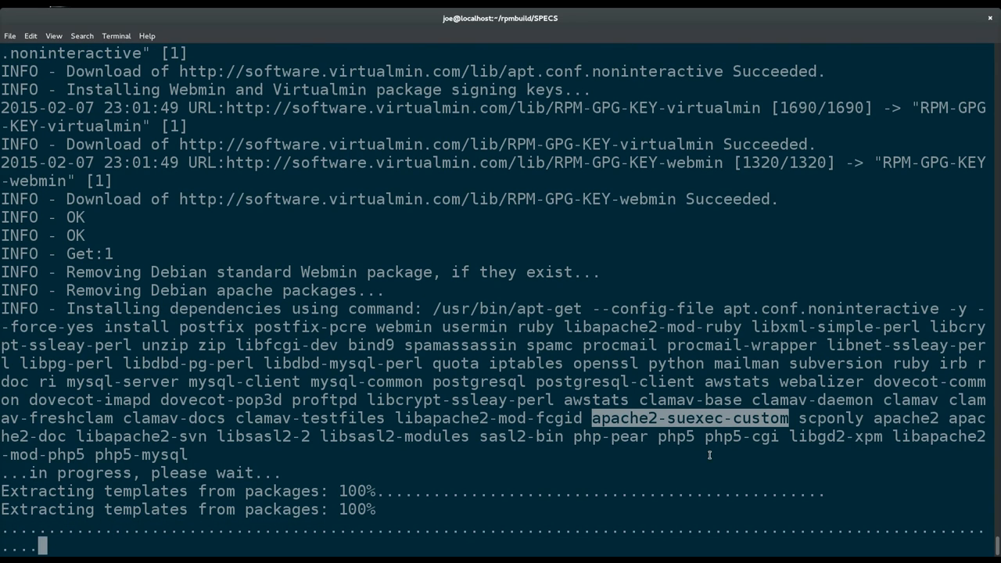
{"action": "scroll", "scroll_direction": "down", "scroll_amount": 3}
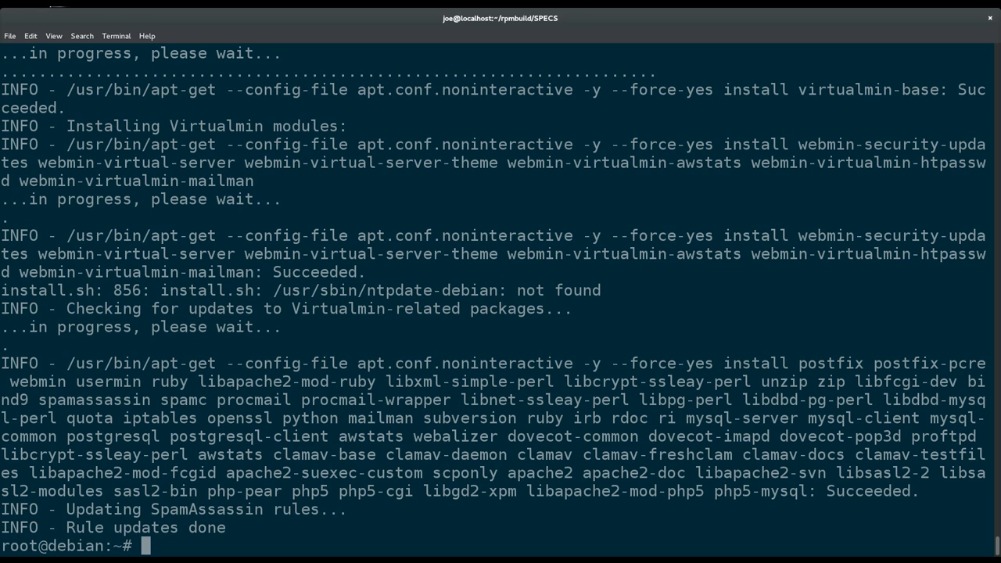
Step: Run /etc/init.d/webmin status to confirm Webmin is running
{"action": "type", "text": "/etc/"}
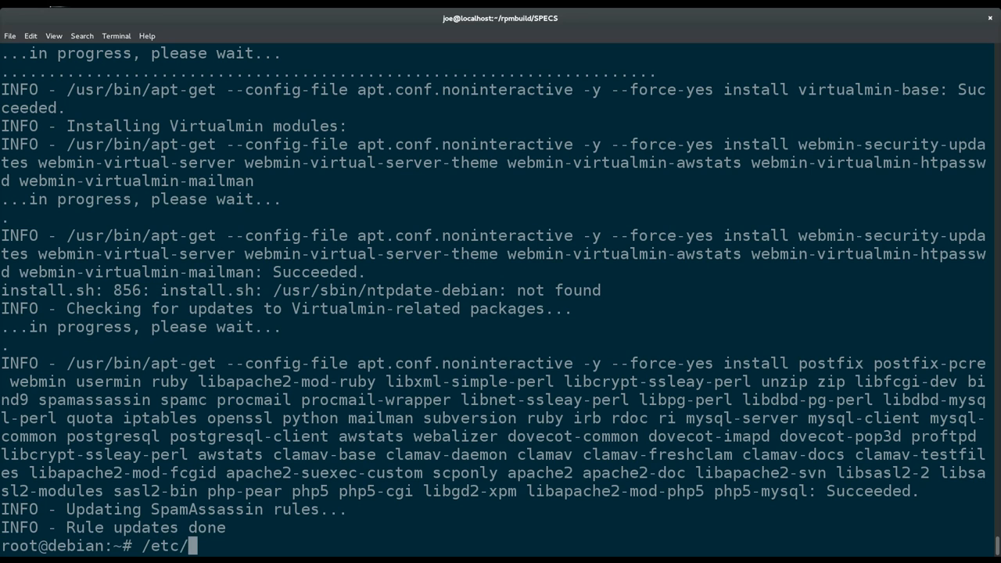
{"action": "type", "text": "init.d/webmin status"}
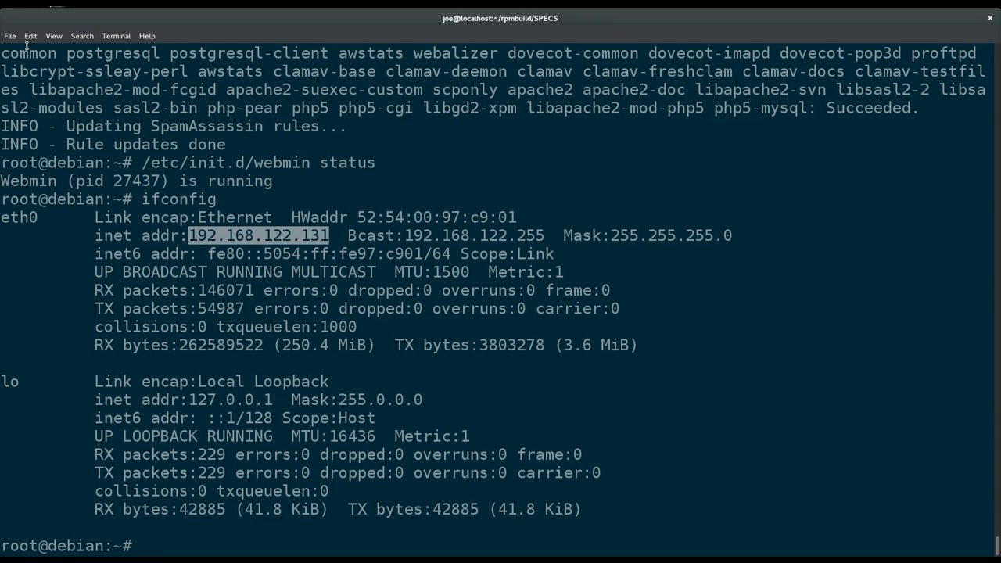
{"action": "key", "text": "super"}
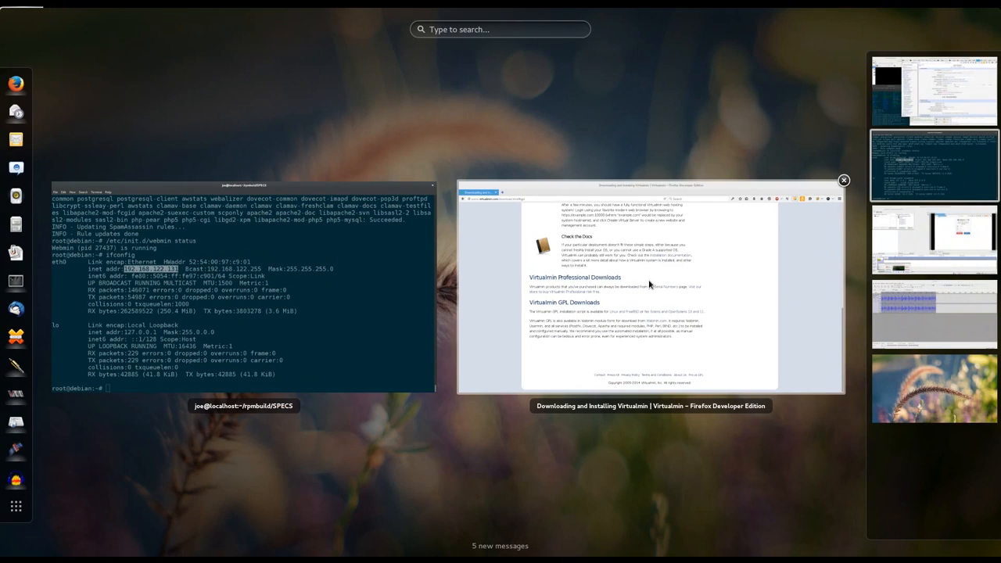
{"action": "left_click", "coordinate": [650, 289]}
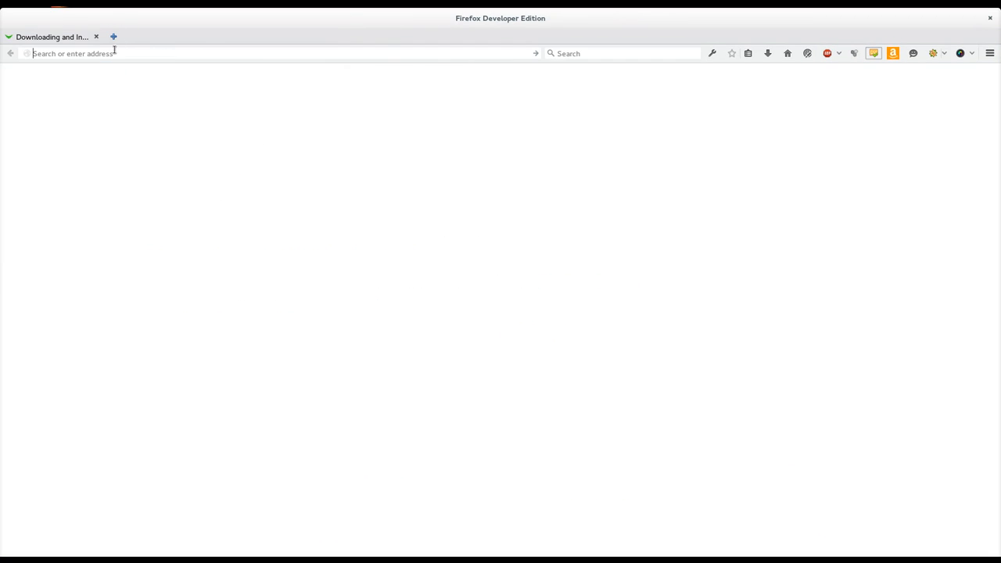
{"action": "left_click", "coordinate": [113, 38]}
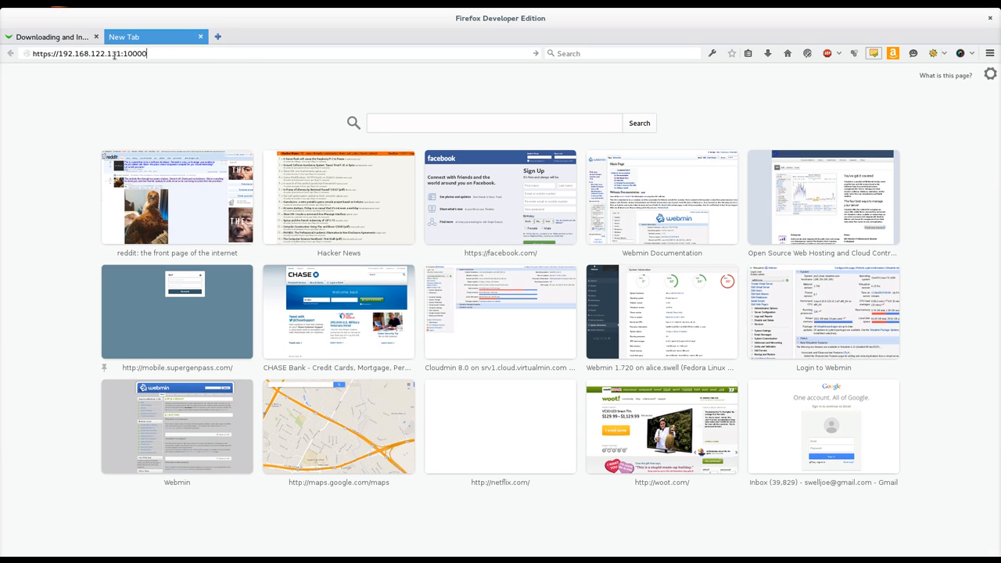
{"action": "key", "text": "Return"}
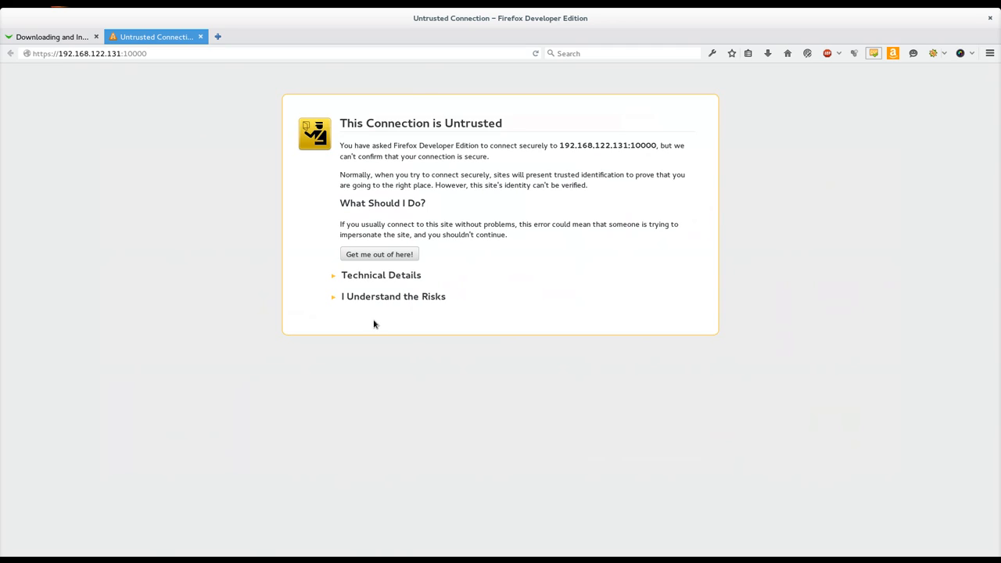
{"action": "mouse_move", "coordinate": [391, 298]}
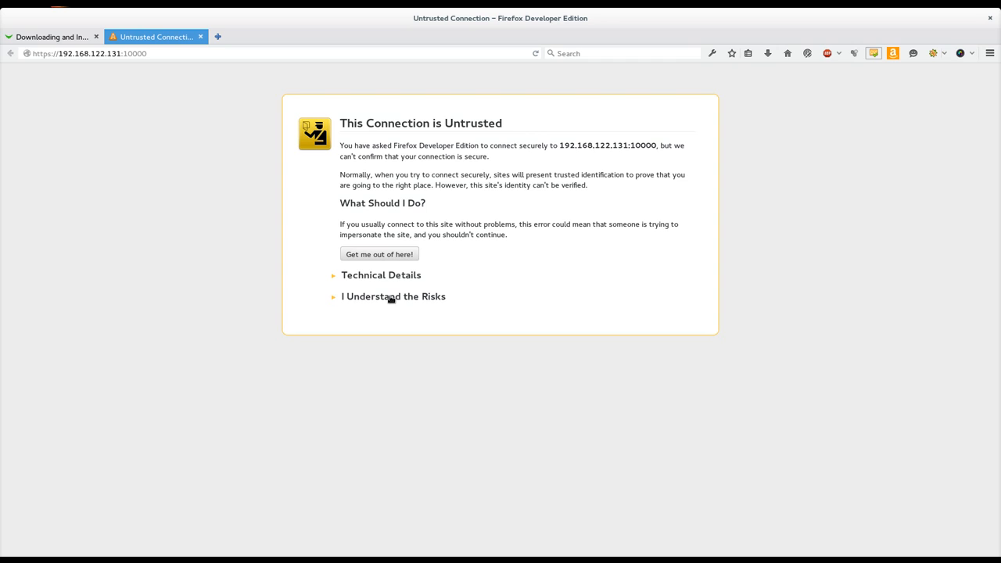
Step: Add and permanently confirm a security exception for 192.168.122.131:10000 to reach the Webmin login
{"action": "left_click", "coordinate": [393, 297]}
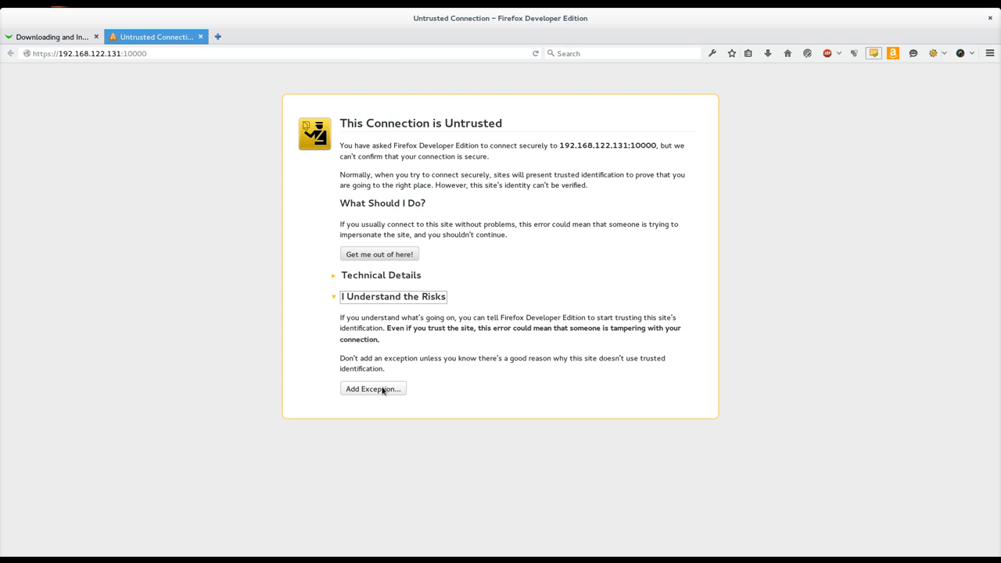
{"action": "left_click", "coordinate": [372, 388]}
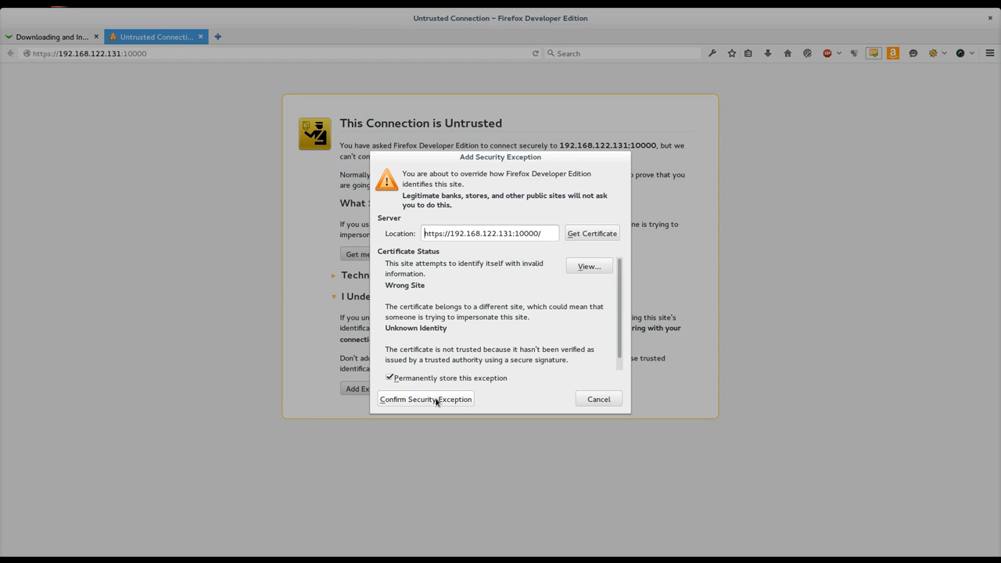
{"action": "mouse_move", "coordinate": [430, 406]}
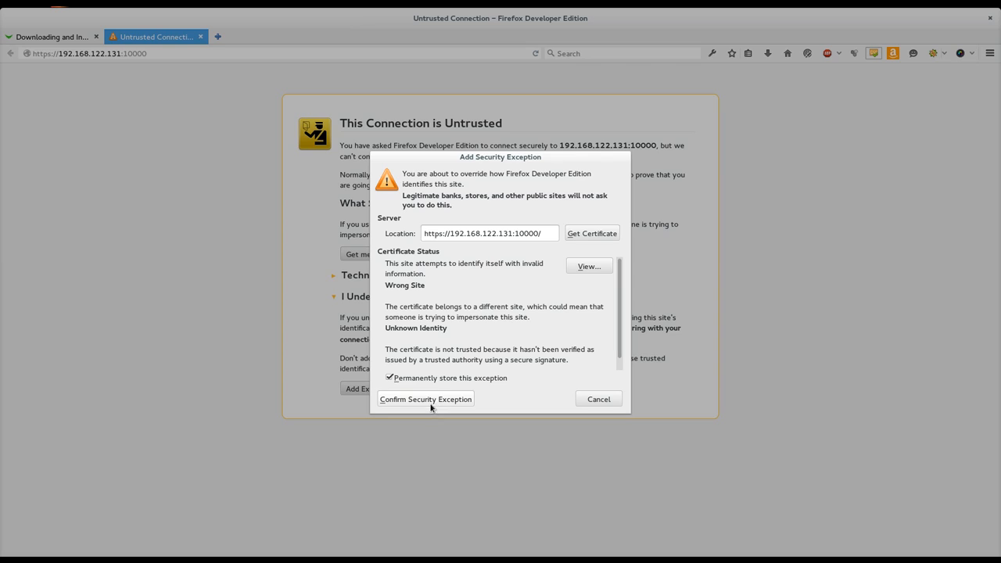
{"action": "mouse_move", "coordinate": [438, 403]}
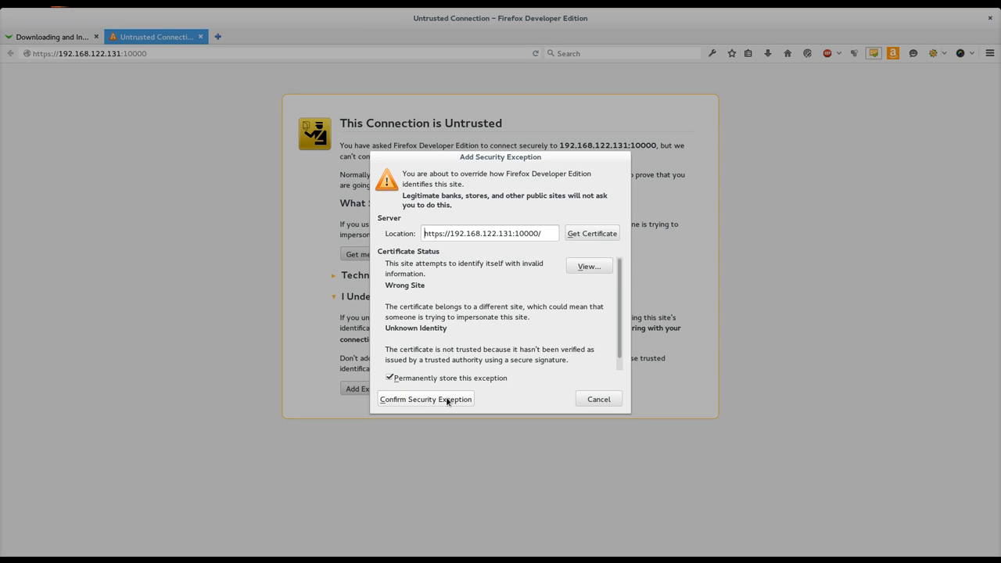
{"action": "mouse_move", "coordinate": [428, 402]}
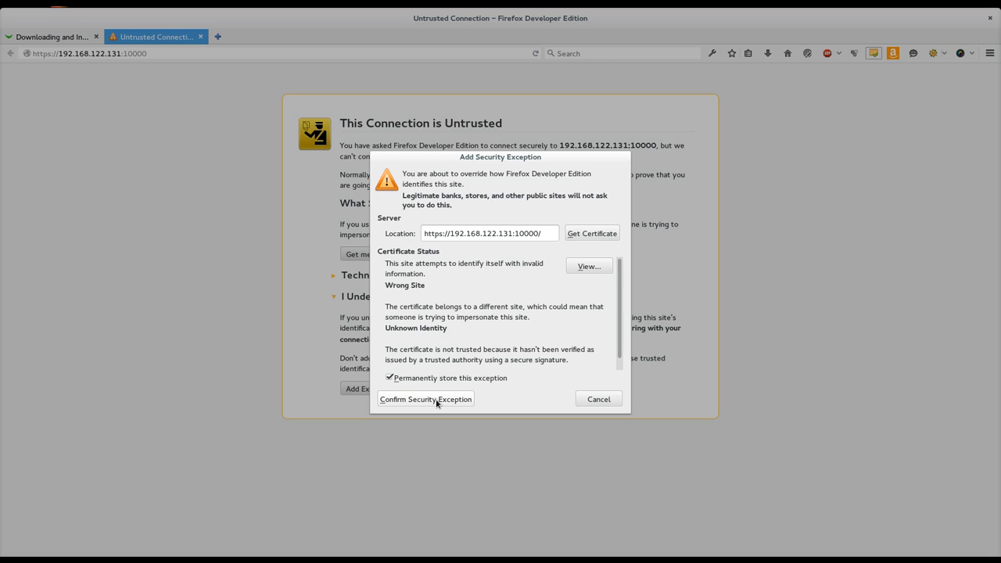
{"action": "left_click", "coordinate": [425, 399]}
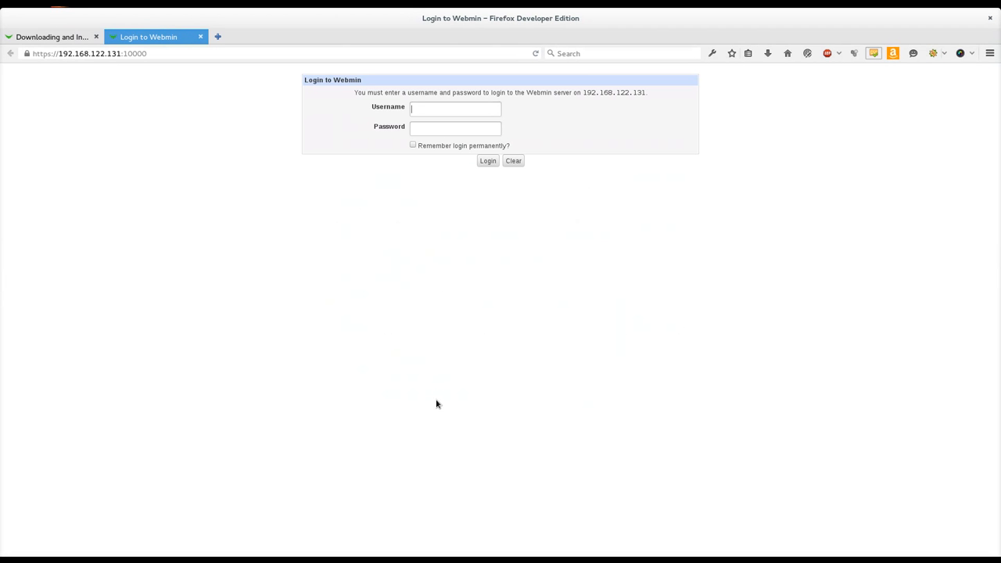
Step: Log in to Webmin as root using the autocompleted username and typed password
{"action": "left_click", "coordinate": [455, 108]}
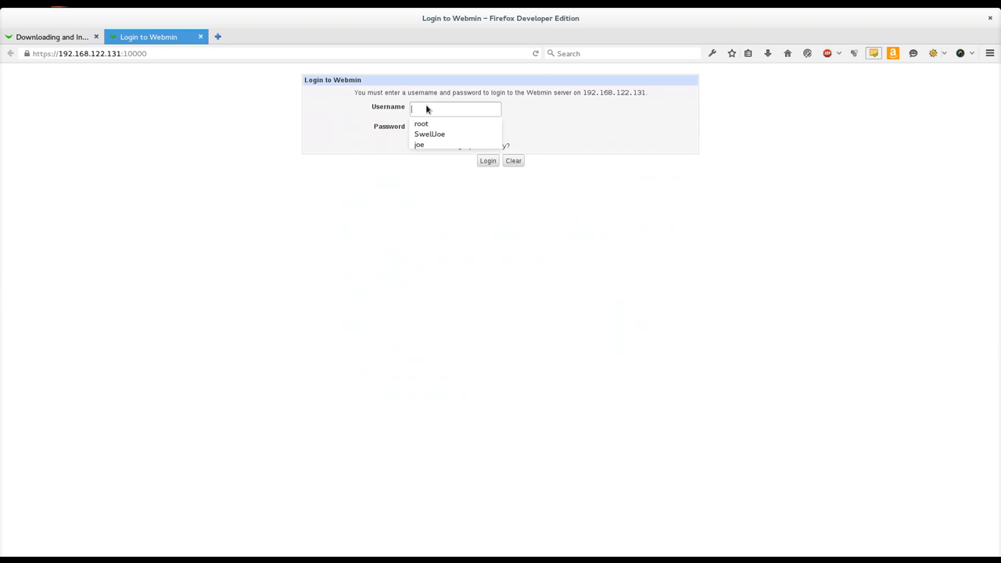
{"action": "left_click", "coordinate": [420, 123]}
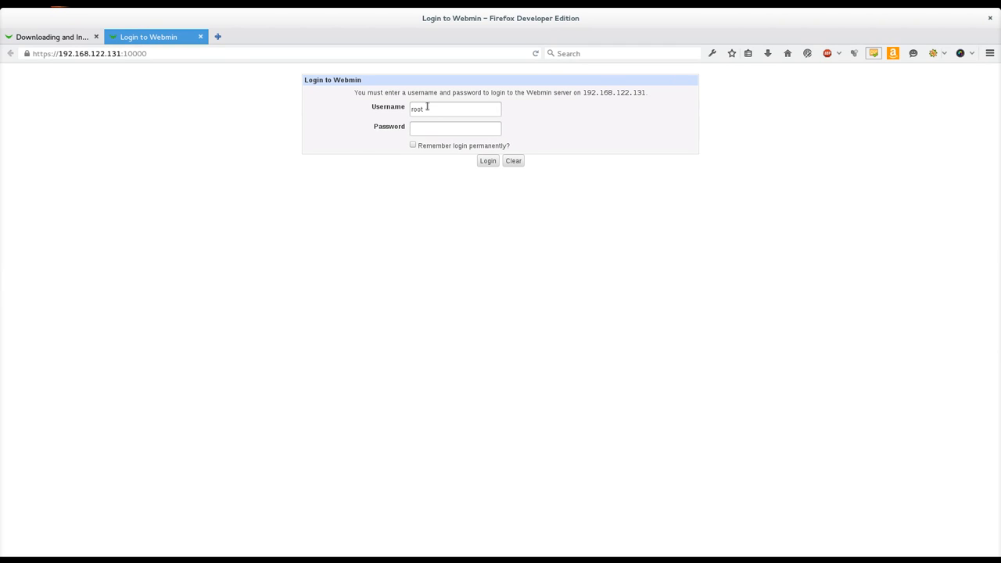
{"action": "type", "text": "password"}
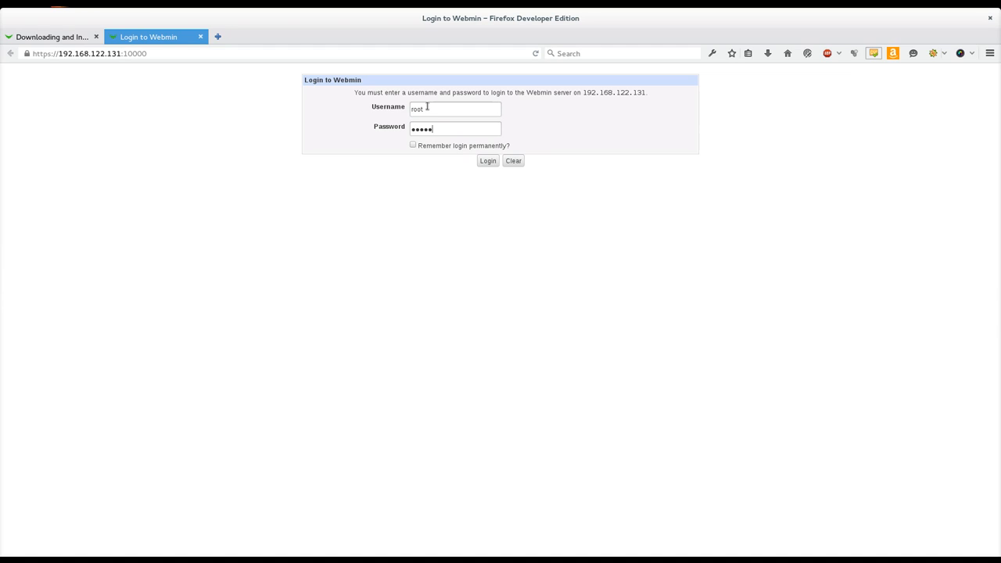
{"action": "key", "text": "BackSpace"}
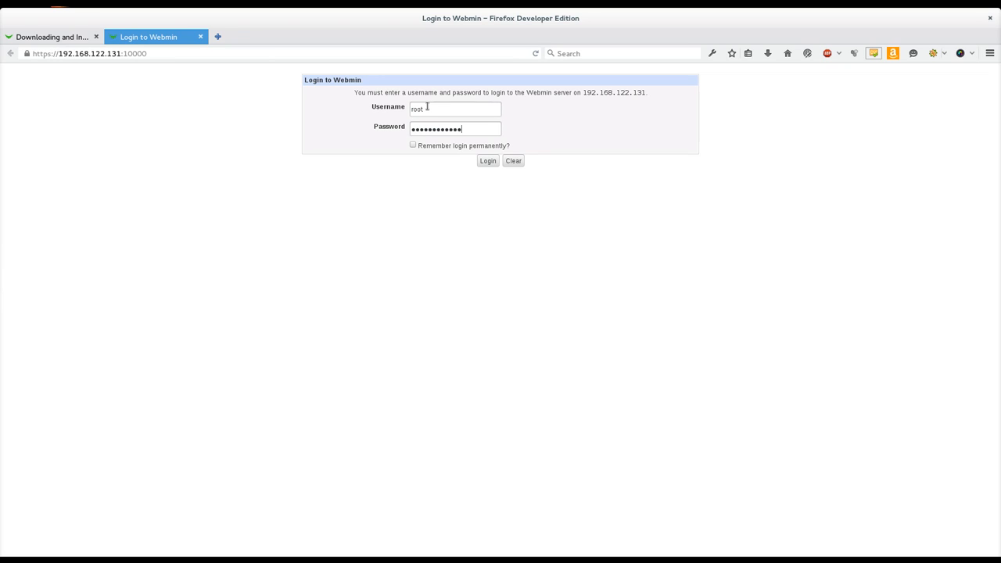
{"action": "left_click", "coordinate": [488, 160]}
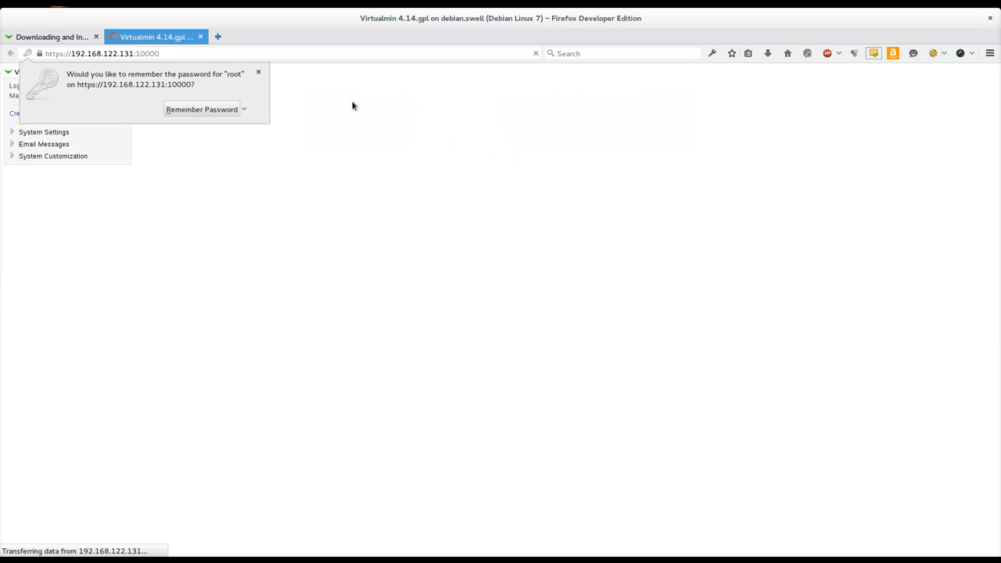
Step: Decline Firefox's offer to remember the Webmin login password
{"action": "left_click", "coordinate": [258, 72]}
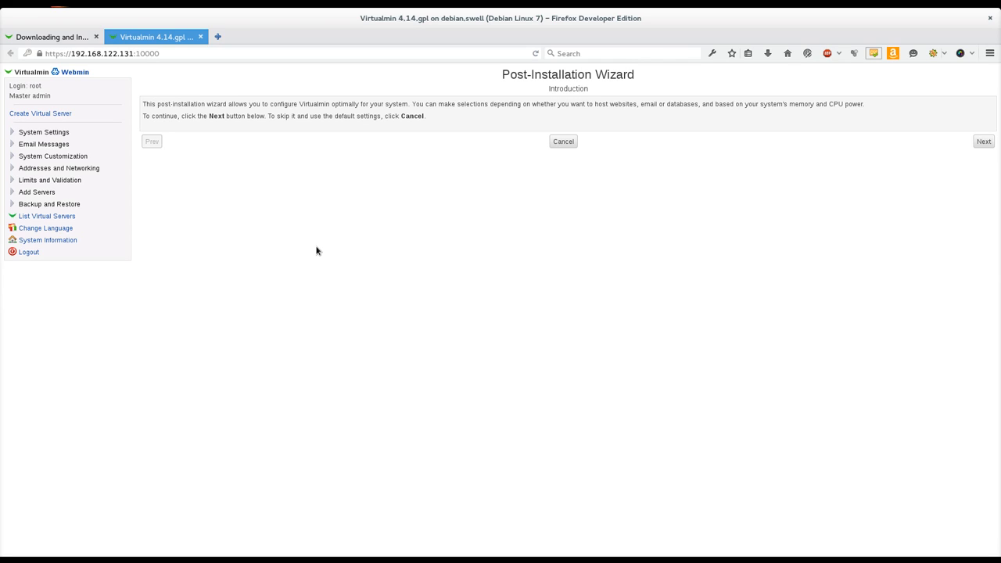
{"action": "mouse_move", "coordinate": [592, 241]}
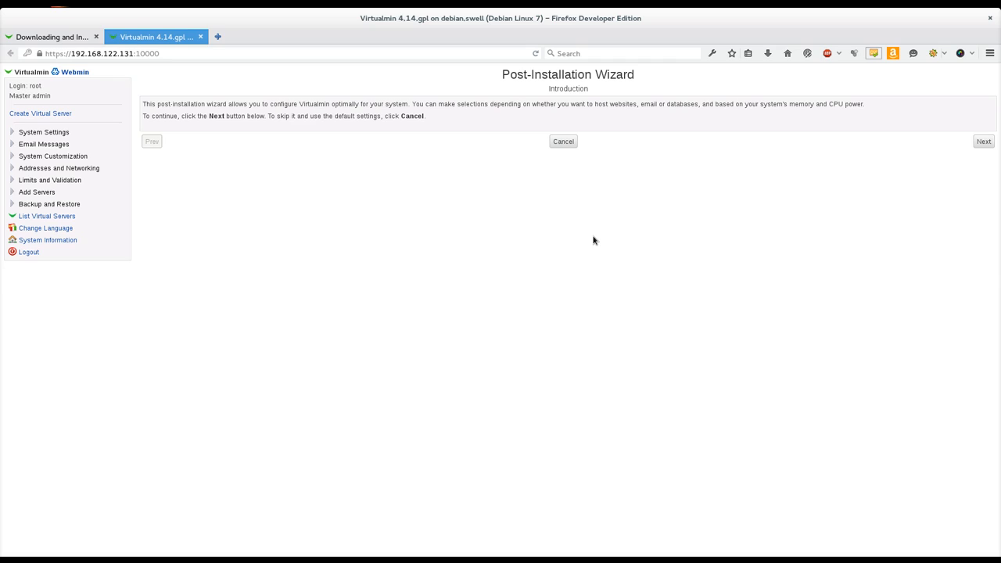
{"action": "mouse_move", "coordinate": [951, 136]}
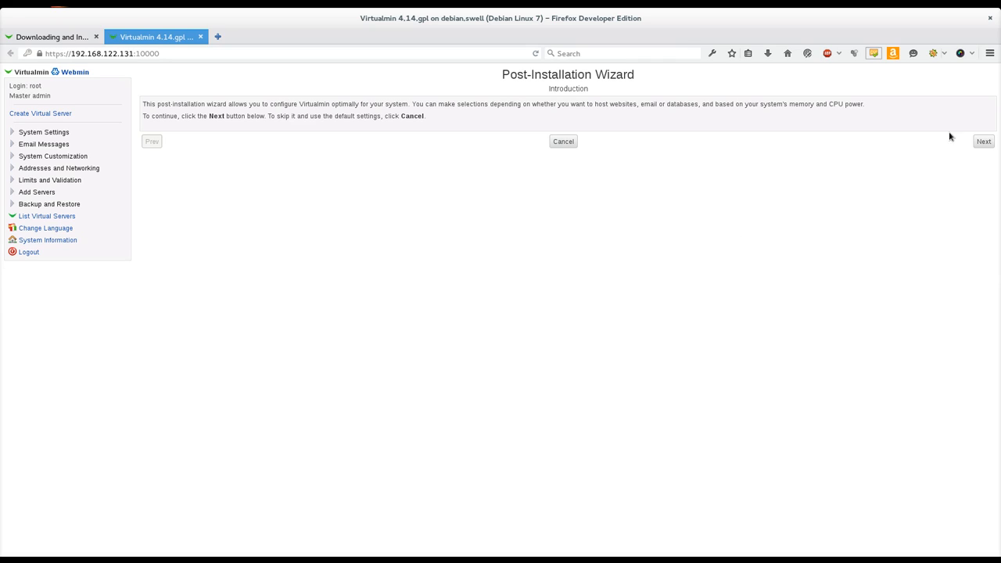
{"action": "mouse_move", "coordinate": [983, 140]}
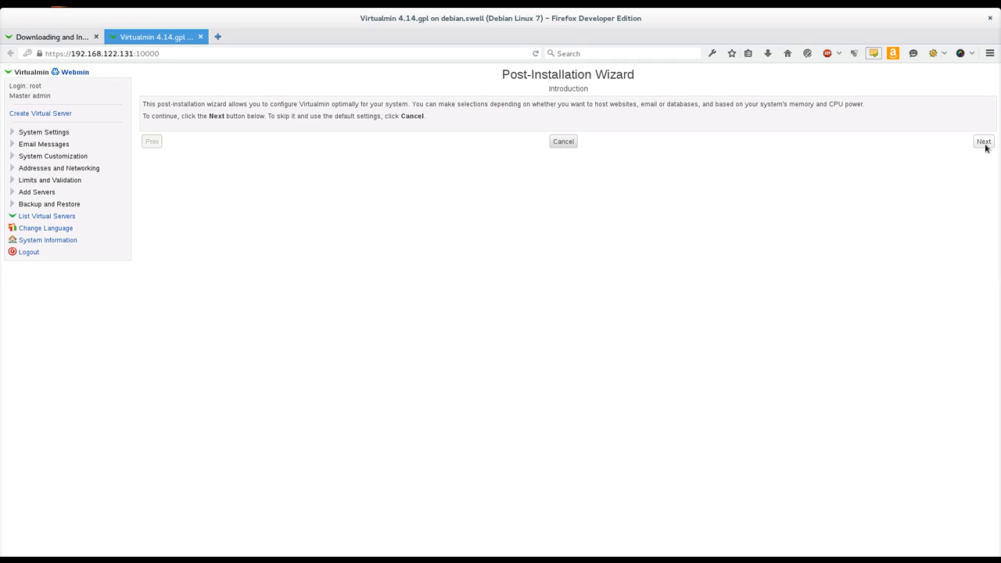
{"action": "mouse_move", "coordinate": [441, 193]}
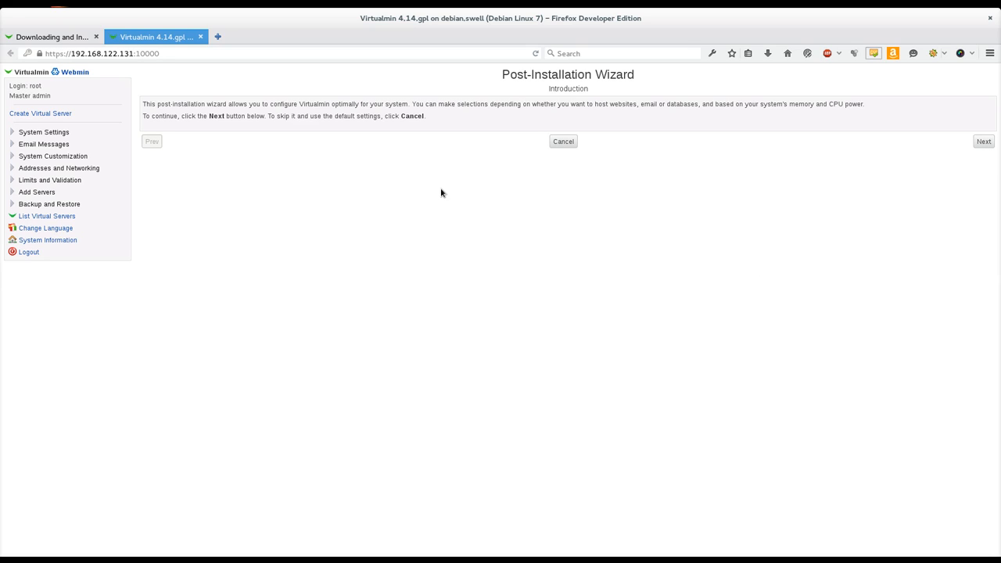
{"action": "mouse_move", "coordinate": [447, 181]}
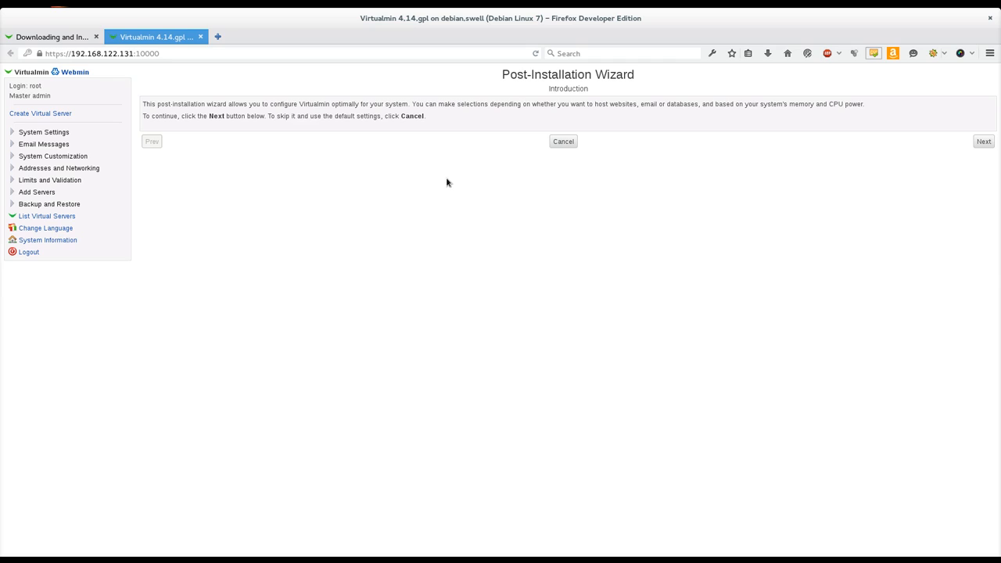
{"action": "mouse_move", "coordinate": [732, 122]}
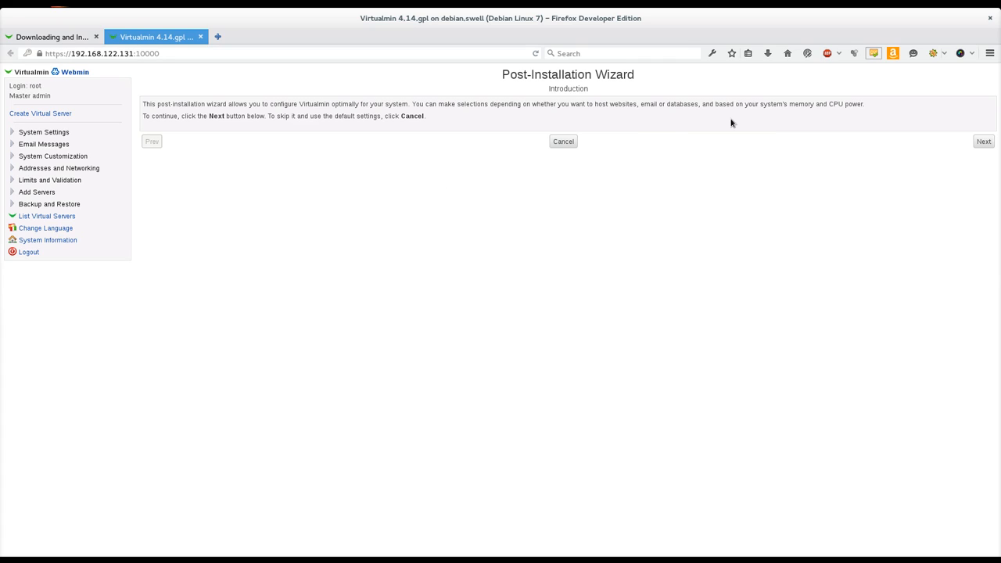
{"action": "mouse_move", "coordinate": [937, 197]}
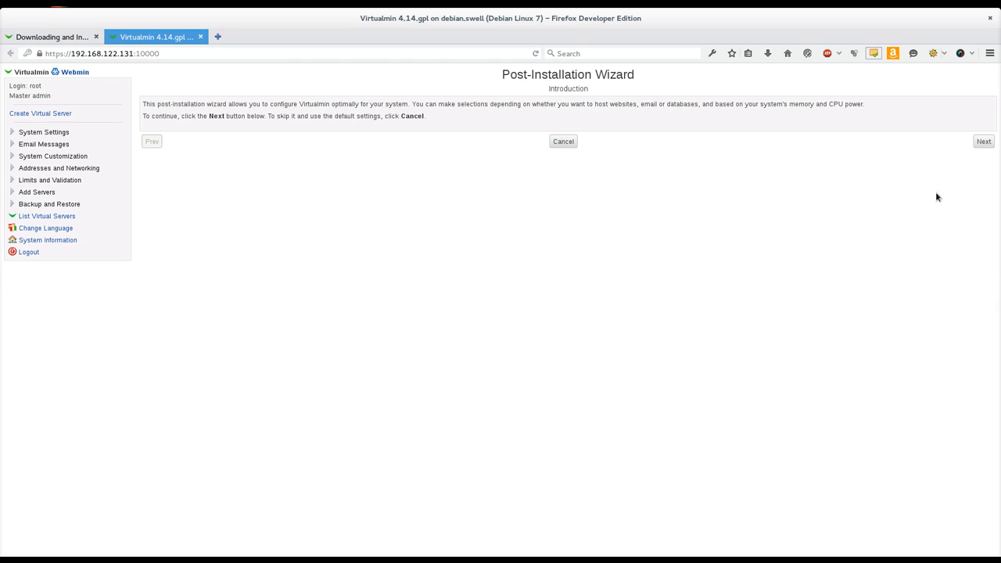
{"action": "mouse_move", "coordinate": [983, 141]}
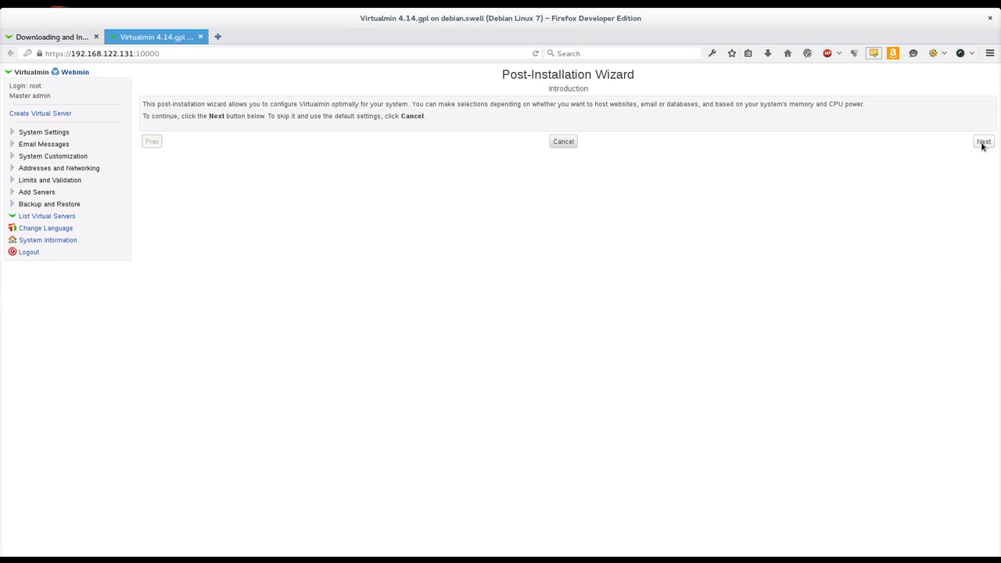
Step: Advance the Post-Installation Wizard from the introduction to the Memory use page
{"action": "left_click", "coordinate": [982, 141]}
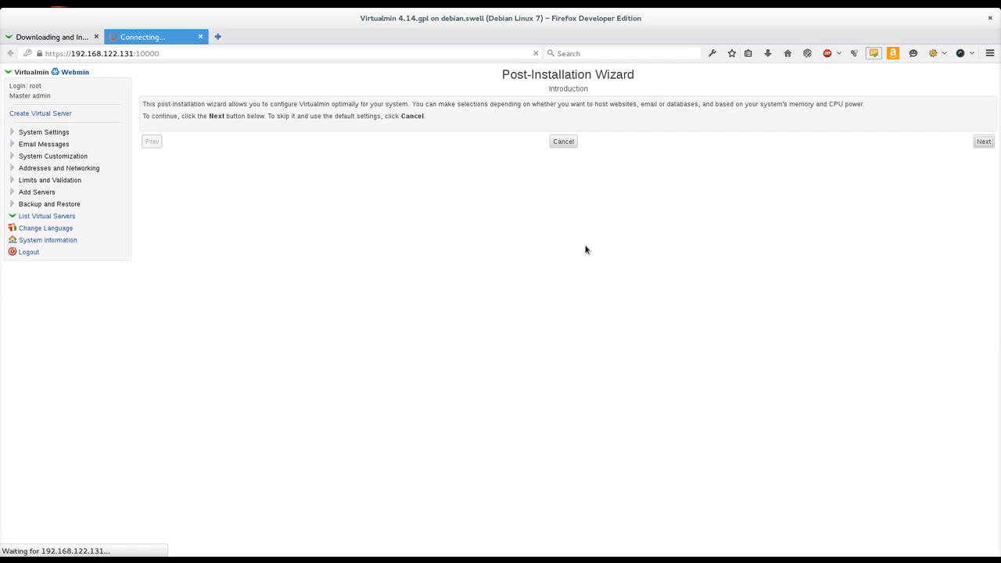
{"action": "left_click", "coordinate": [982, 140]}
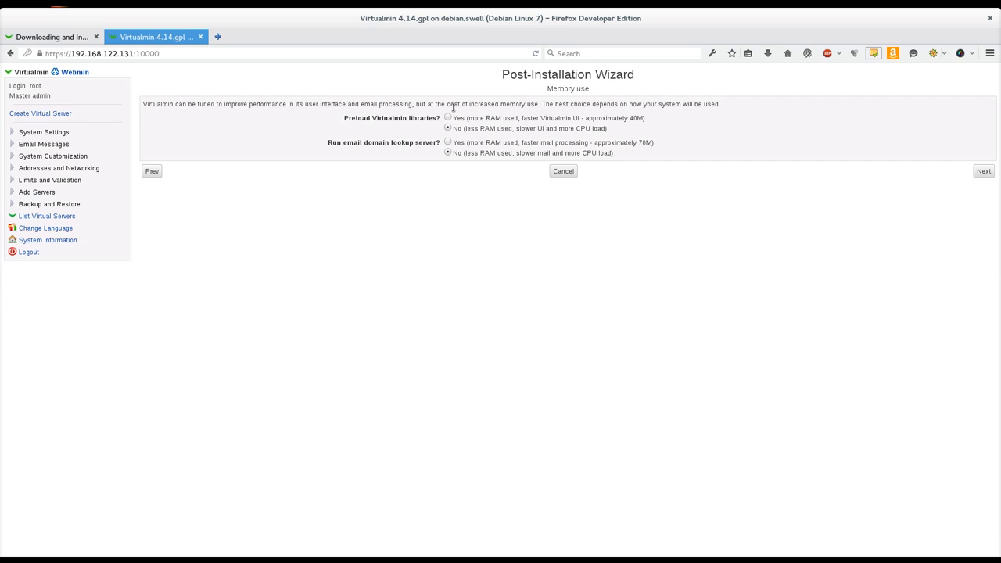
{"action": "mouse_move", "coordinate": [437, 119]}
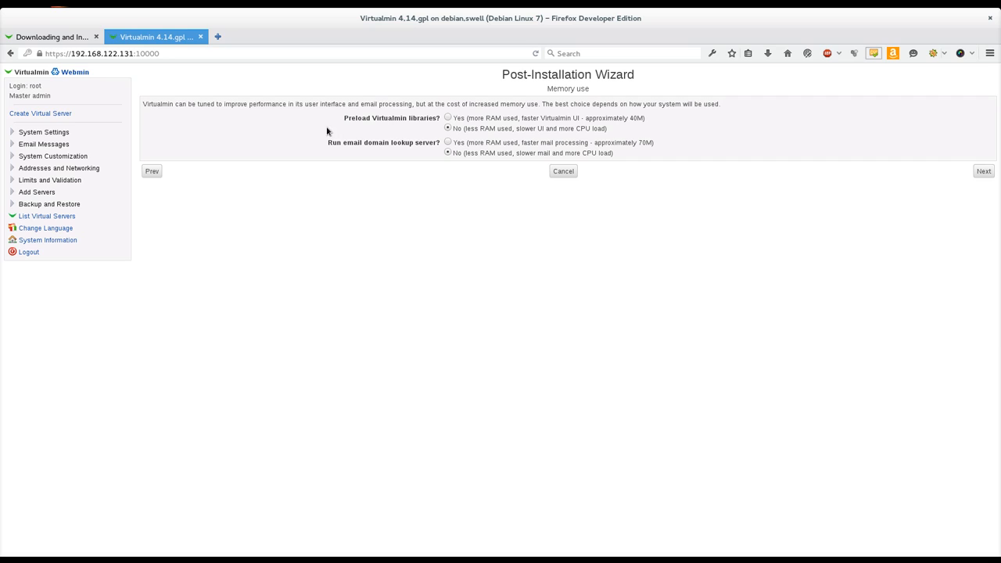
{"action": "mouse_move", "coordinate": [522, 127]}
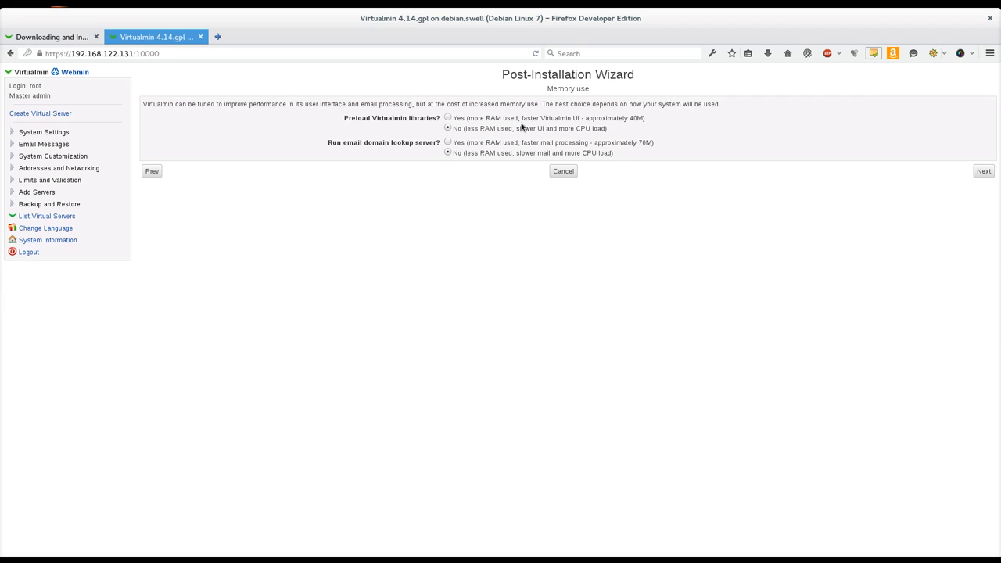
{"action": "mouse_move", "coordinate": [564, 138]}
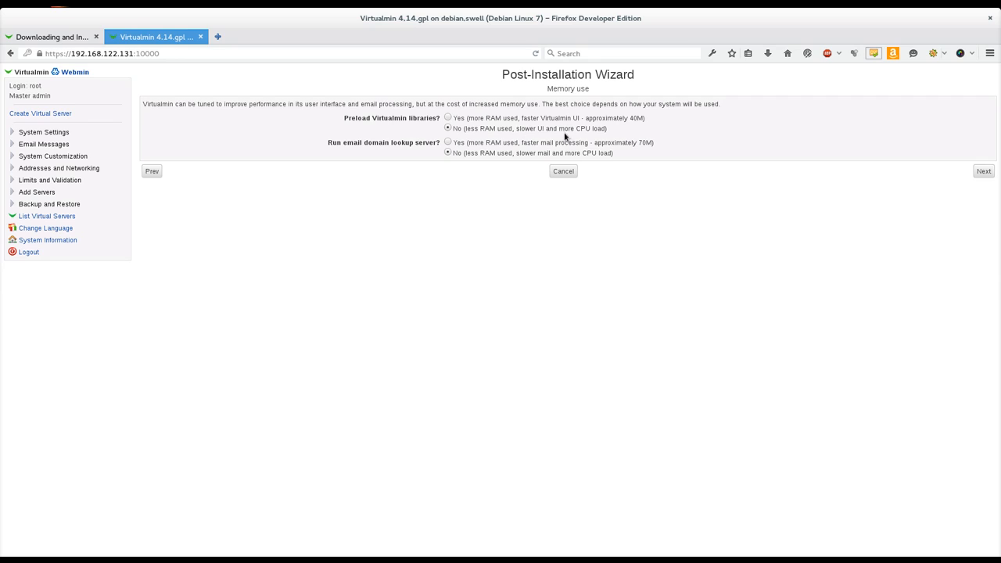
{"action": "mouse_move", "coordinate": [460, 118]}
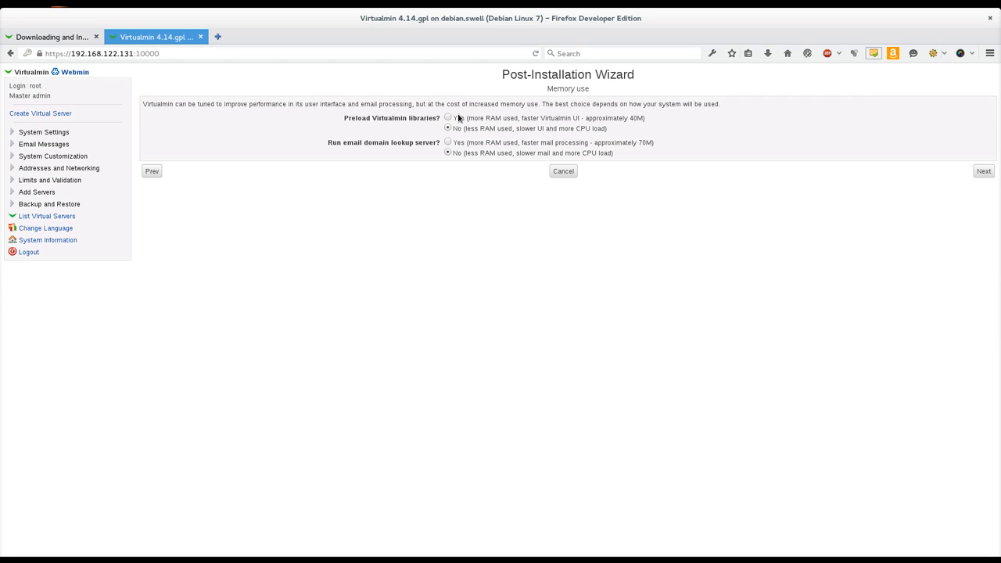
{"action": "mouse_move", "coordinate": [478, 123]}
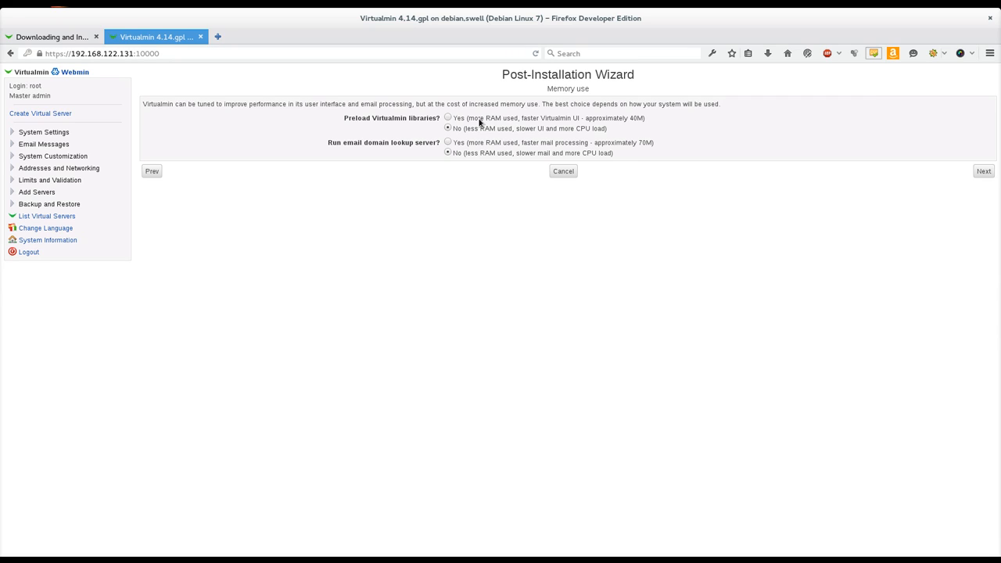
{"action": "mouse_move", "coordinate": [642, 131]}
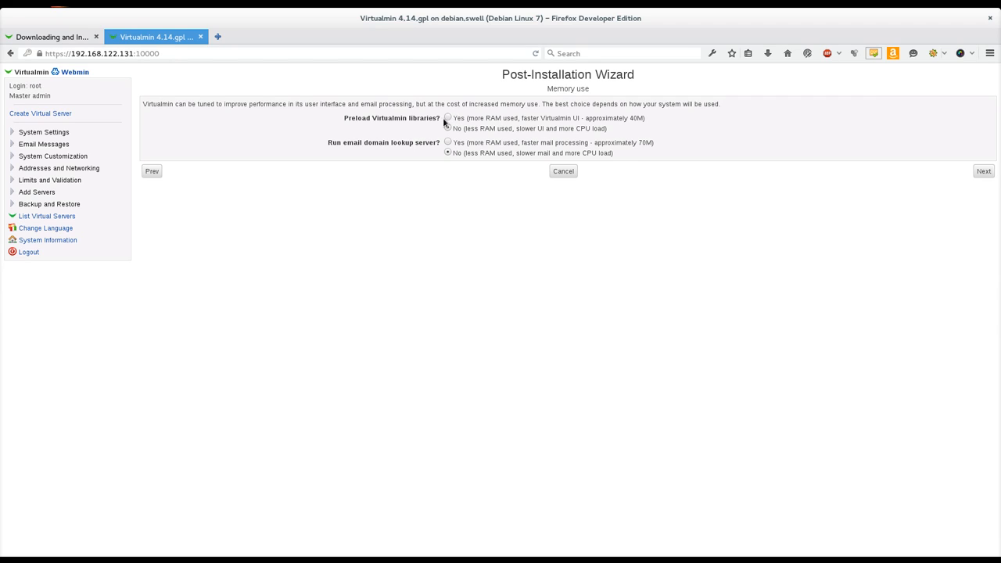
{"action": "mouse_move", "coordinate": [625, 125]}
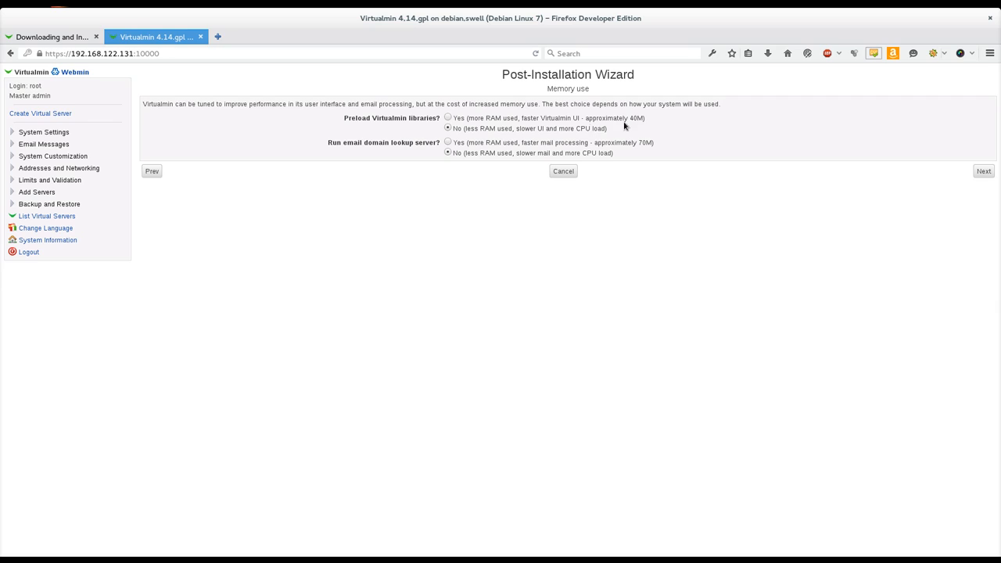
{"action": "mouse_move", "coordinate": [635, 125]}
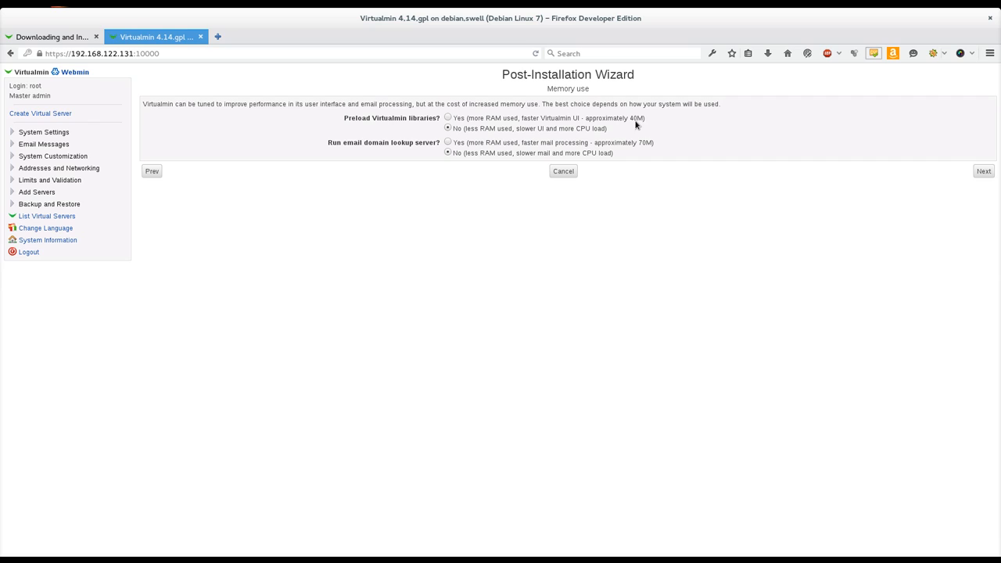
{"action": "mouse_move", "coordinate": [601, 129]}
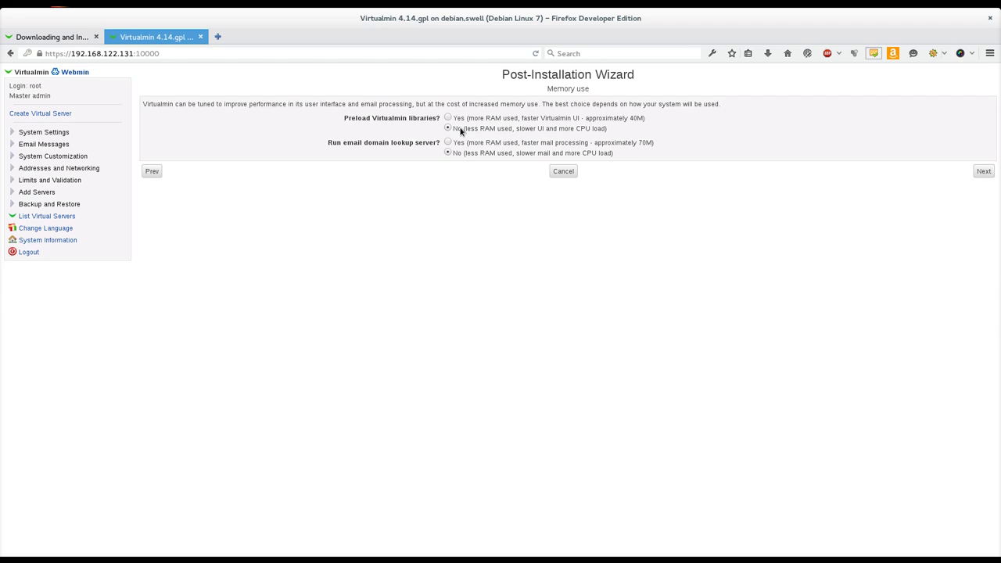
{"action": "mouse_move", "coordinate": [472, 133]}
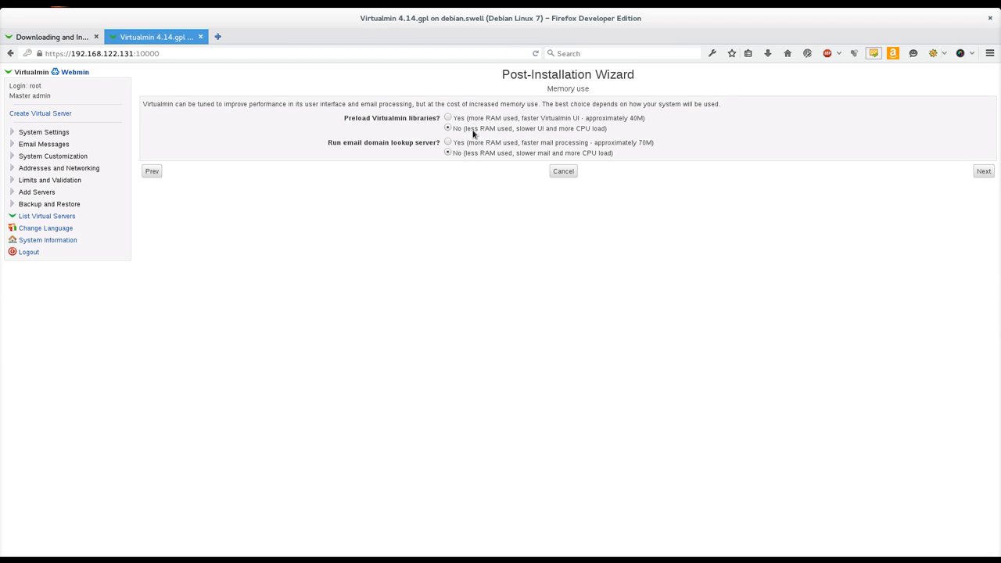
{"action": "mouse_move", "coordinate": [335, 164]}
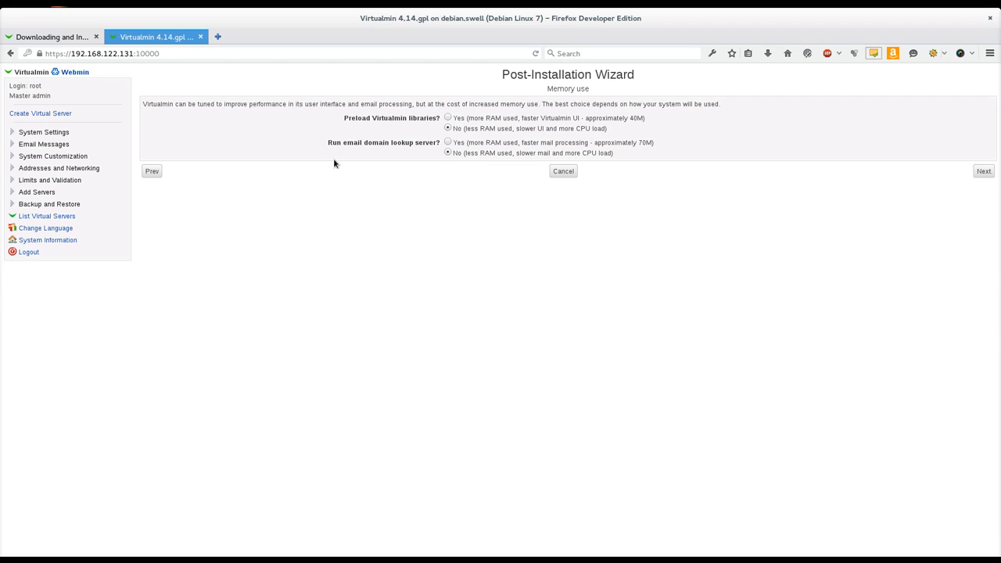
{"action": "mouse_move", "coordinate": [434, 148]}
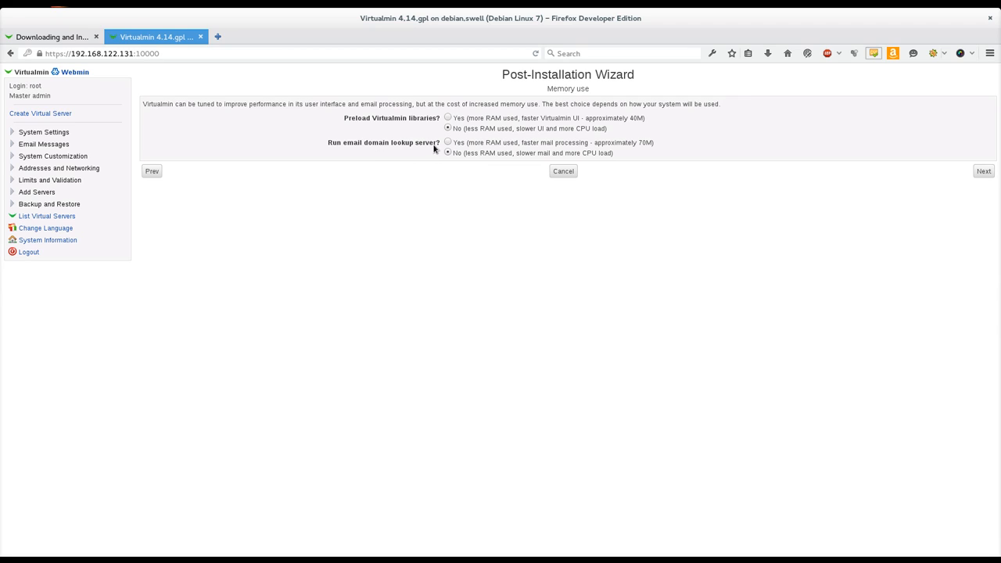
{"action": "mouse_move", "coordinate": [691, 167]}
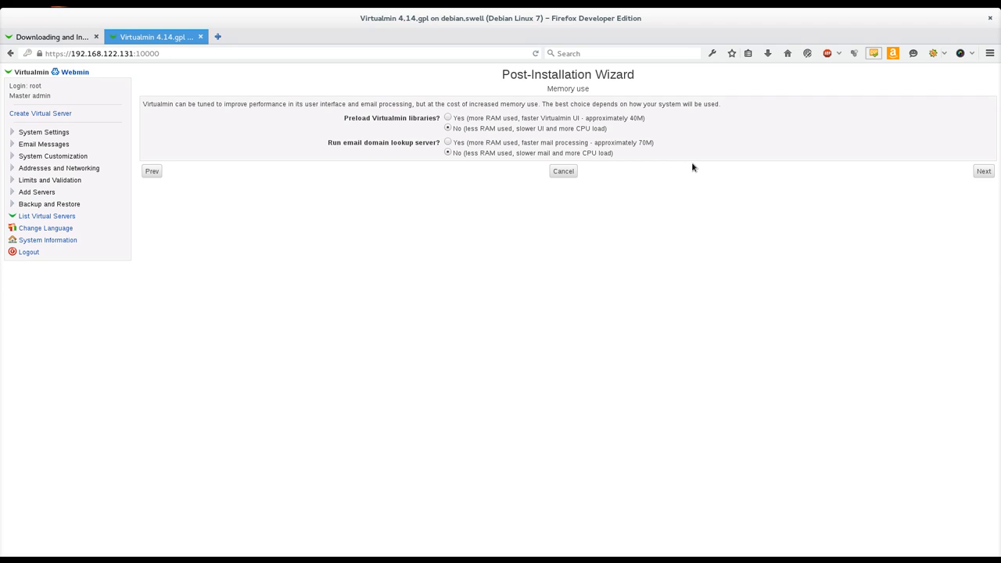
{"action": "mouse_move", "coordinate": [539, 147]}
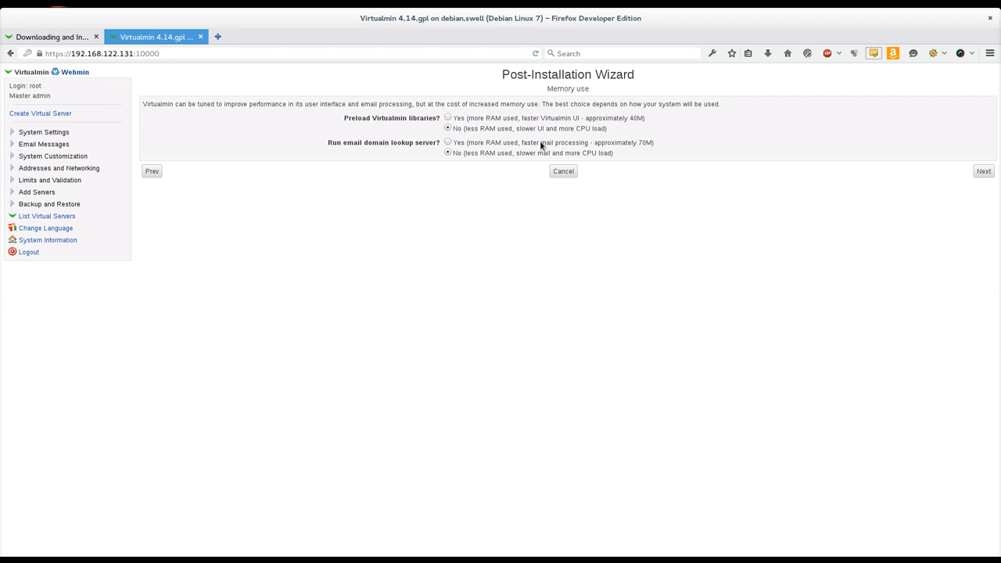
{"action": "mouse_move", "coordinate": [629, 141]}
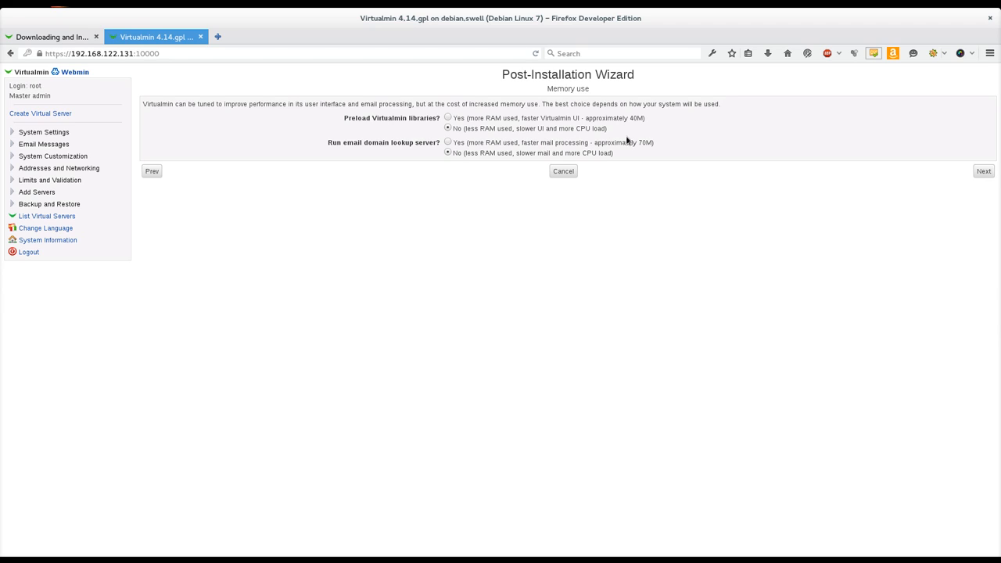
{"action": "mouse_move", "coordinate": [384, 191]}
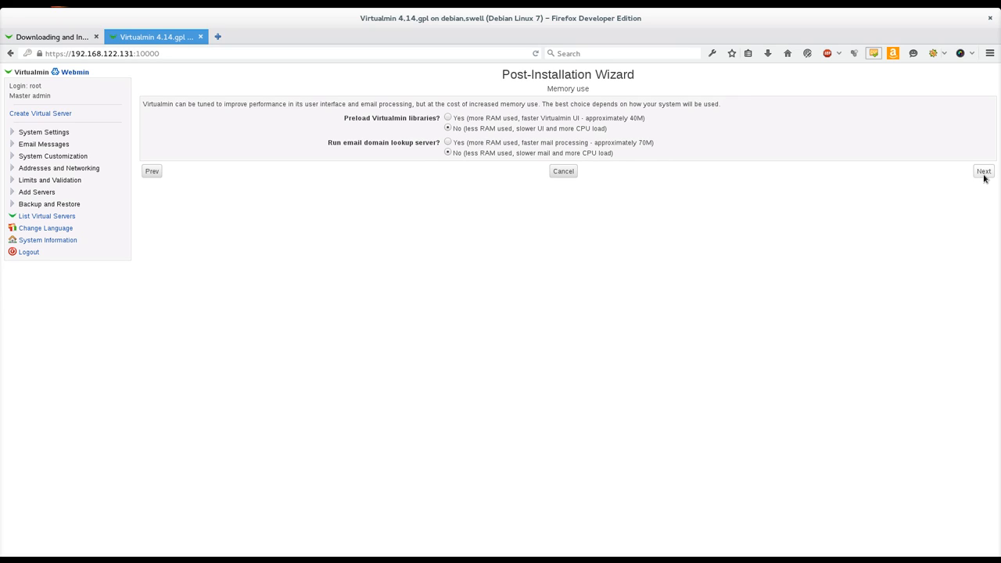
Step: Accept both memory options as No and continue to the Virus scanning page
{"action": "left_click", "coordinate": [983, 171]}
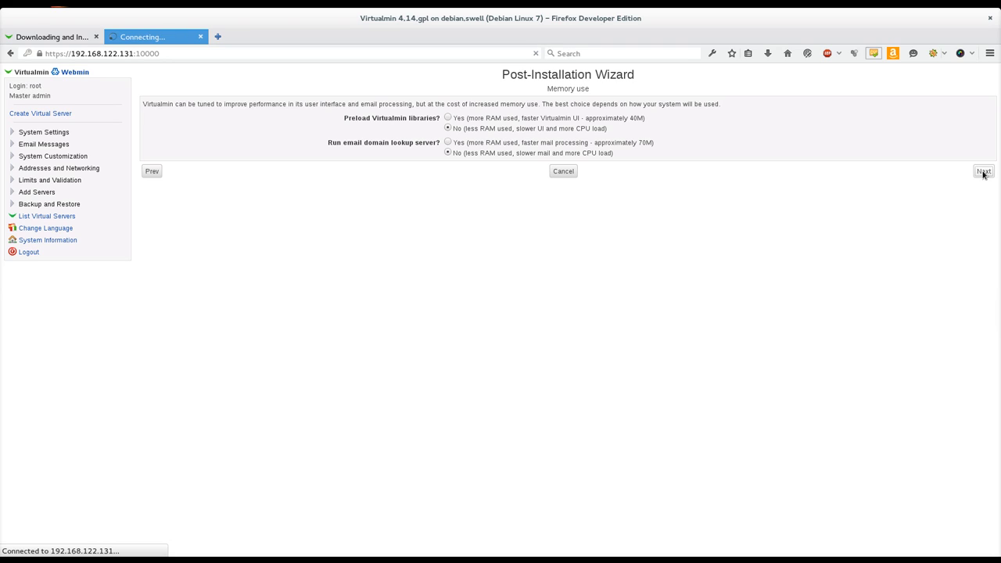
{"action": "left_click", "coordinate": [983, 171]}
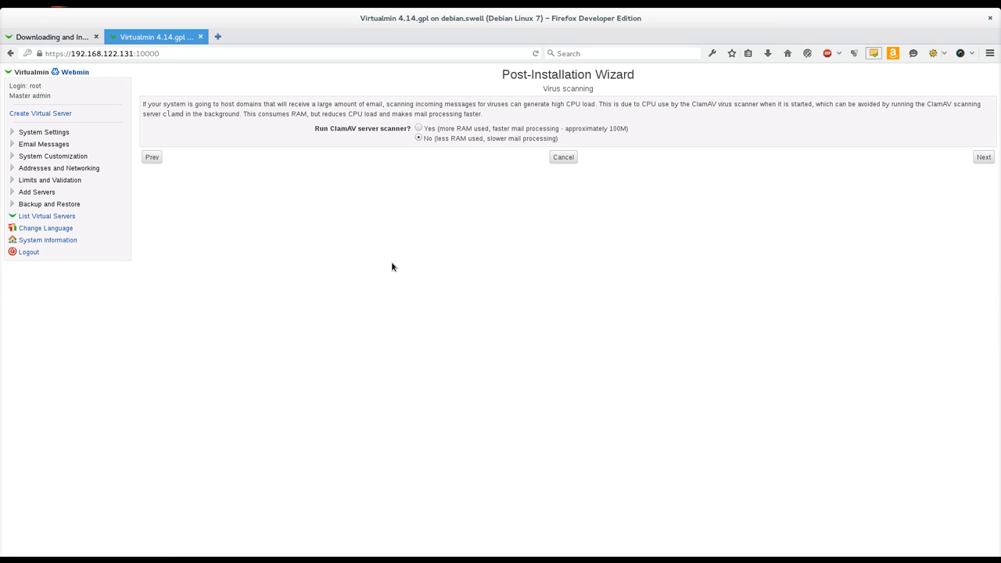
{"action": "mouse_move", "coordinate": [453, 229]}
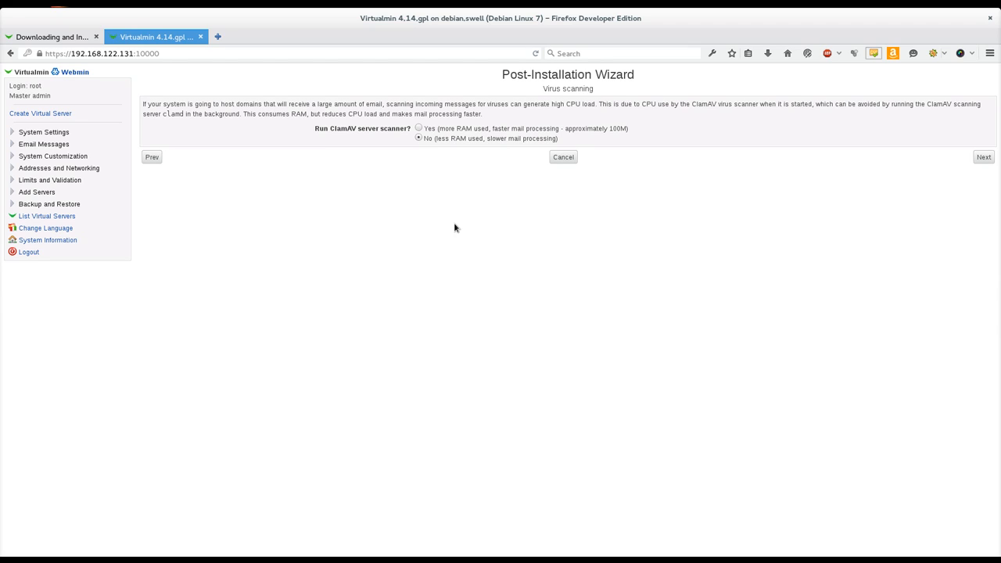
{"action": "mouse_move", "coordinate": [463, 137]}
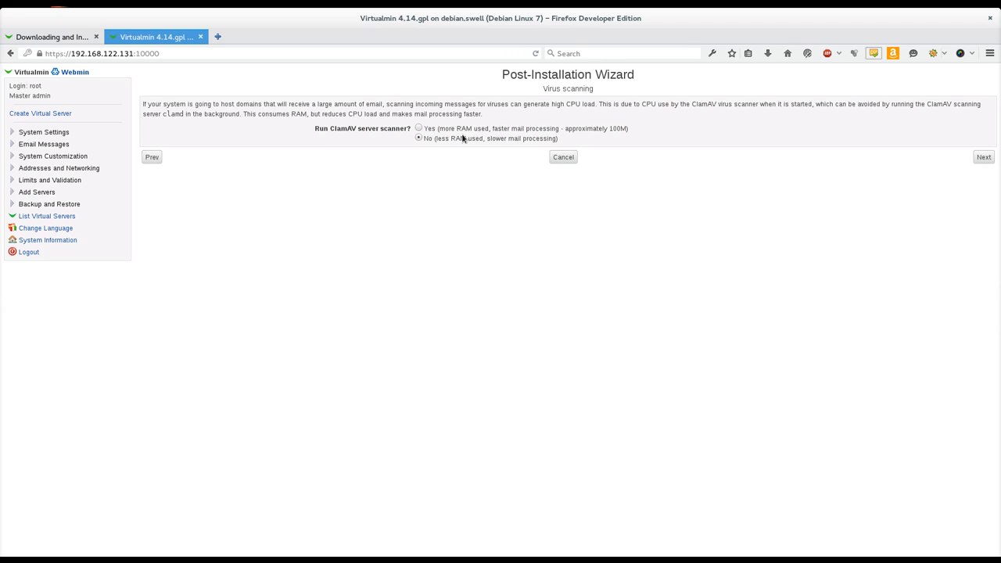
{"action": "mouse_move", "coordinate": [732, 210]}
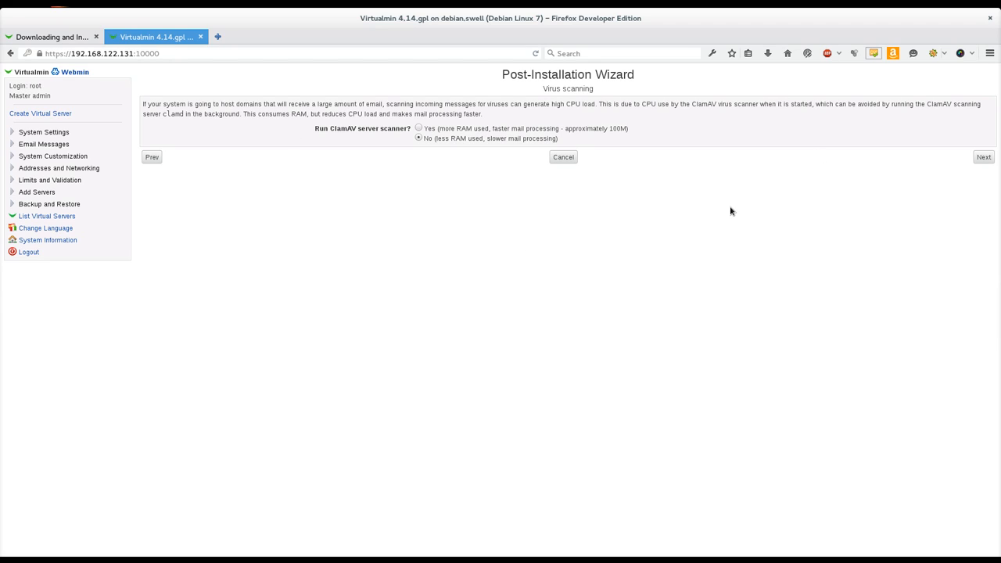
{"action": "mouse_move", "coordinate": [381, 203]}
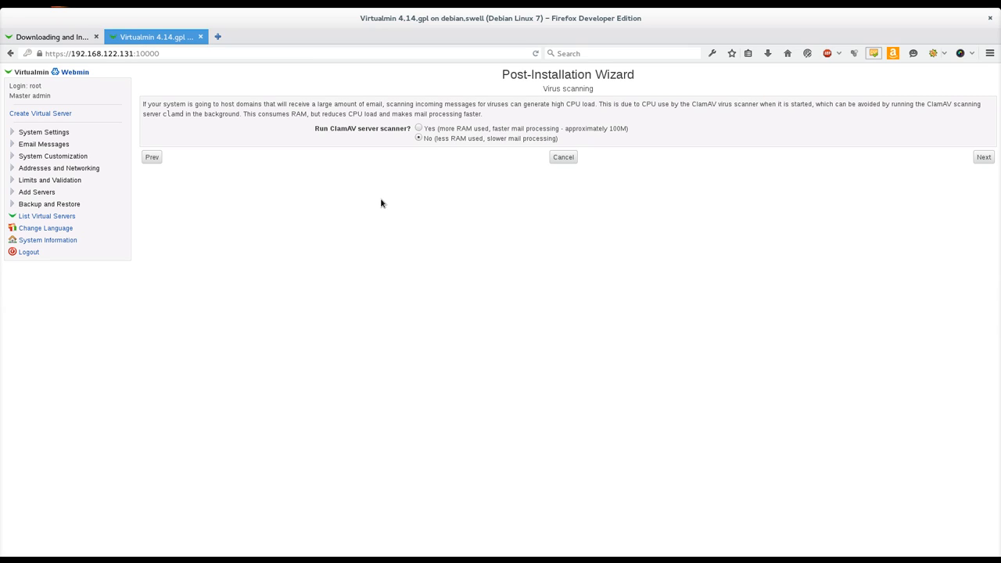
{"action": "mouse_move", "coordinate": [538, 136]}
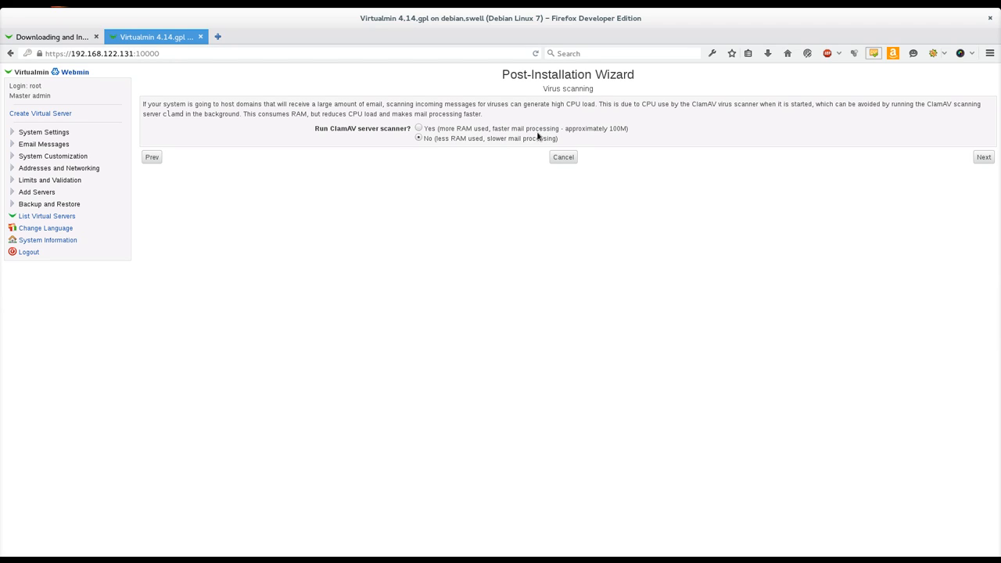
{"action": "mouse_move", "coordinate": [619, 138]}
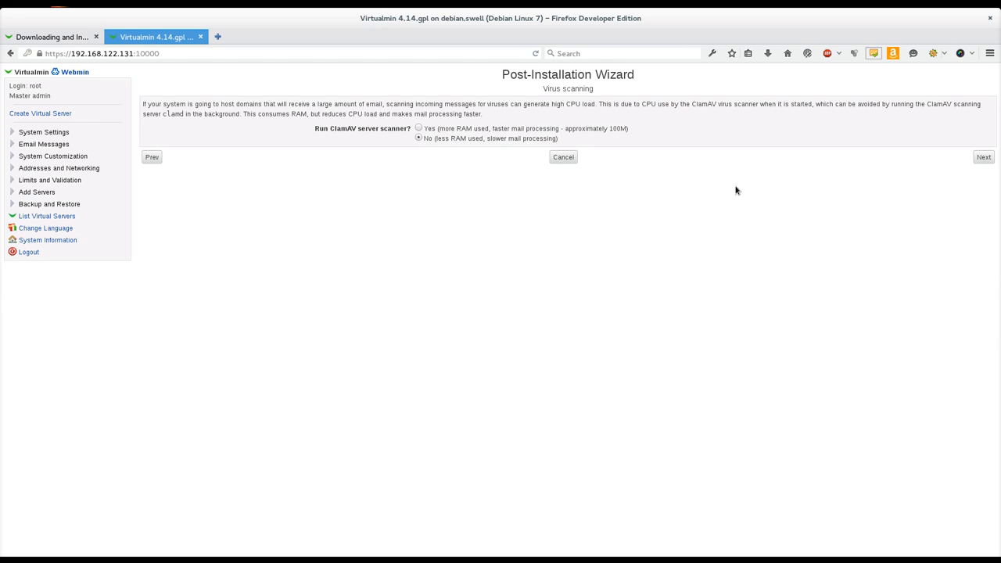
{"action": "mouse_move", "coordinate": [975, 187]}
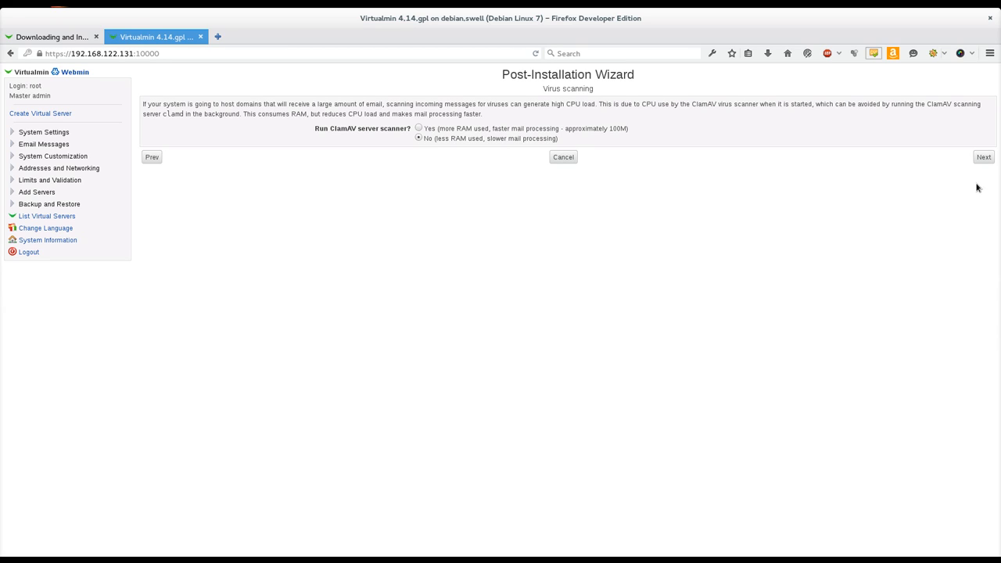
Step: Leave the ClamAV server scanner off and continue to the Spam filtering page
{"action": "left_click", "coordinate": [983, 156]}
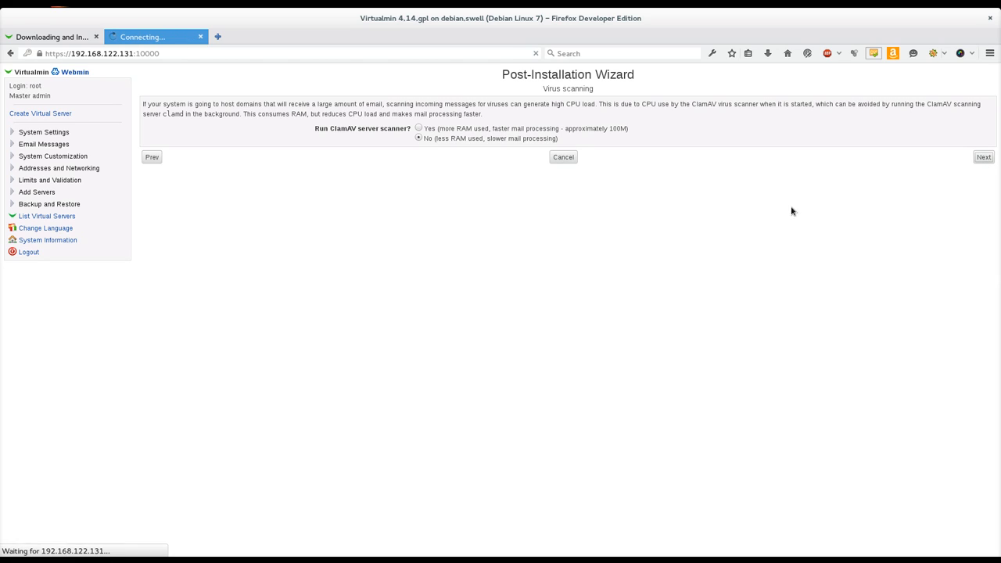
{"action": "left_click", "coordinate": [982, 156]}
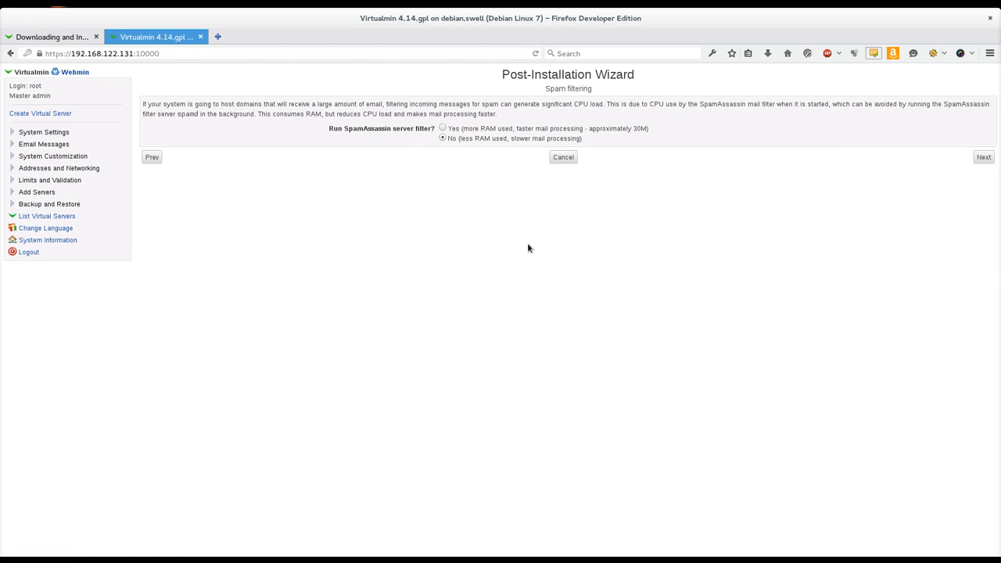
{"action": "mouse_move", "coordinate": [685, 206]}
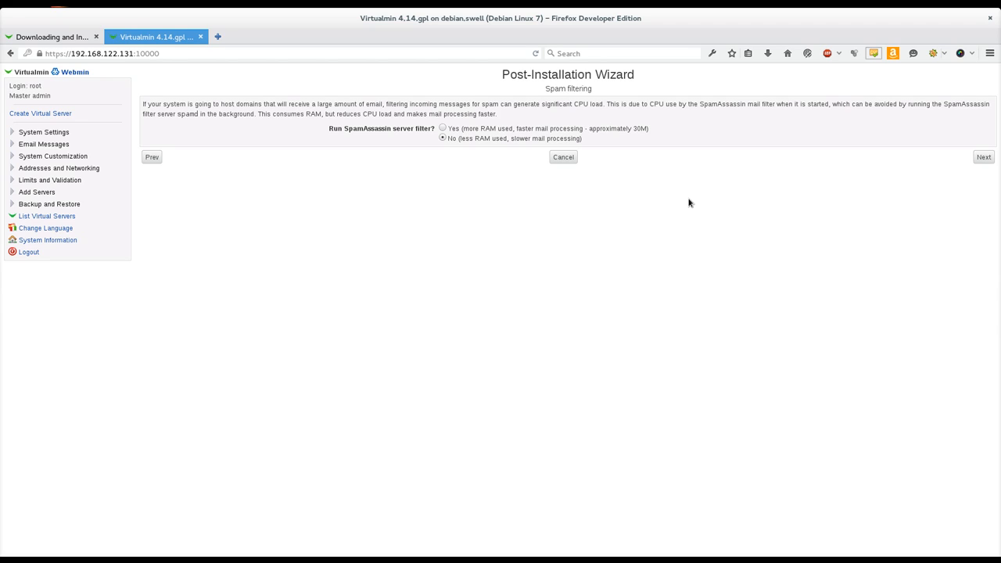
{"action": "mouse_move", "coordinate": [797, 176]}
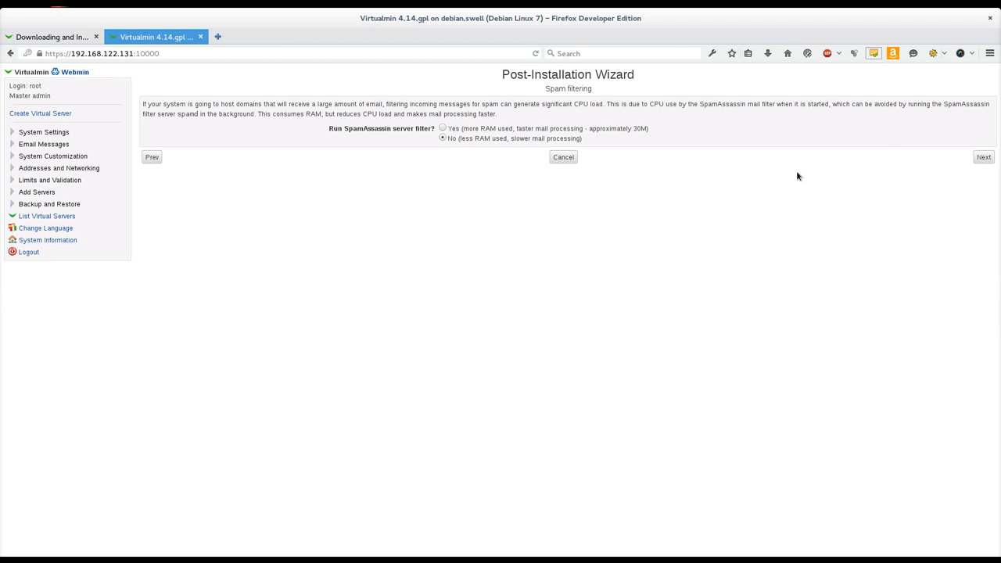
Step: Leave SpamAssassin off, then keep MySQL Yes and PostgreSQL No and continue
{"action": "left_click", "coordinate": [982, 156]}
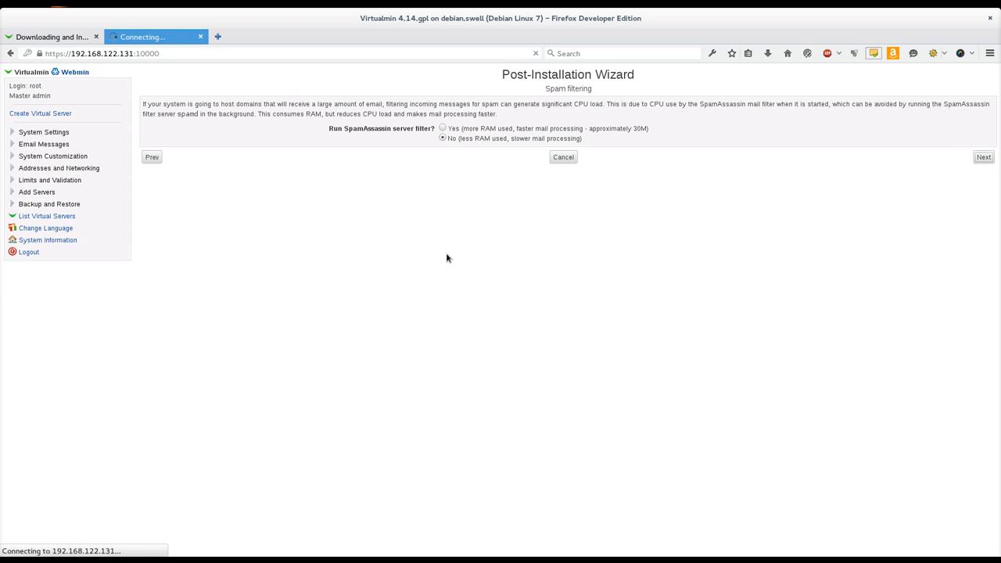
{"action": "left_click", "coordinate": [981, 156]}
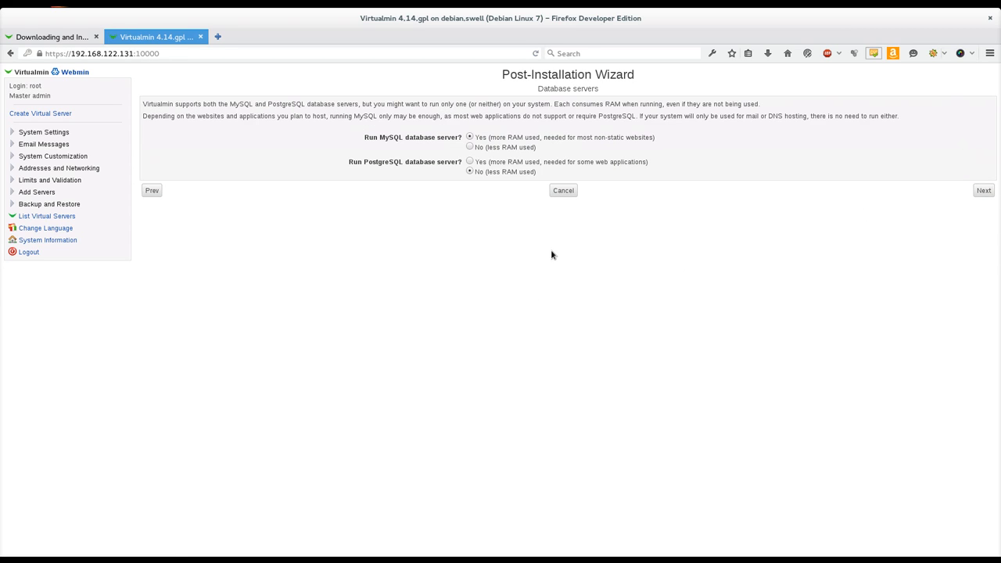
{"action": "mouse_move", "coordinate": [291, 129]}
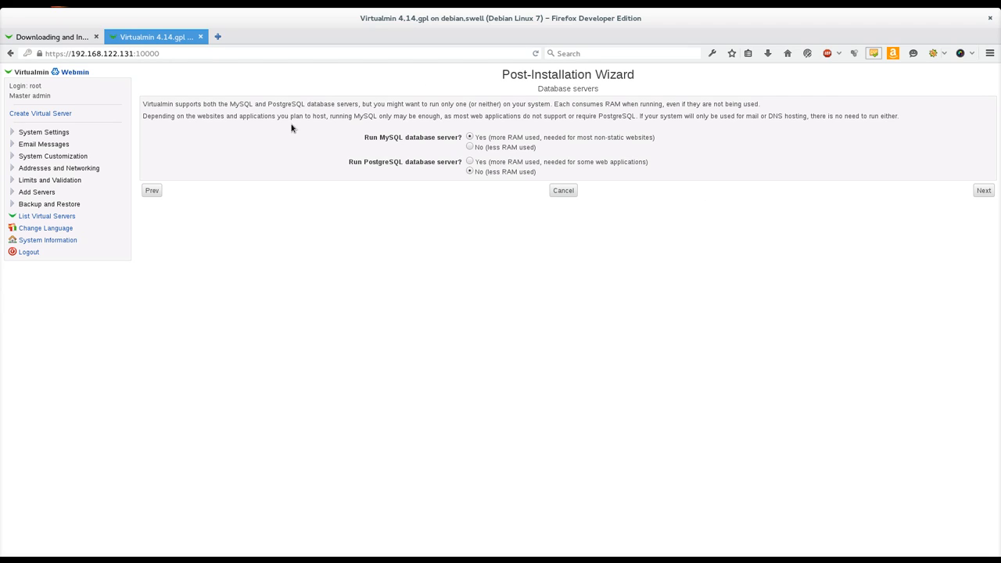
{"action": "mouse_move", "coordinate": [369, 142]}
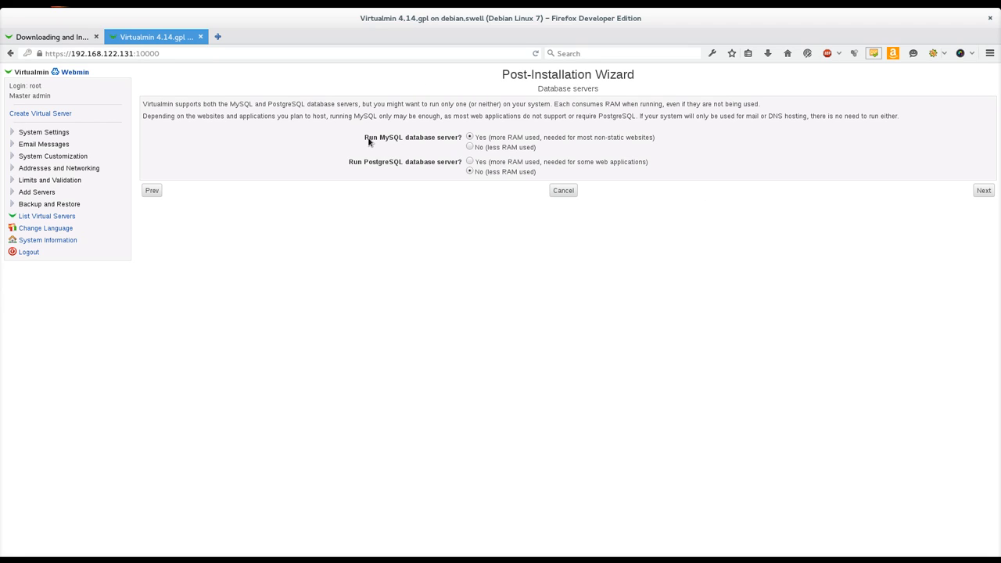
{"action": "double_click", "coordinate": [413, 138]}
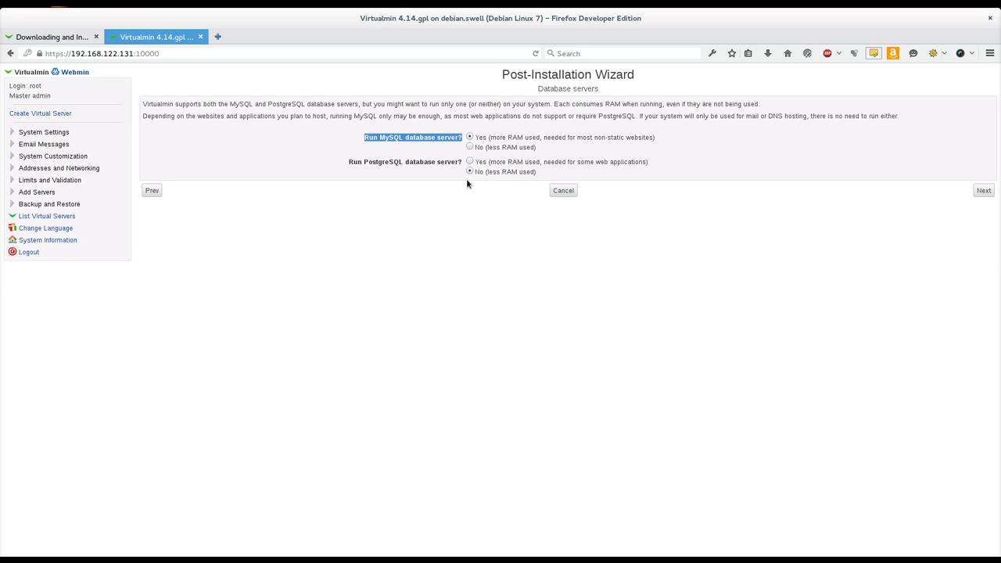
{"action": "mouse_move", "coordinate": [756, 171]}
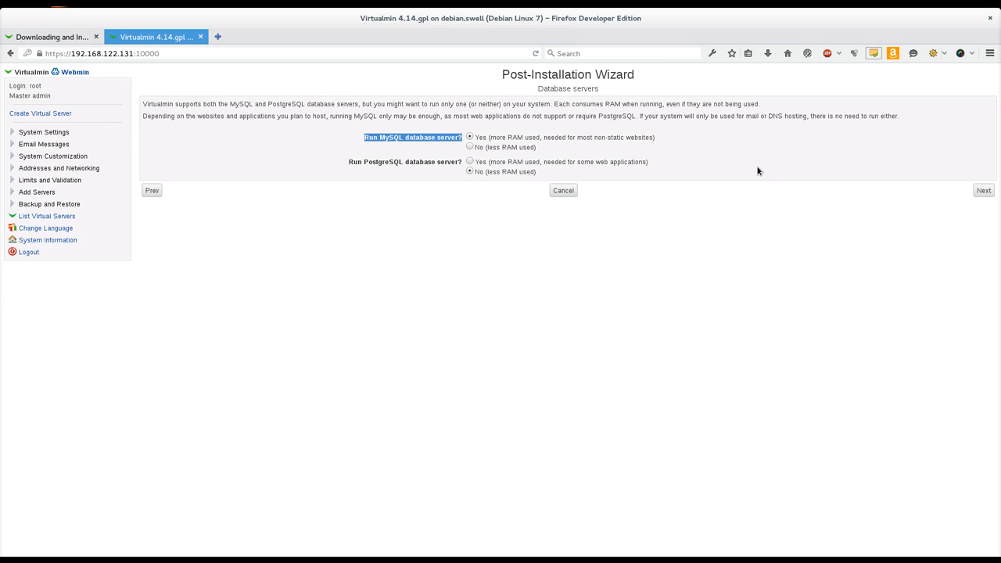
{"action": "mouse_move", "coordinate": [744, 169]}
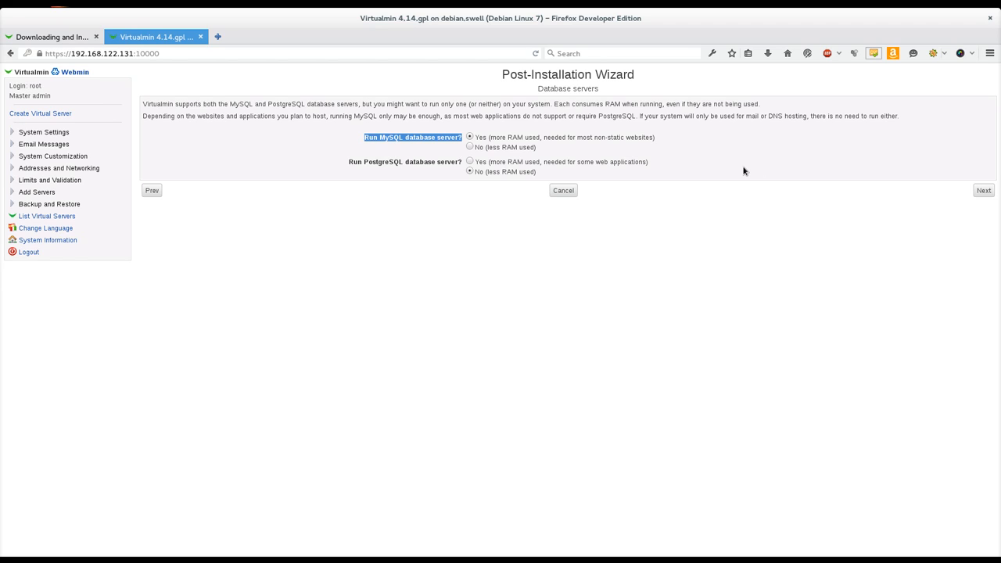
{"action": "mouse_move", "coordinate": [332, 178]}
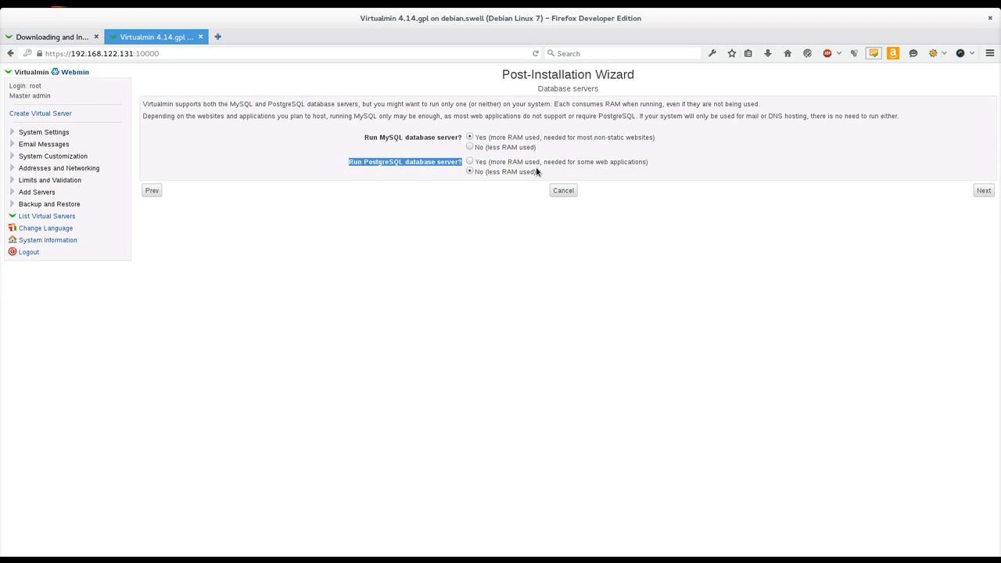
{"action": "mouse_move", "coordinate": [800, 194]}
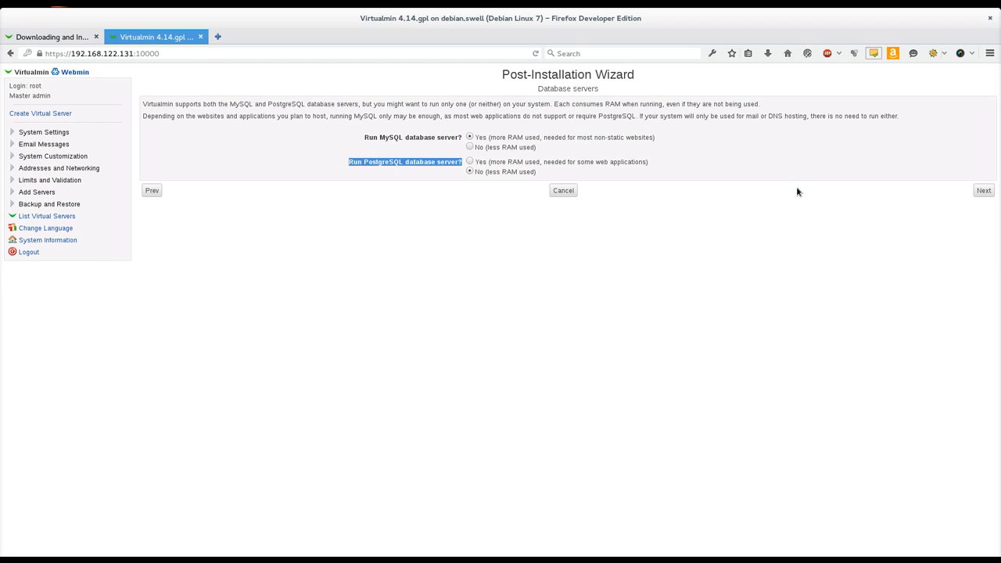
{"action": "mouse_move", "coordinate": [393, 141]}
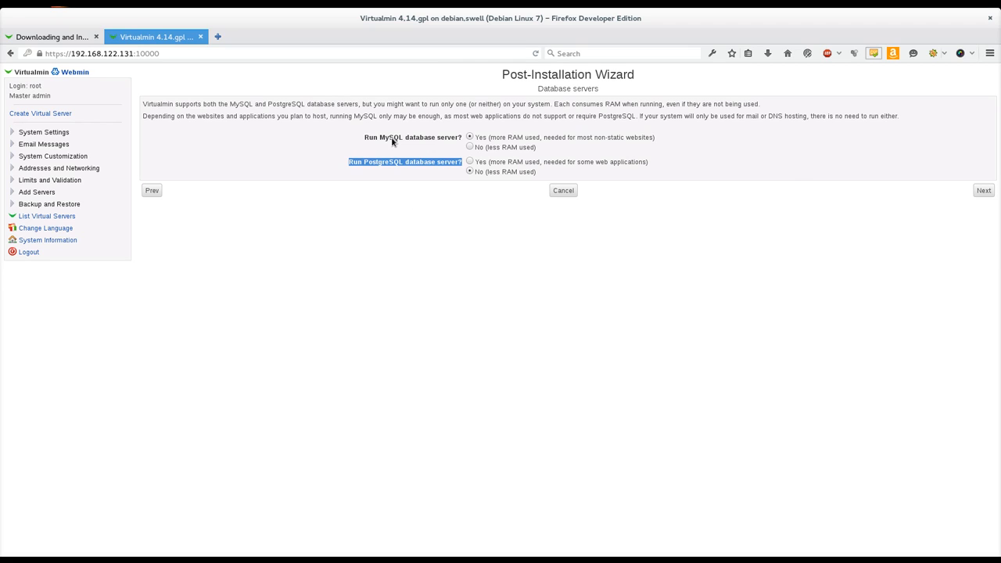
{"action": "mouse_move", "coordinate": [706, 164]}
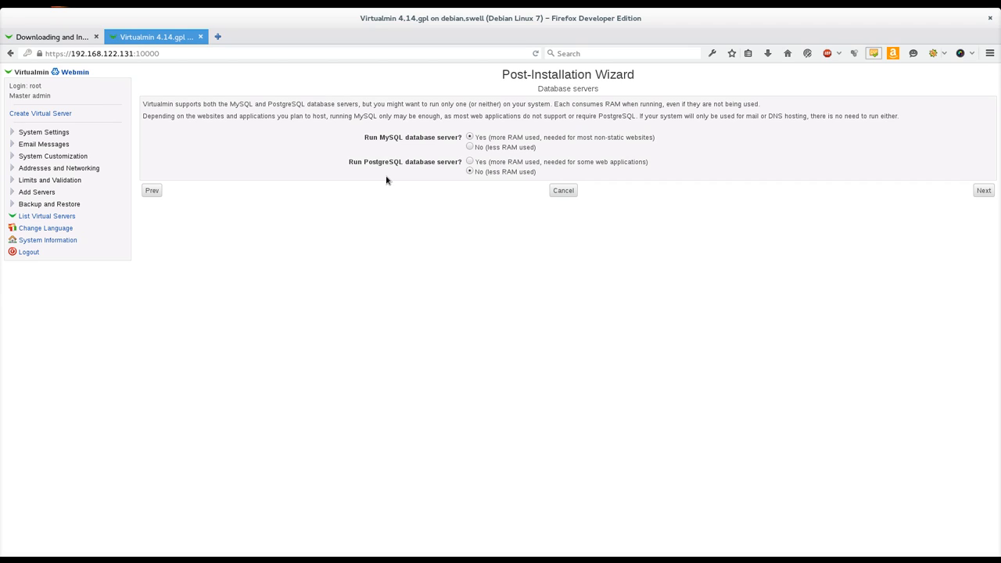
{"action": "mouse_move", "coordinate": [422, 181]}
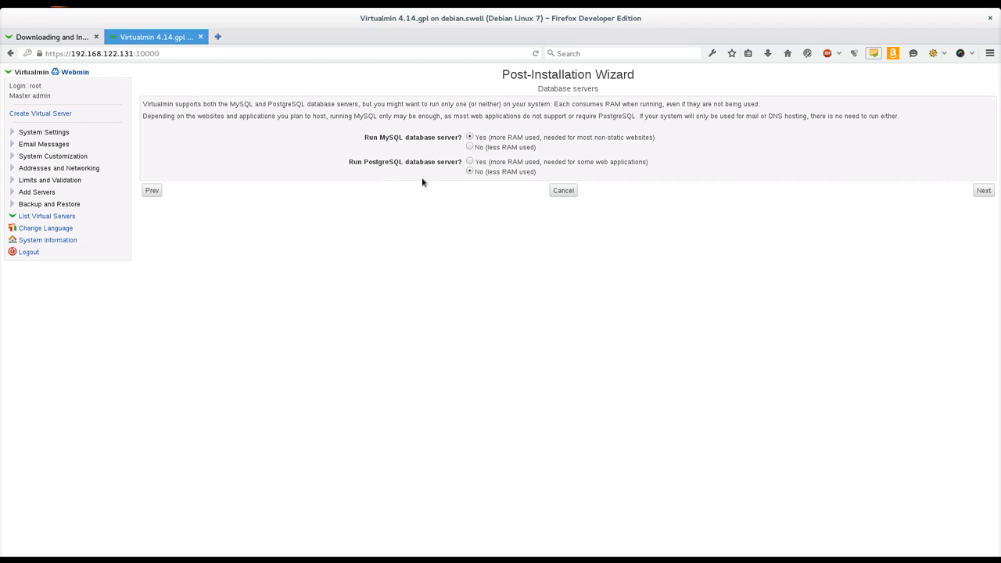
{"action": "mouse_move", "coordinate": [625, 294]}
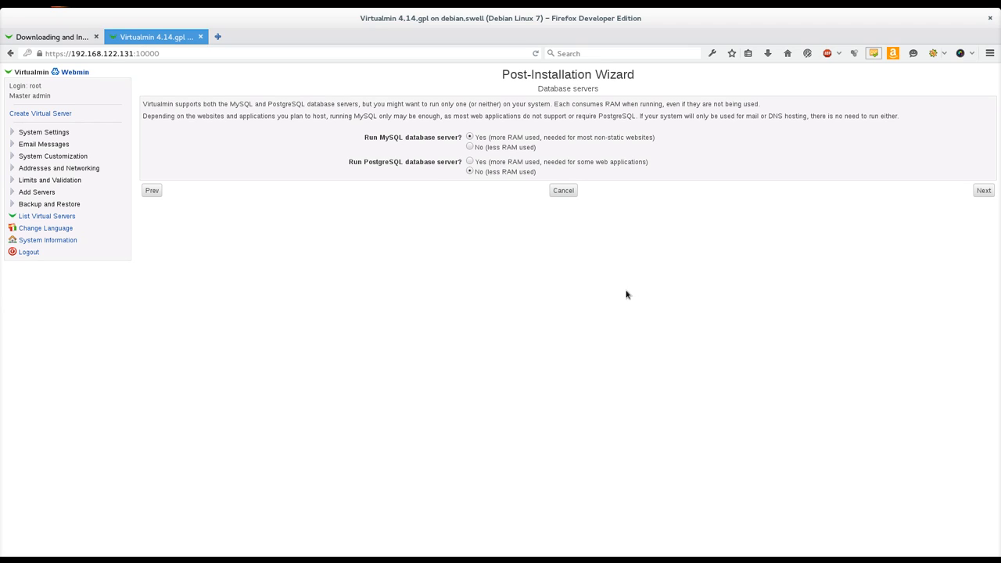
{"action": "mouse_move", "coordinate": [713, 242]}
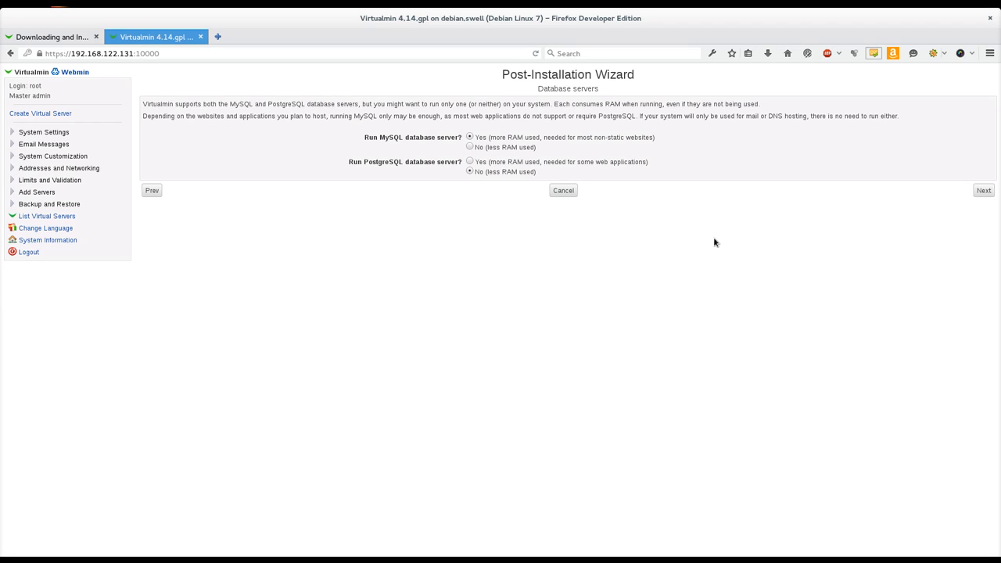
{"action": "mouse_move", "coordinate": [794, 230]}
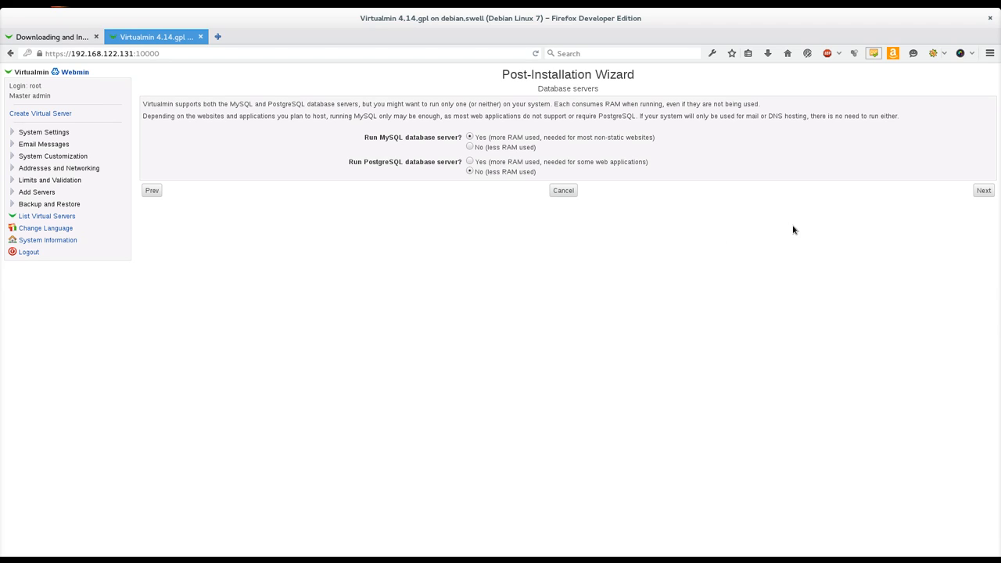
{"action": "mouse_move", "coordinate": [984, 190]}
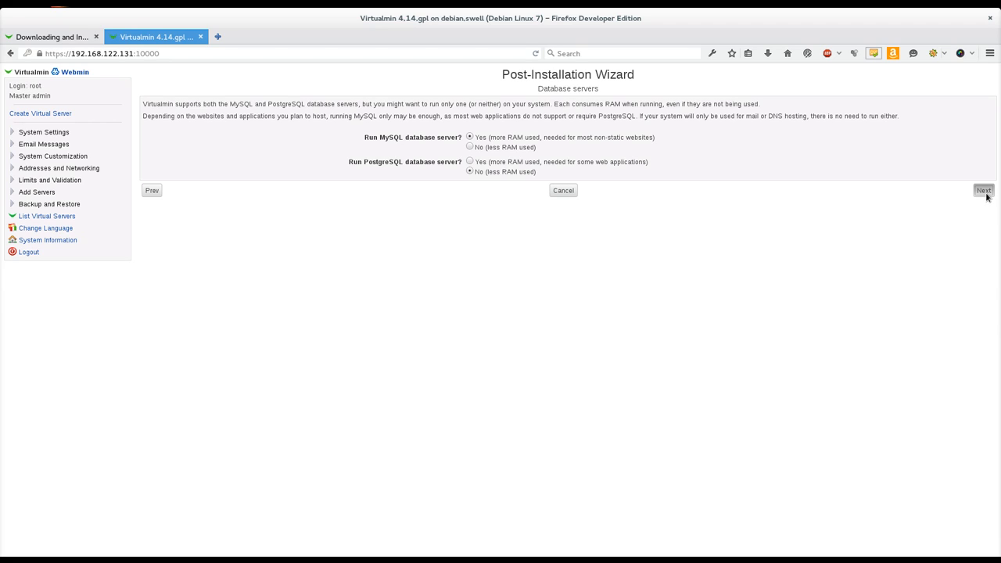
{"action": "left_click", "coordinate": [982, 191]}
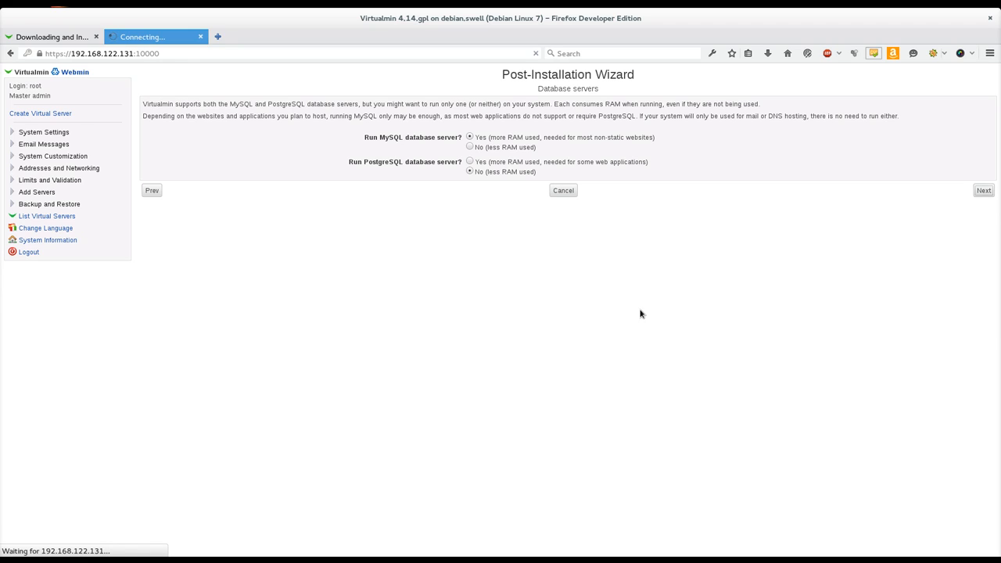
Step: Enter a new MySQL root password on the wizard's MySQL password page
{"action": "left_click", "coordinate": [982, 191]}
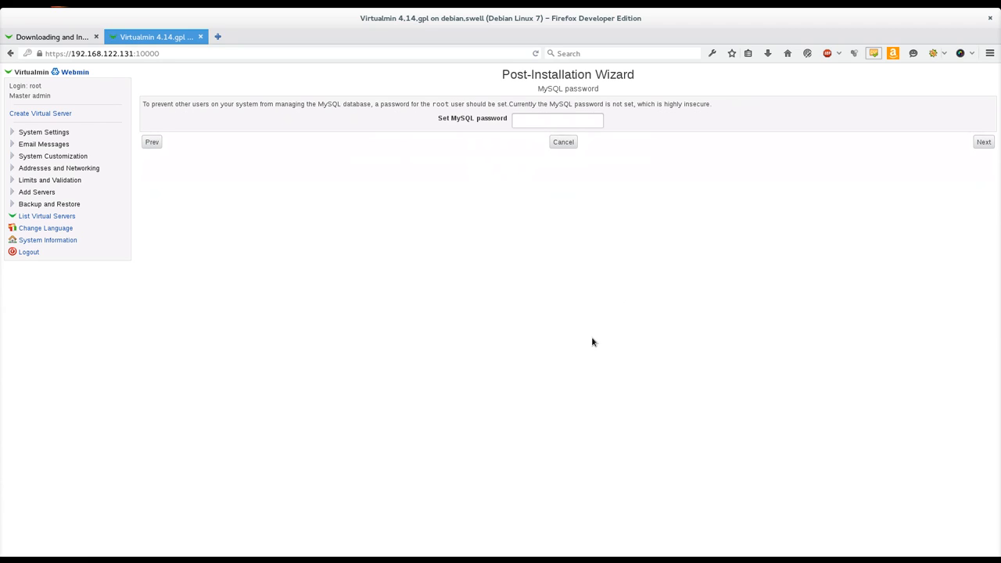
{"action": "left_click", "coordinate": [557, 119]}
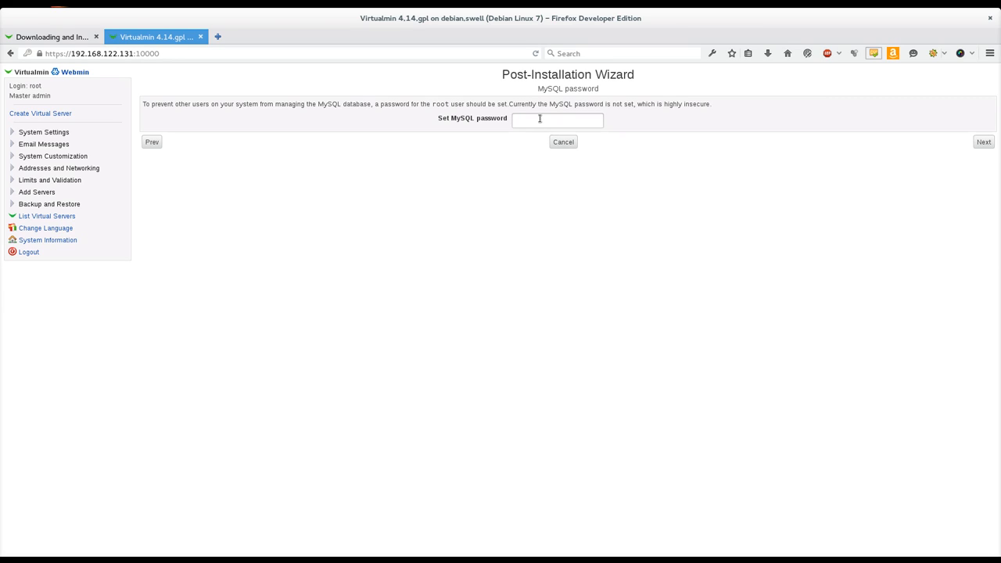
{"action": "type", "text": "y"}
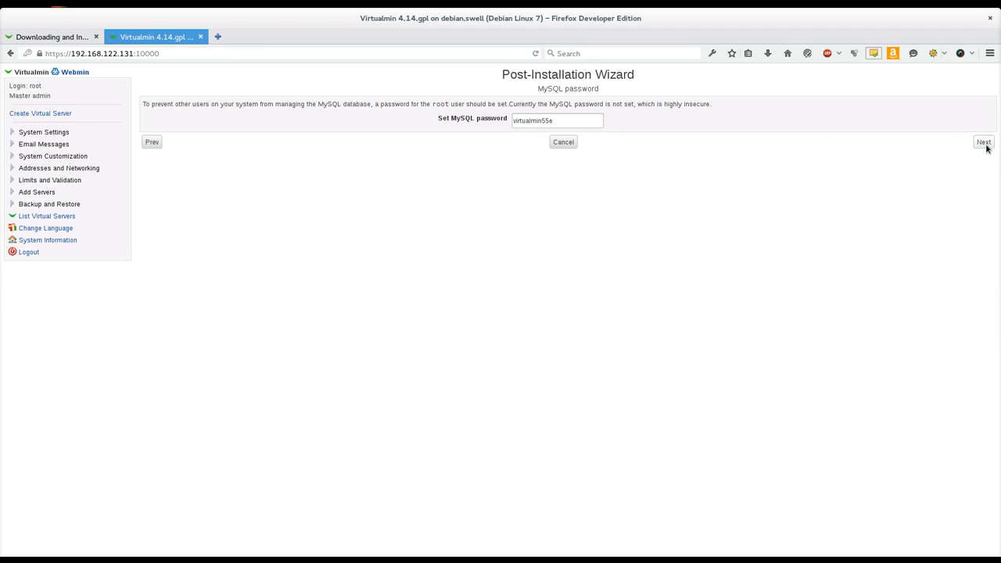
Step: Submit the MySQL password, choose the Small system (256M) configuration size, and continue
{"action": "left_click", "coordinate": [983, 141]}
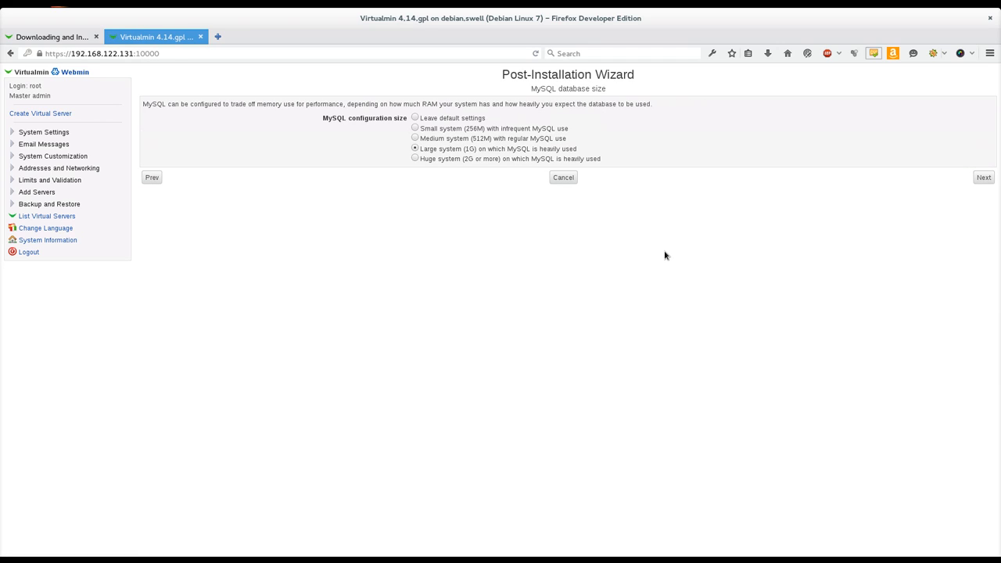
{"action": "mouse_move", "coordinate": [350, 128]}
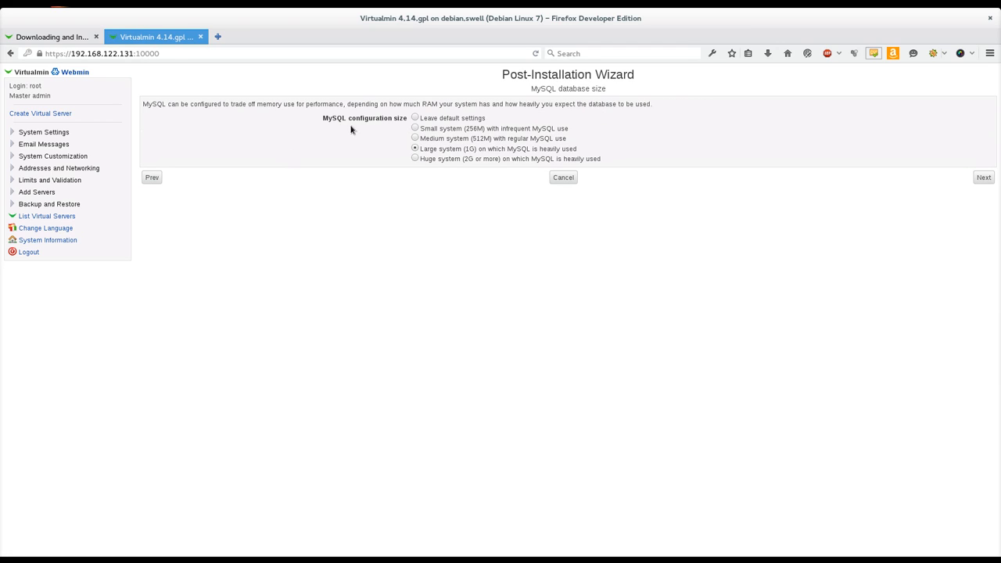
{"action": "mouse_move", "coordinate": [597, 129]}
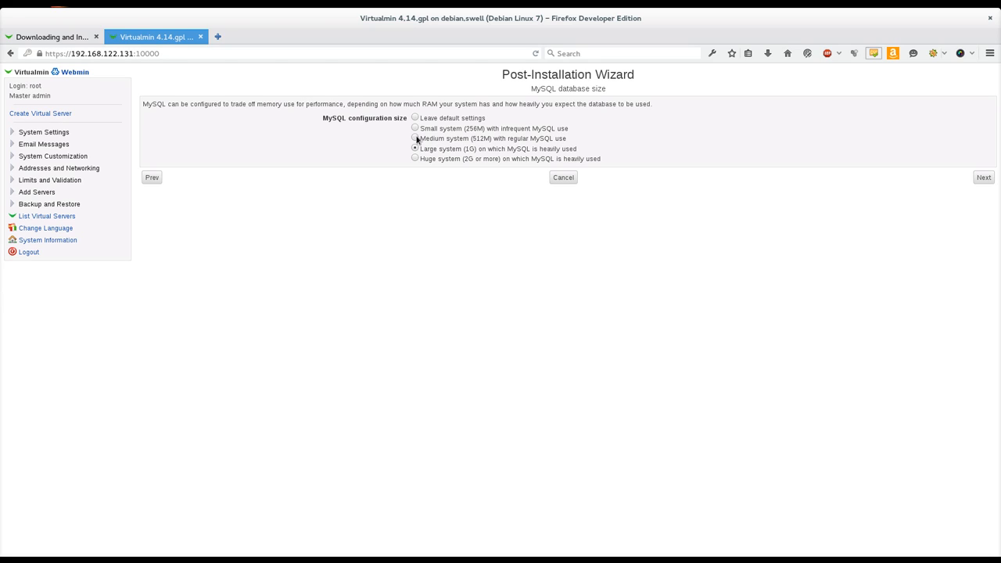
{"action": "left_click", "coordinate": [416, 128]}
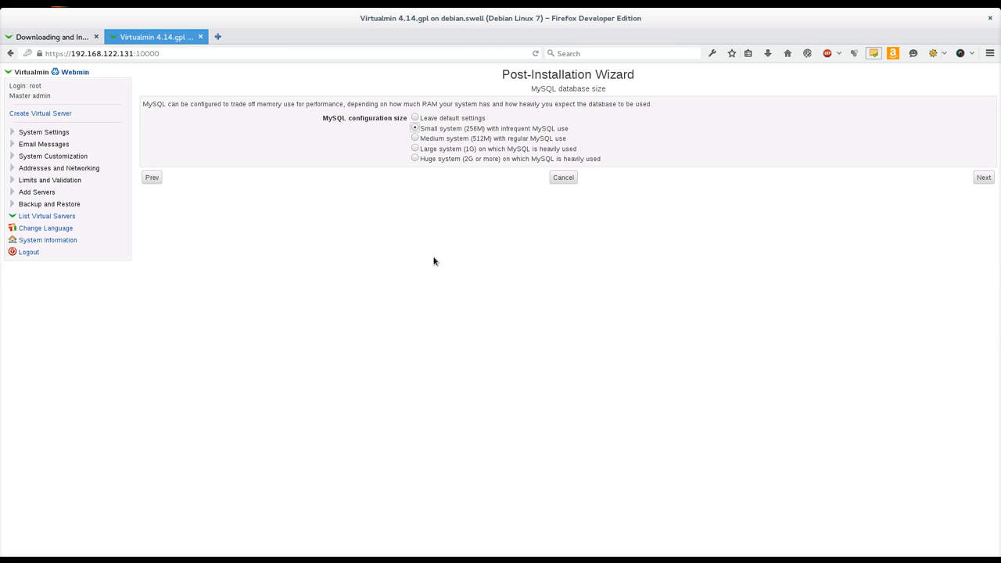
{"action": "mouse_move", "coordinate": [428, 253]}
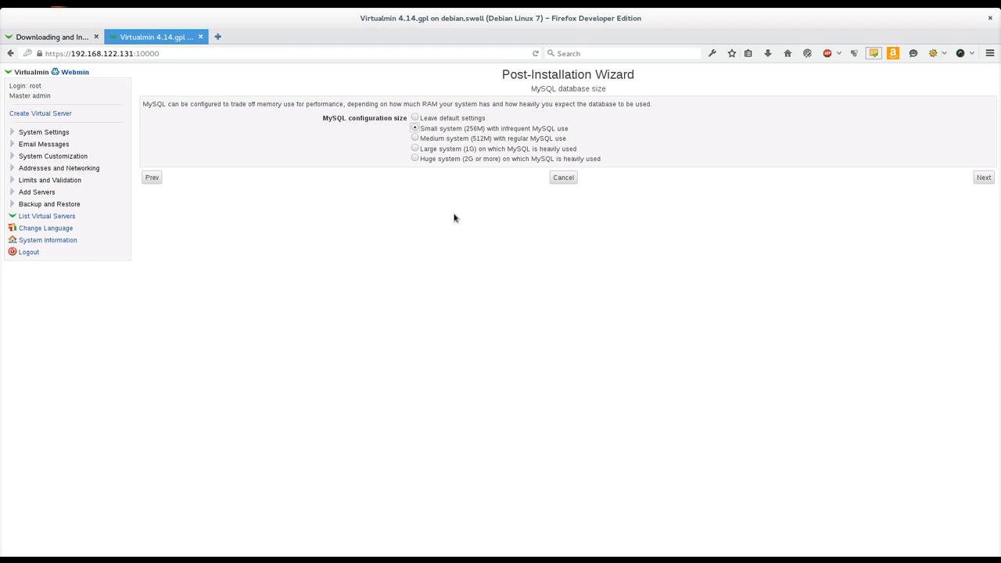
{"action": "mouse_move", "coordinate": [383, 155]}
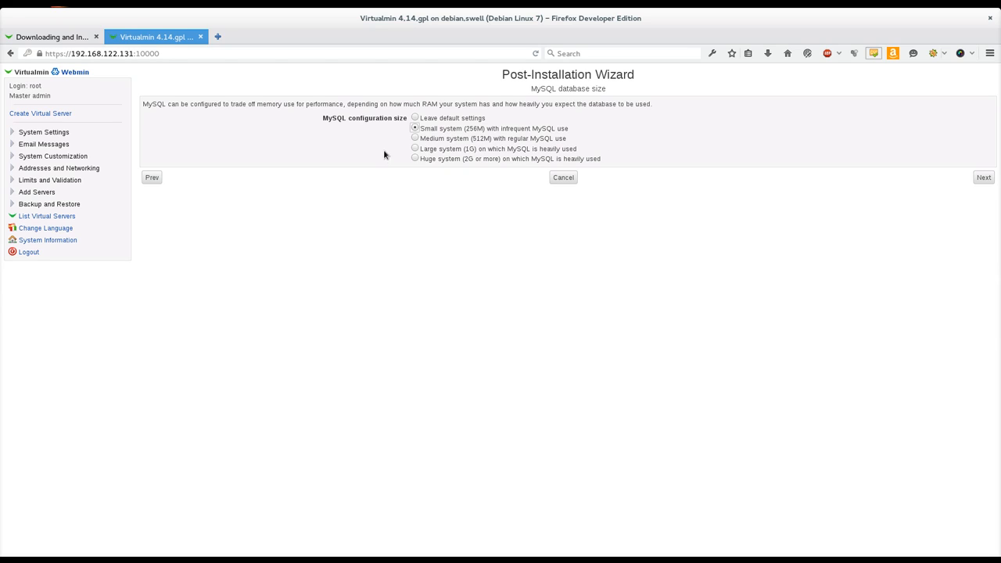
{"action": "mouse_move", "coordinate": [754, 229]}
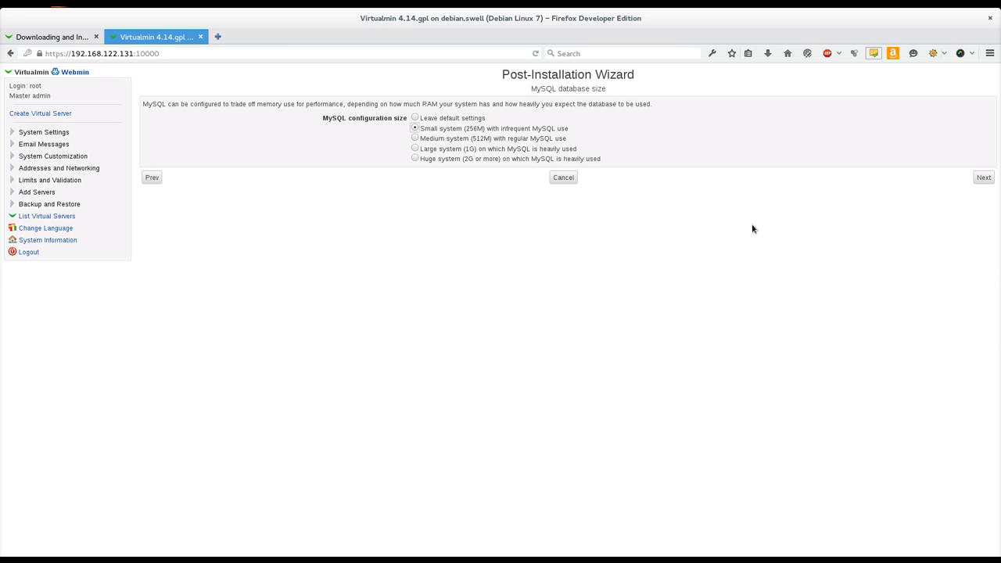
{"action": "mouse_move", "coordinate": [780, 225]}
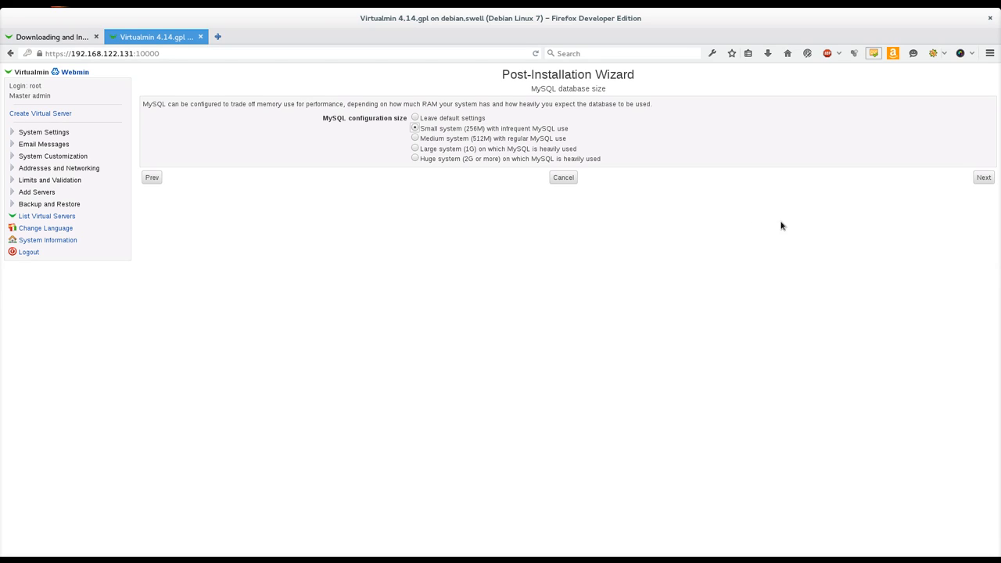
{"action": "mouse_move", "coordinate": [461, 149]}
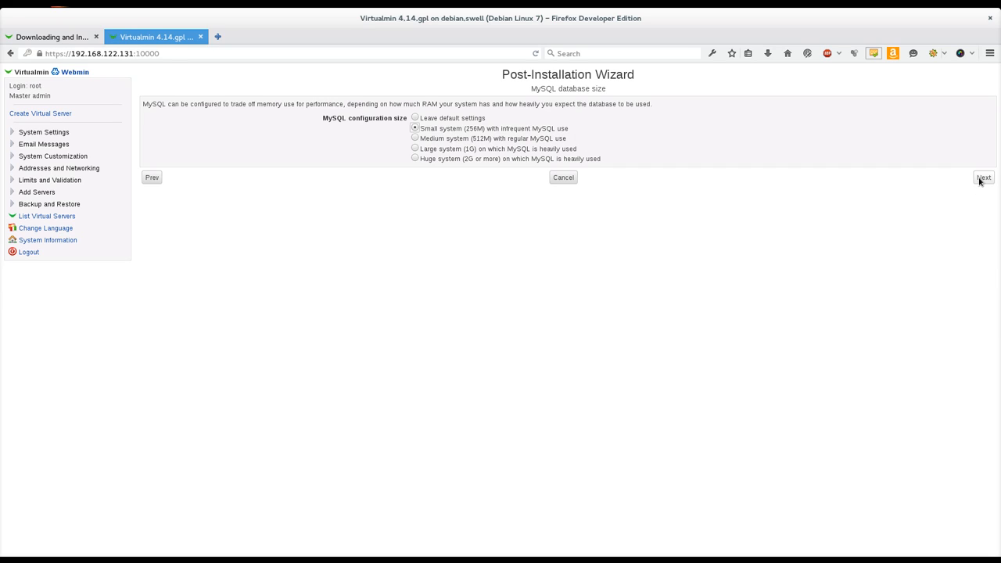
{"action": "mouse_move", "coordinate": [469, 167]}
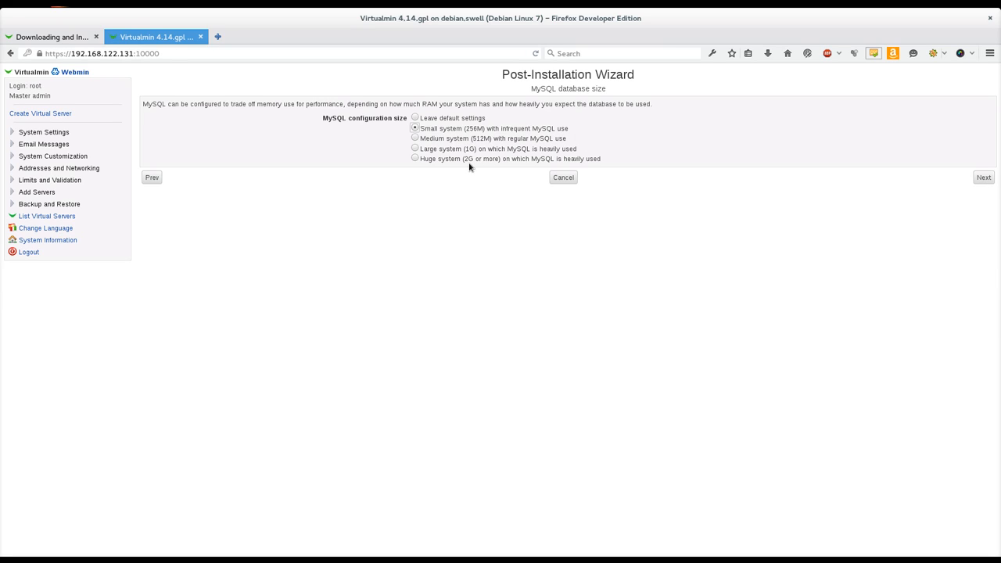
{"action": "mouse_move", "coordinate": [468, 157]}
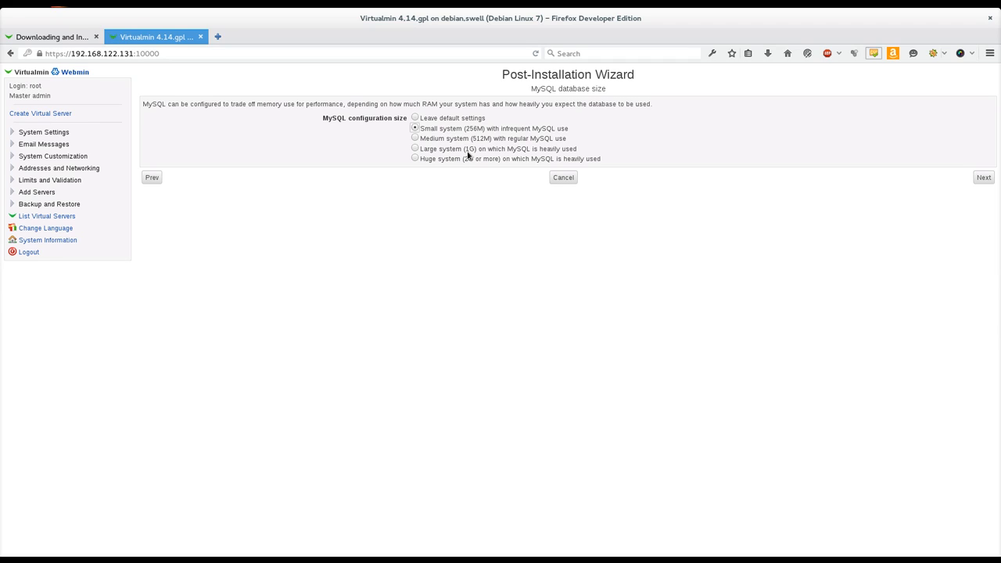
{"action": "mouse_move", "coordinate": [472, 159]}
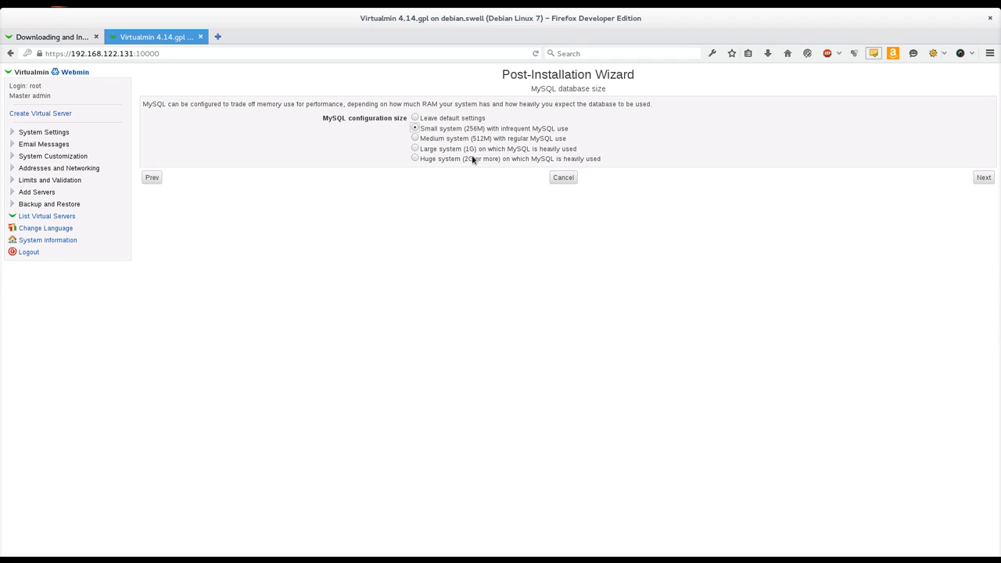
{"action": "mouse_move", "coordinate": [452, 159]}
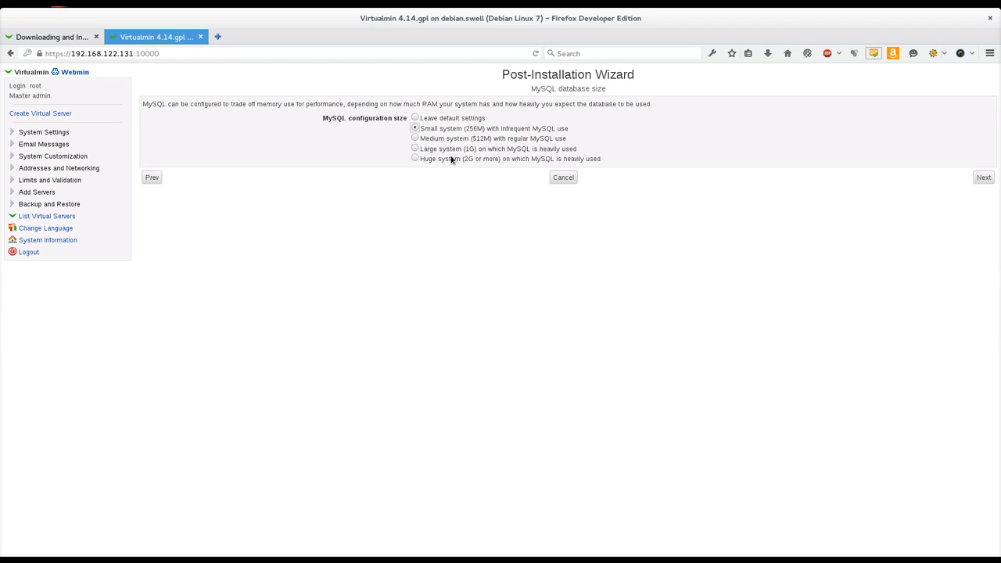
{"action": "mouse_move", "coordinate": [962, 207]}
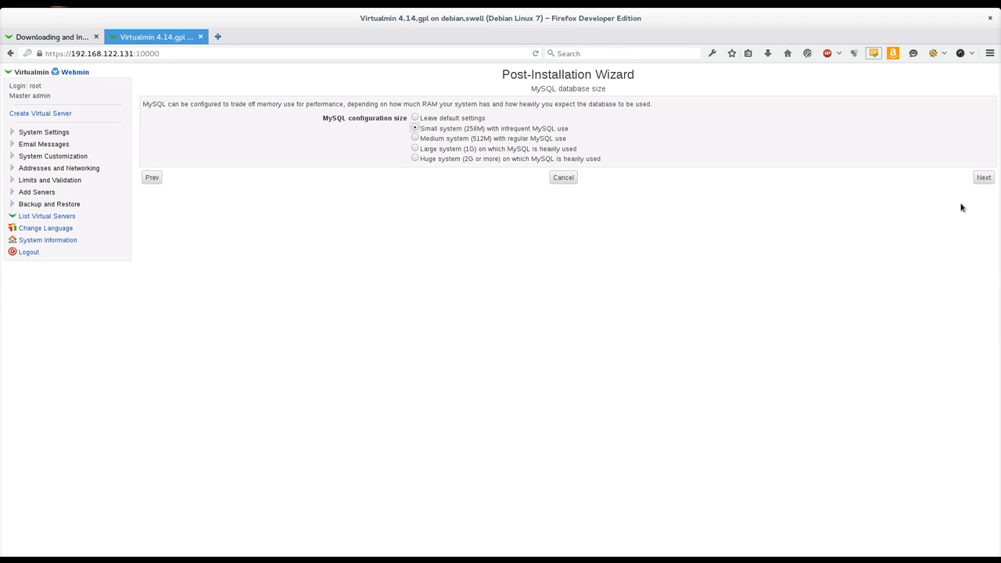
{"action": "mouse_move", "coordinate": [437, 160]}
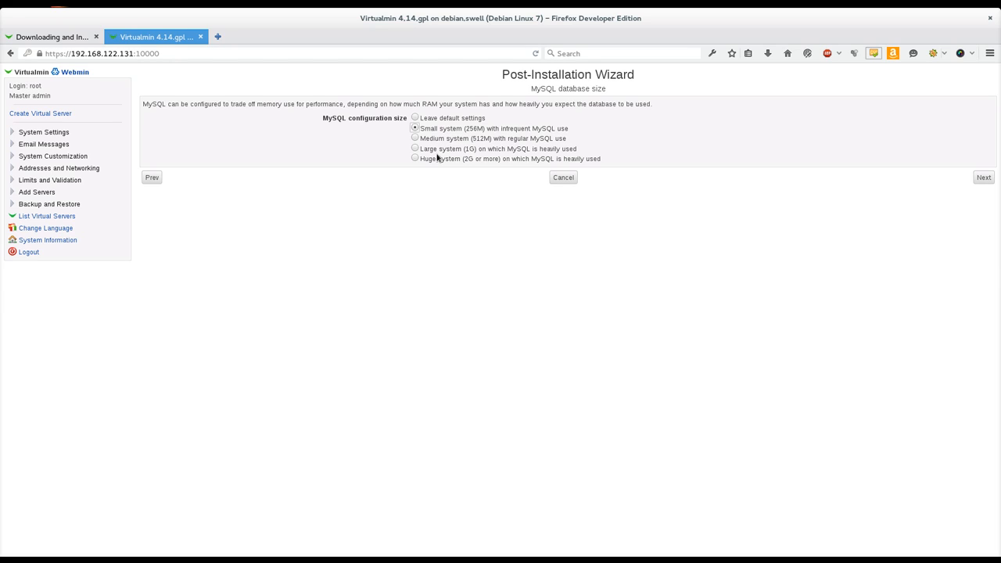
{"action": "mouse_move", "coordinate": [654, 165]}
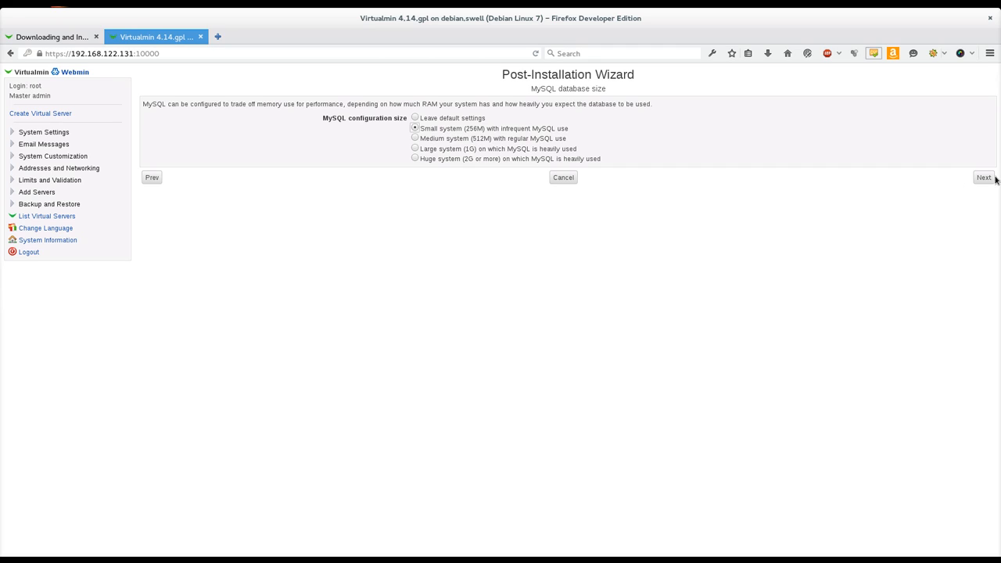
{"action": "left_click", "coordinate": [983, 176]}
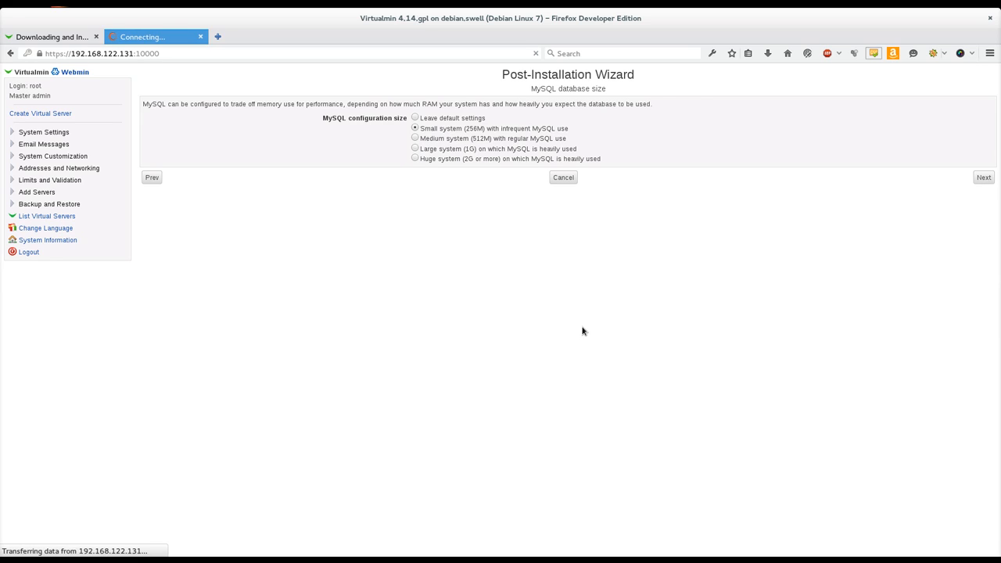
Step: Keep debian.swell as primary nameserver with resolvability check skipped and continue
{"action": "left_click", "coordinate": [983, 177]}
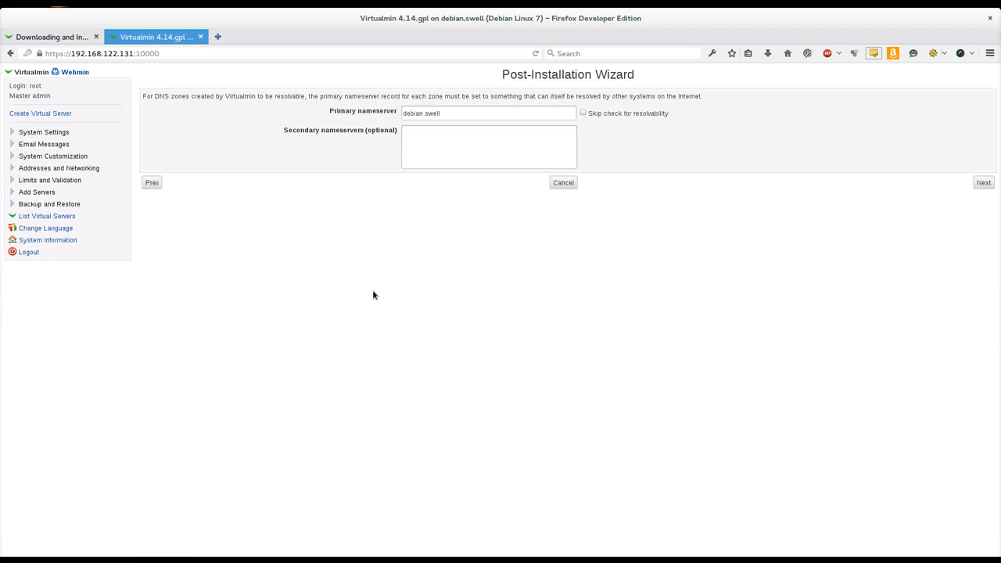
{"action": "mouse_move", "coordinate": [372, 144]}
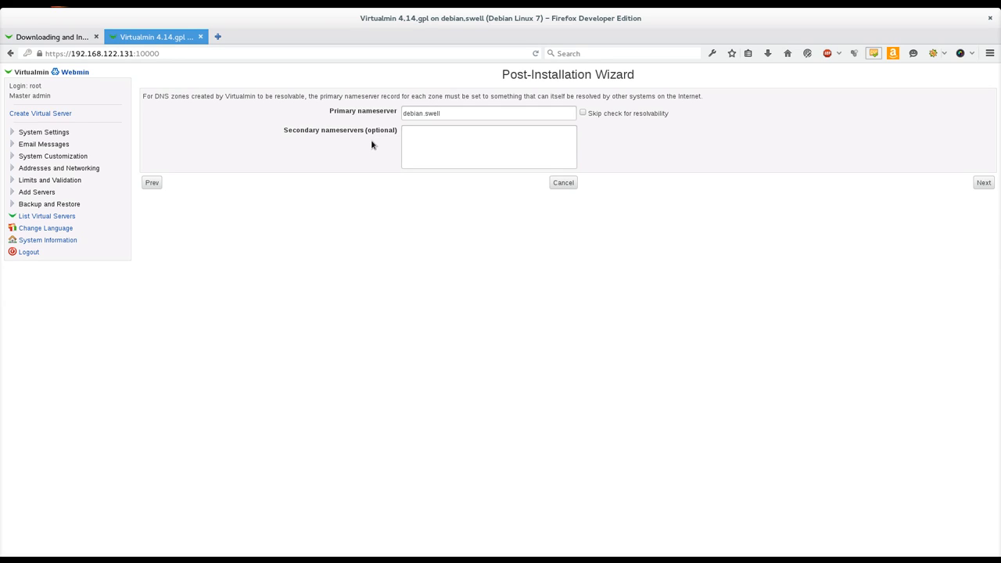
{"action": "mouse_move", "coordinate": [582, 120]}
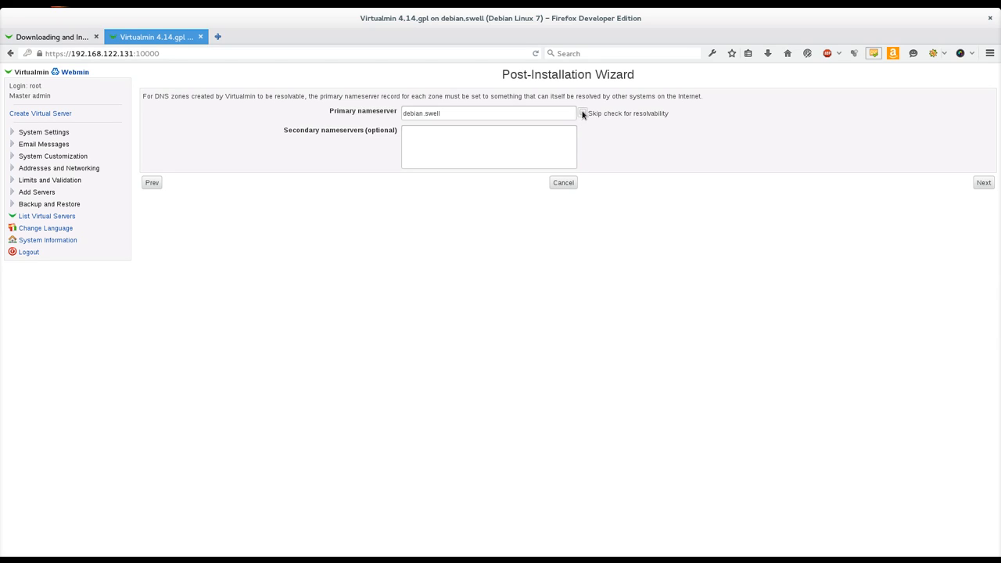
{"action": "left_click", "coordinate": [582, 113]}
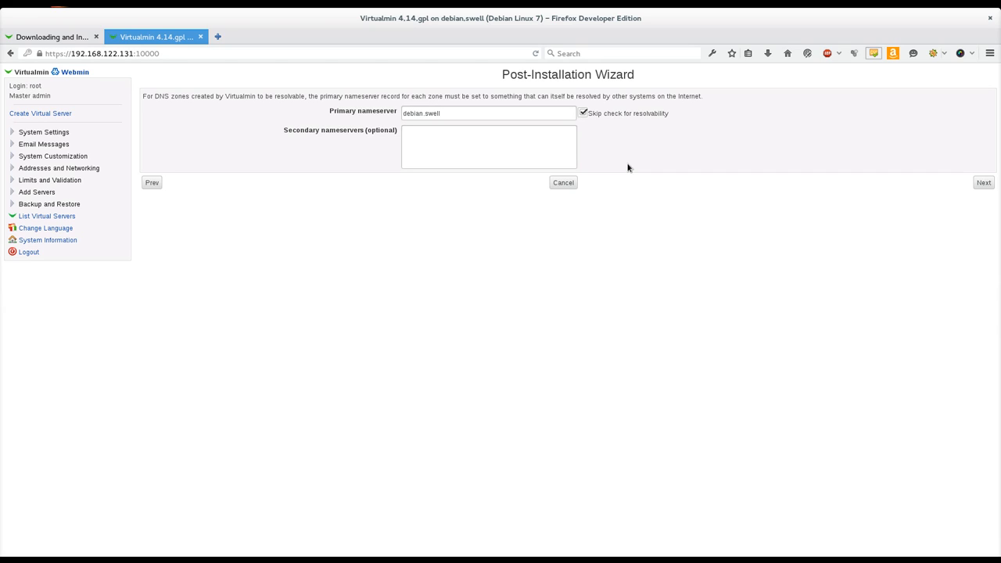
{"action": "mouse_move", "coordinate": [622, 166]}
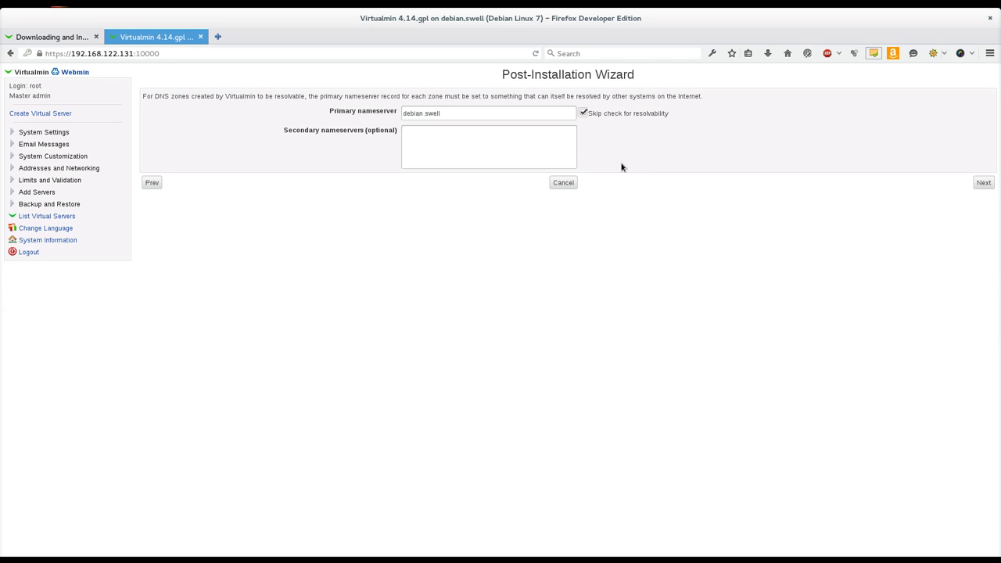
{"action": "triple_click", "coordinate": [488, 112]}
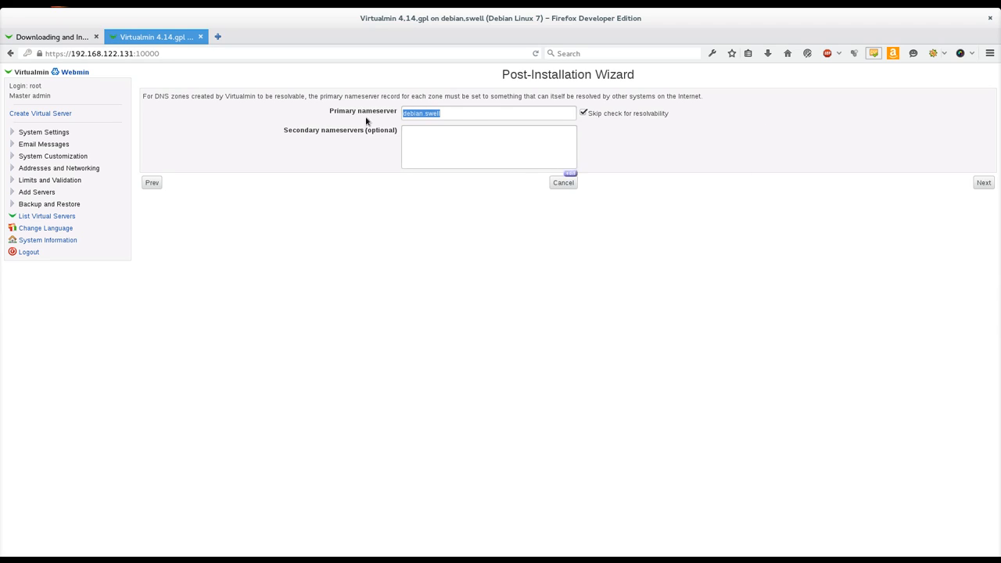
{"action": "mouse_move", "coordinate": [688, 180]}
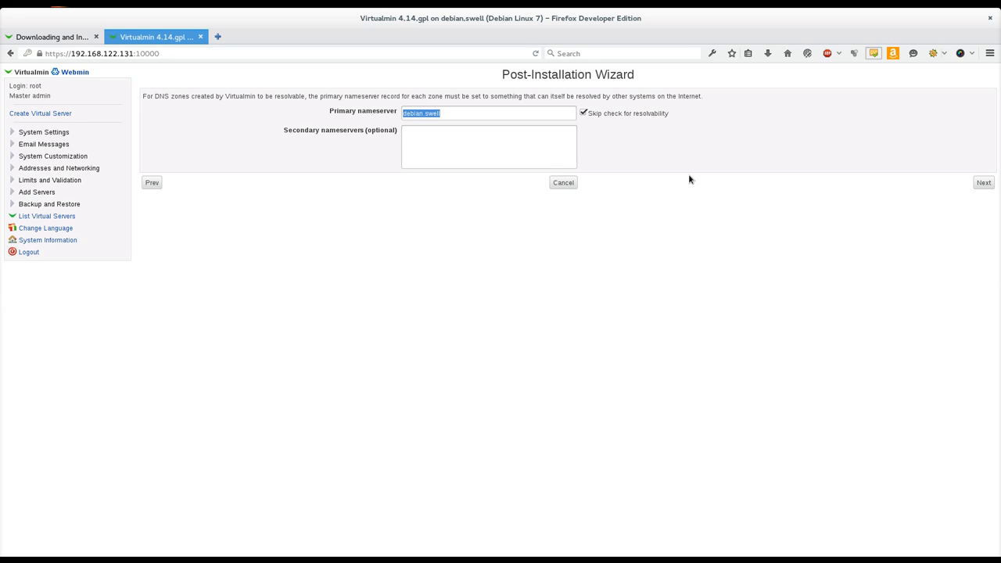
{"action": "mouse_move", "coordinate": [757, 180]}
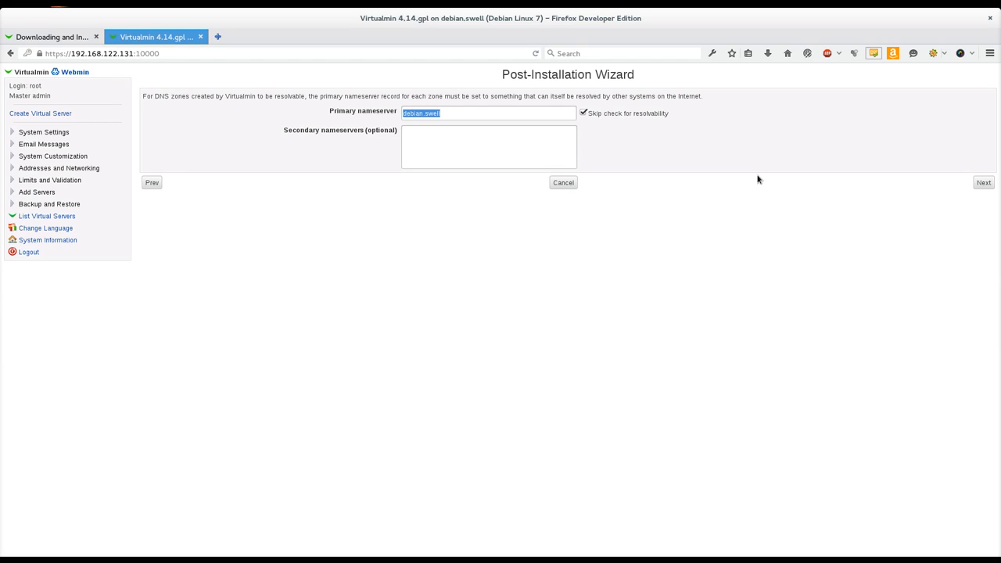
{"action": "mouse_move", "coordinate": [985, 200]}
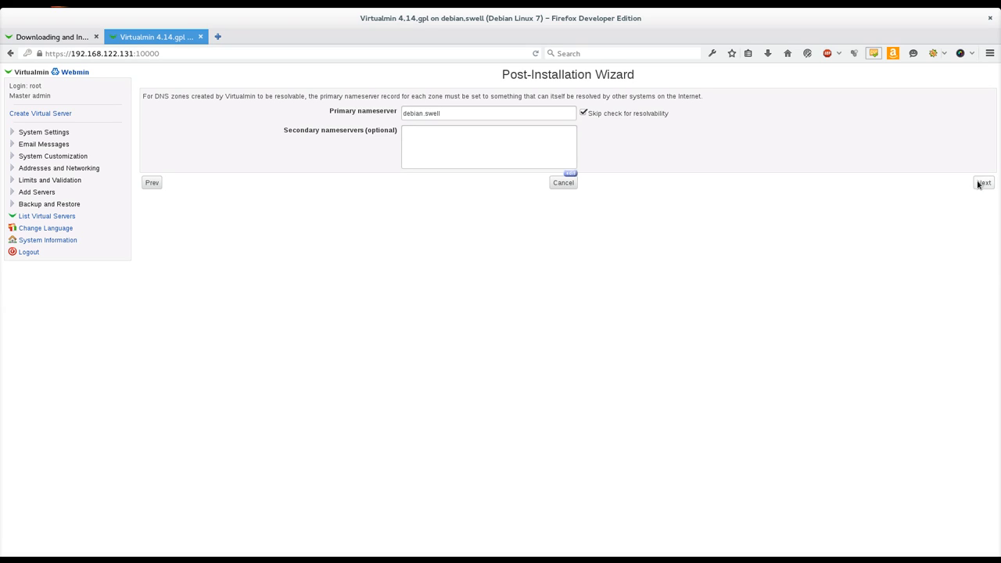
{"action": "left_click", "coordinate": [983, 181]}
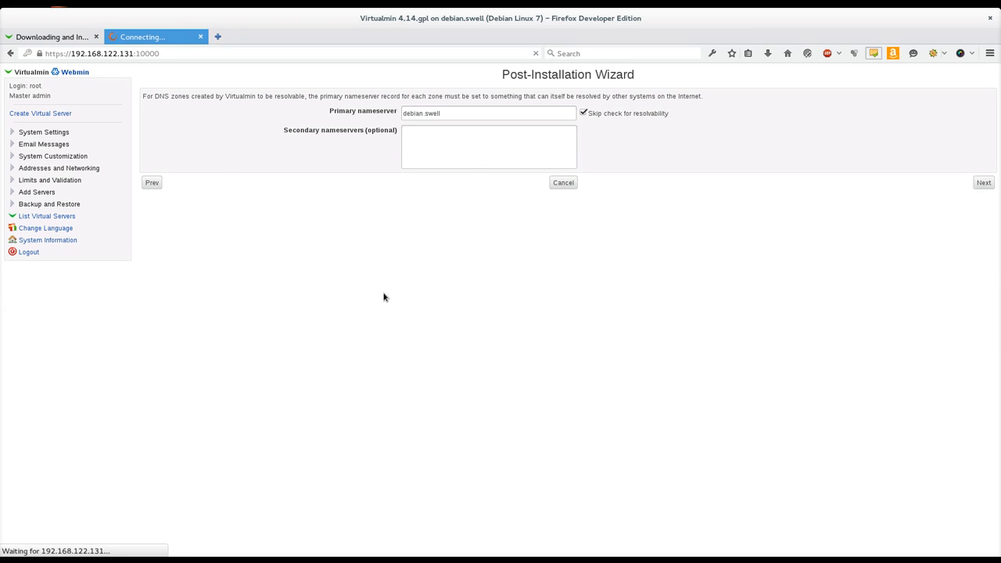
Step: Choose 'Only store hashed passwords' as the password storage mode and submit it
{"action": "left_click", "coordinate": [983, 181]}
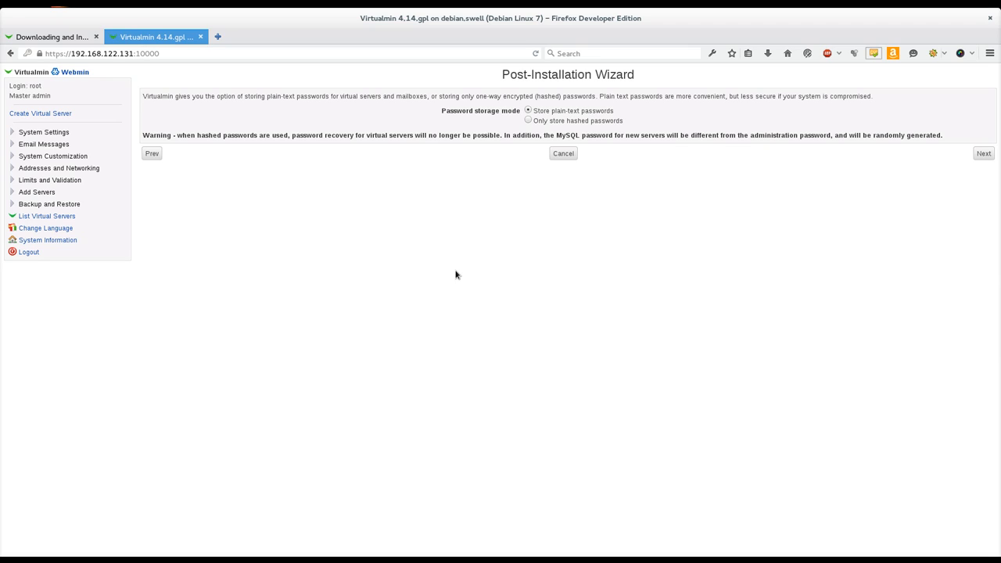
{"action": "mouse_move", "coordinate": [647, 194]}
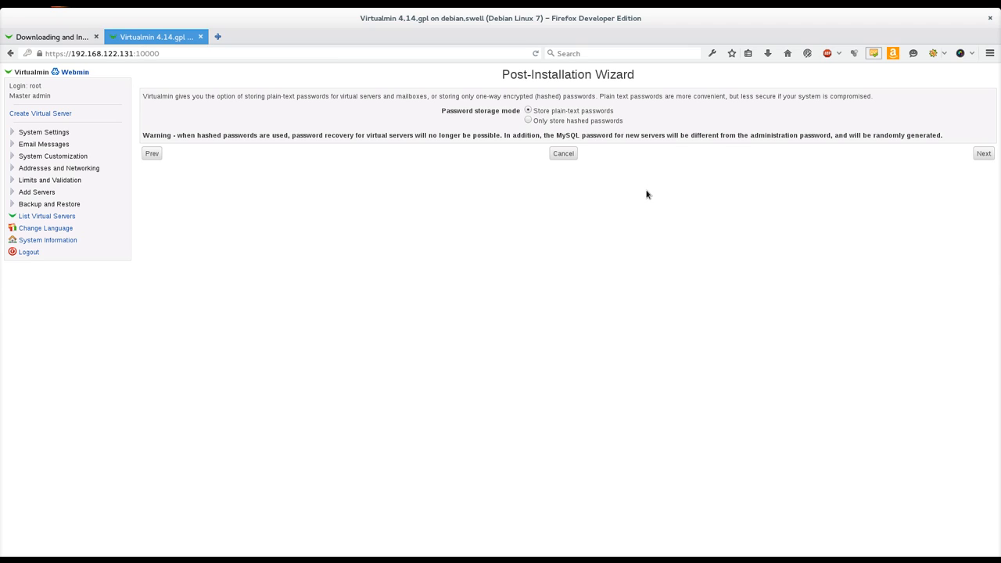
{"action": "mouse_move", "coordinate": [656, 197]}
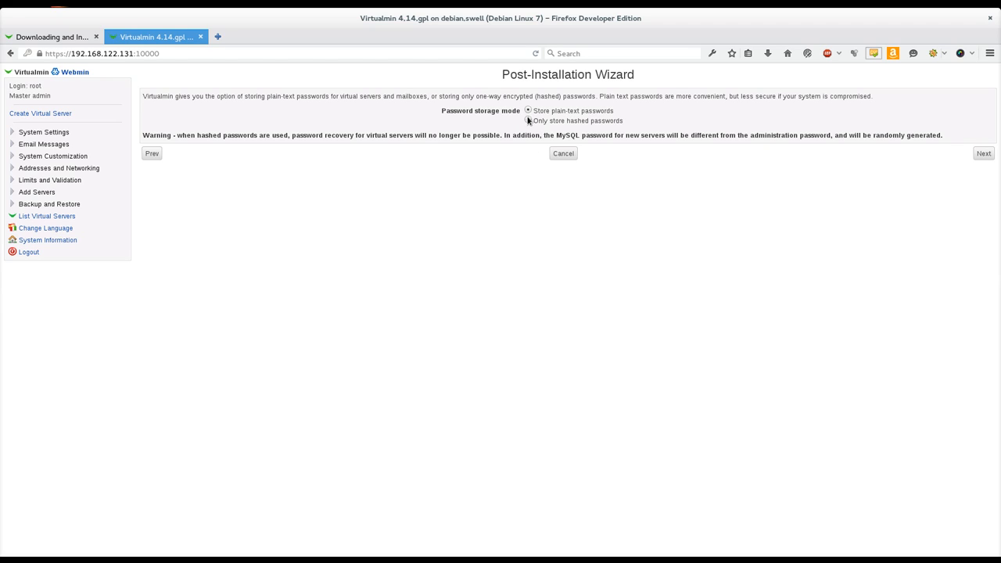
{"action": "left_click", "coordinate": [528, 120]}
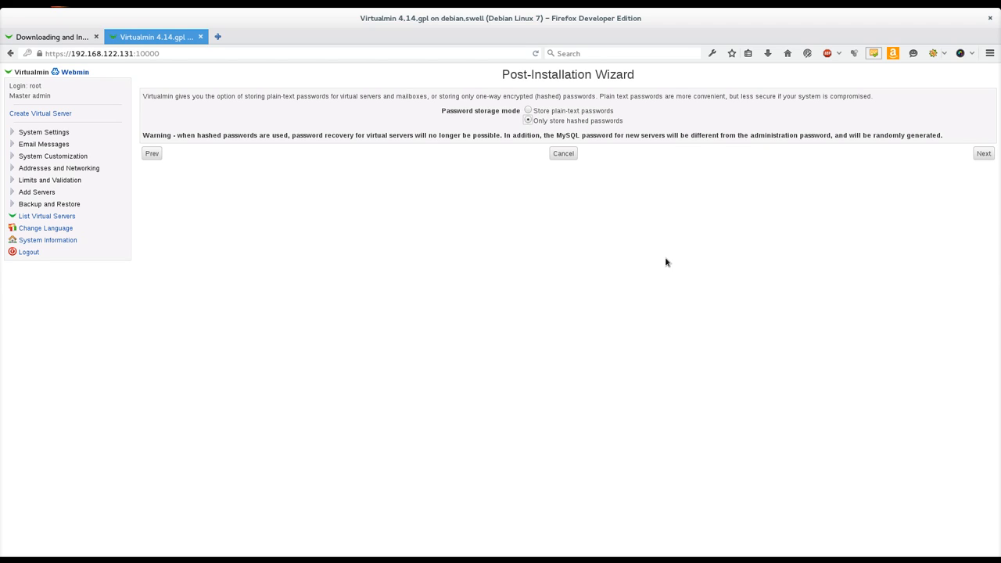
{"action": "mouse_move", "coordinate": [319, 193]}
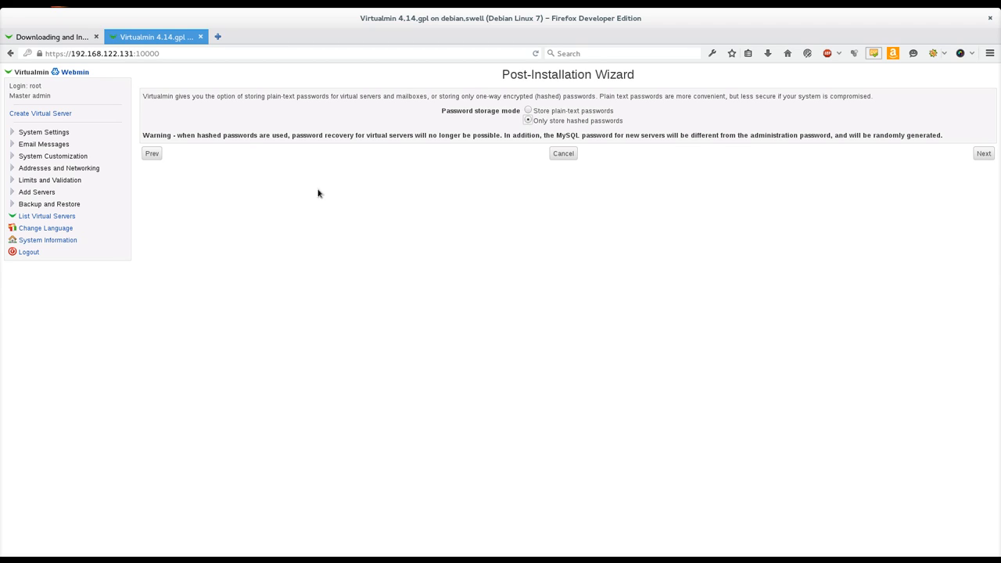
{"action": "mouse_move", "coordinate": [513, 292]}
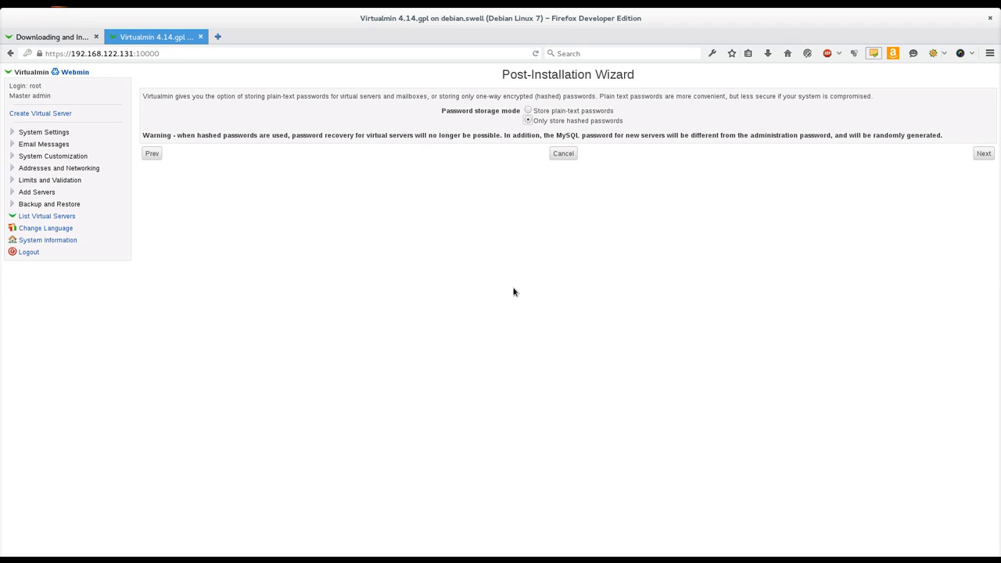
{"action": "mouse_move", "coordinate": [288, 162]}
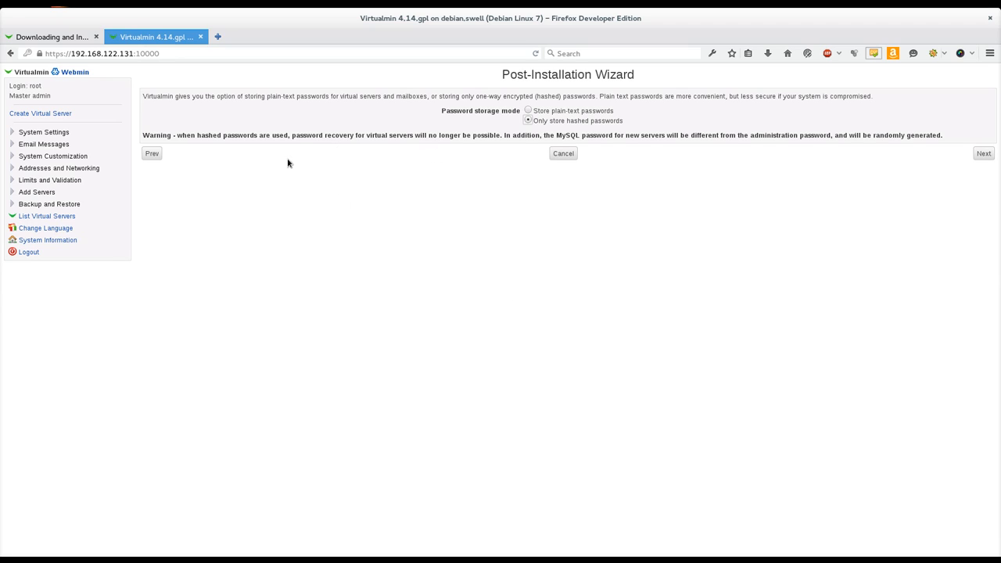
{"action": "mouse_move", "coordinate": [291, 136]}
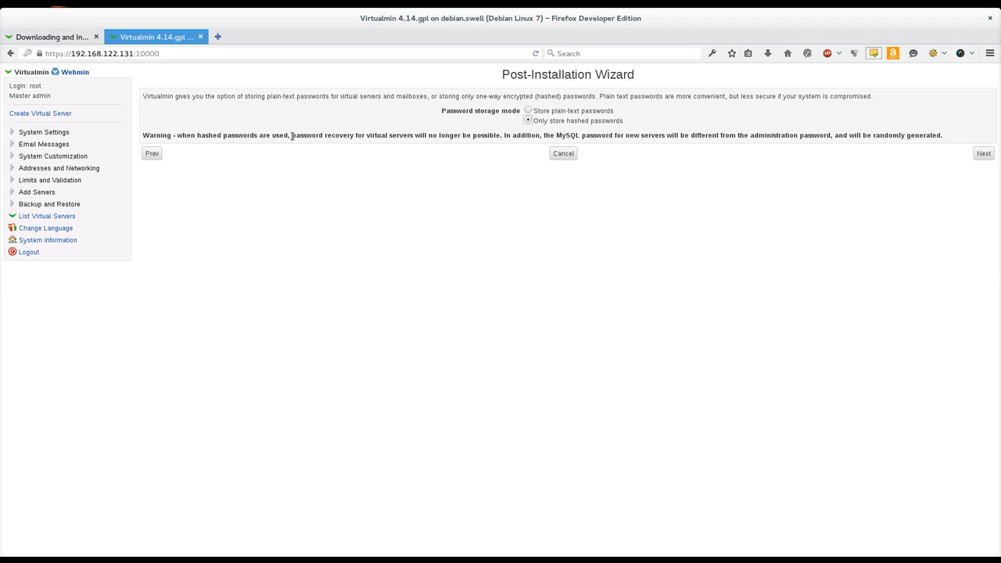
{"action": "mouse_move", "coordinate": [433, 209]}
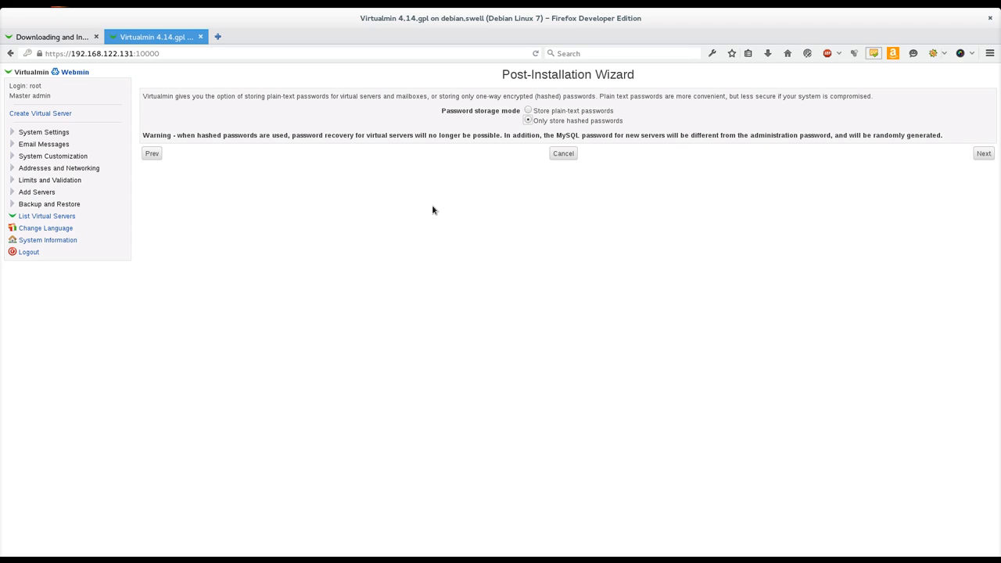
{"action": "mouse_move", "coordinate": [455, 139]}
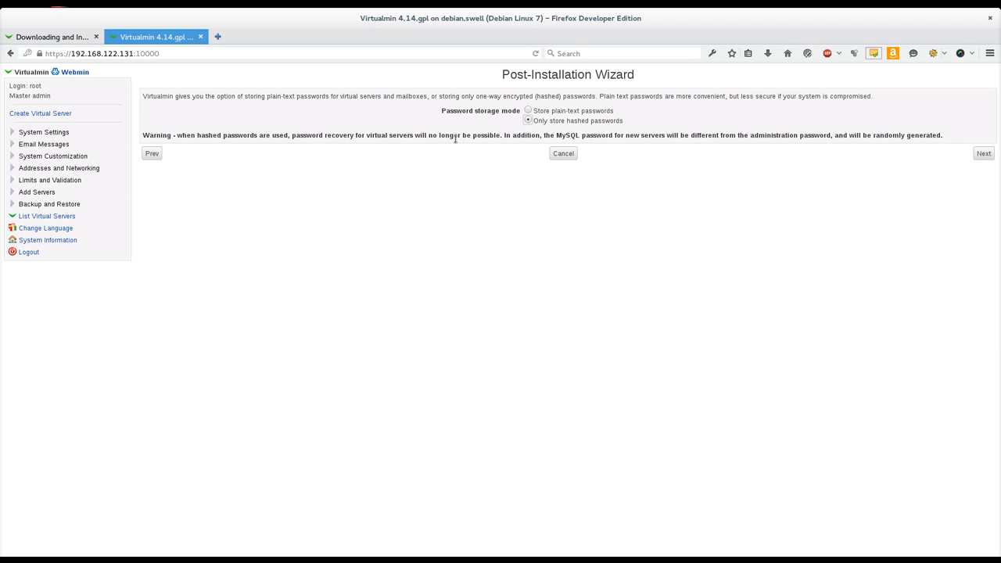
{"action": "mouse_move", "coordinate": [438, 160]}
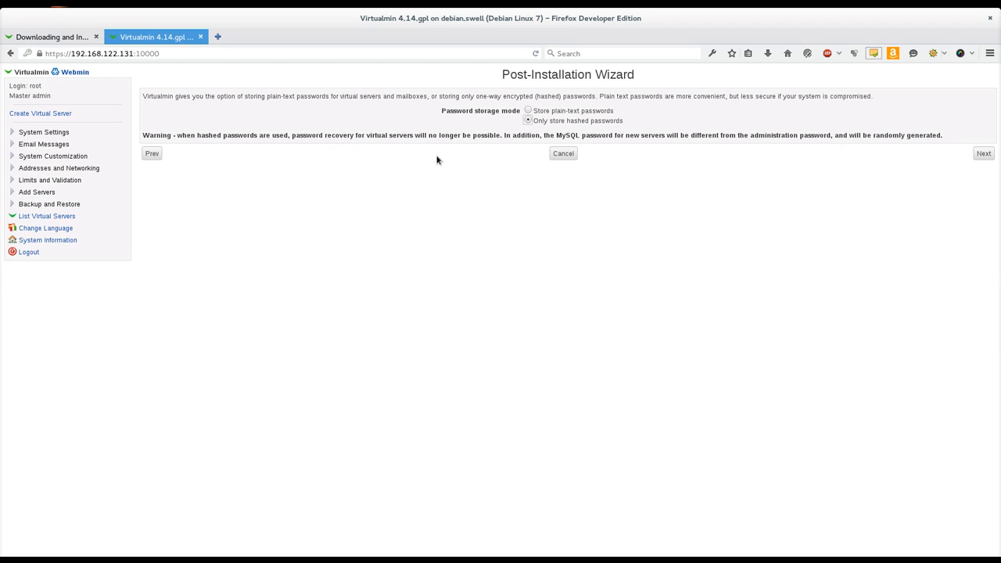
{"action": "mouse_move", "coordinate": [499, 150]}
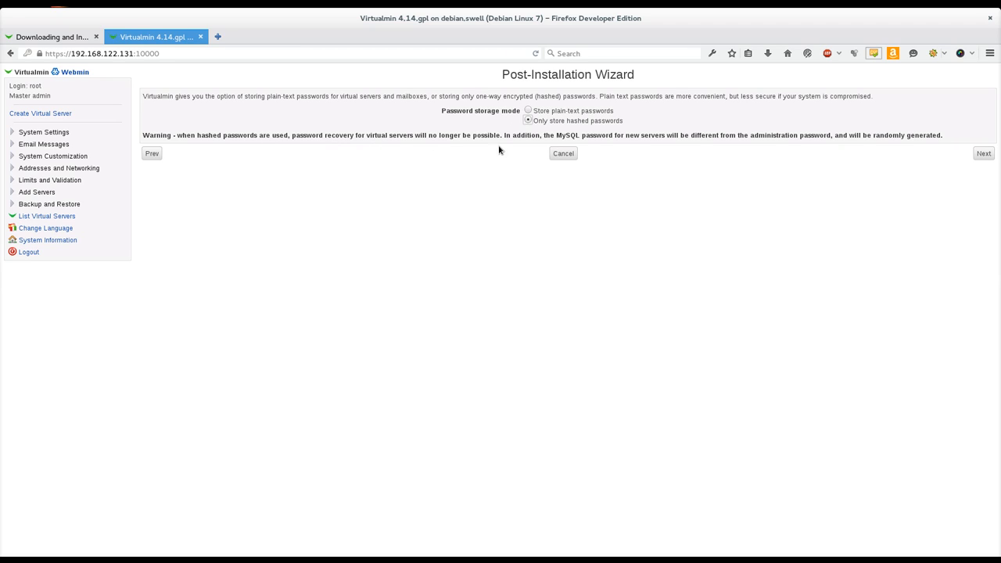
{"action": "mouse_move", "coordinate": [487, 201]}
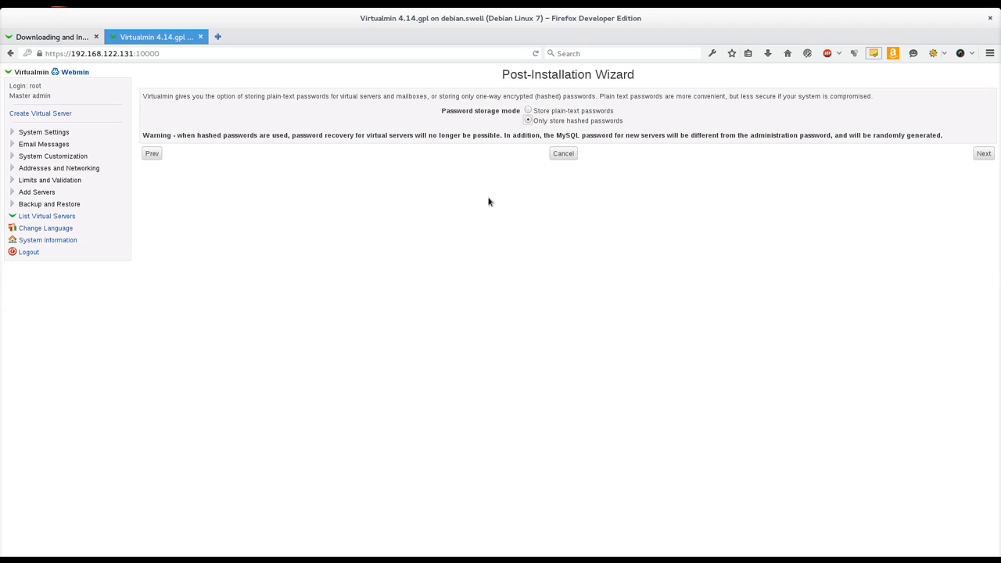
{"action": "mouse_move", "coordinate": [563, 197]}
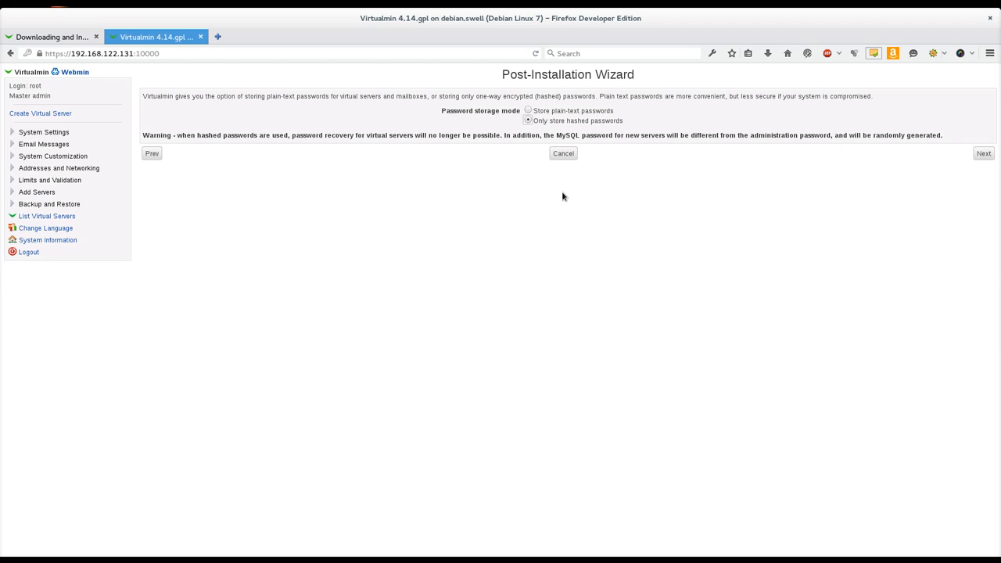
{"action": "mouse_move", "coordinate": [888, 204]}
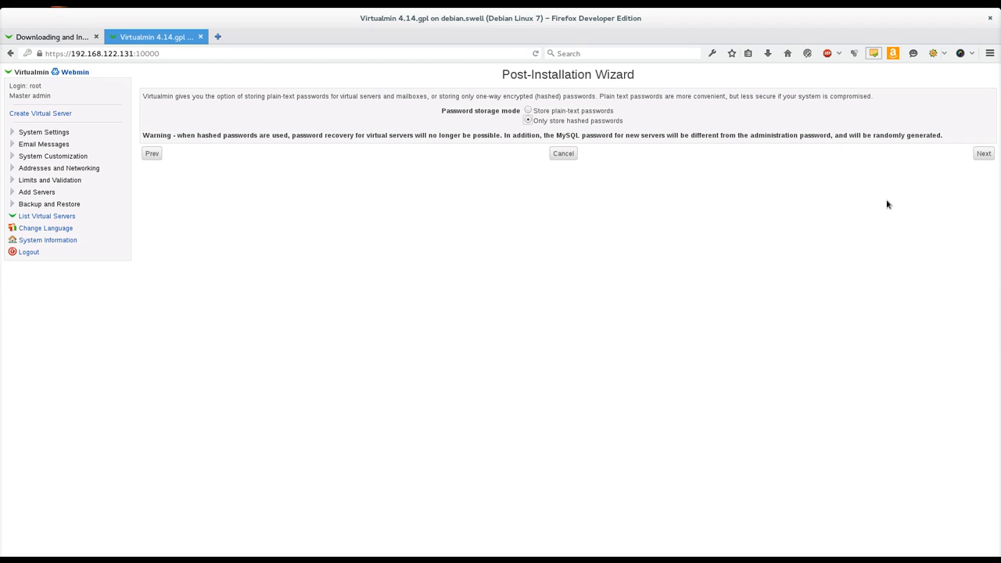
{"action": "mouse_move", "coordinate": [974, 169]}
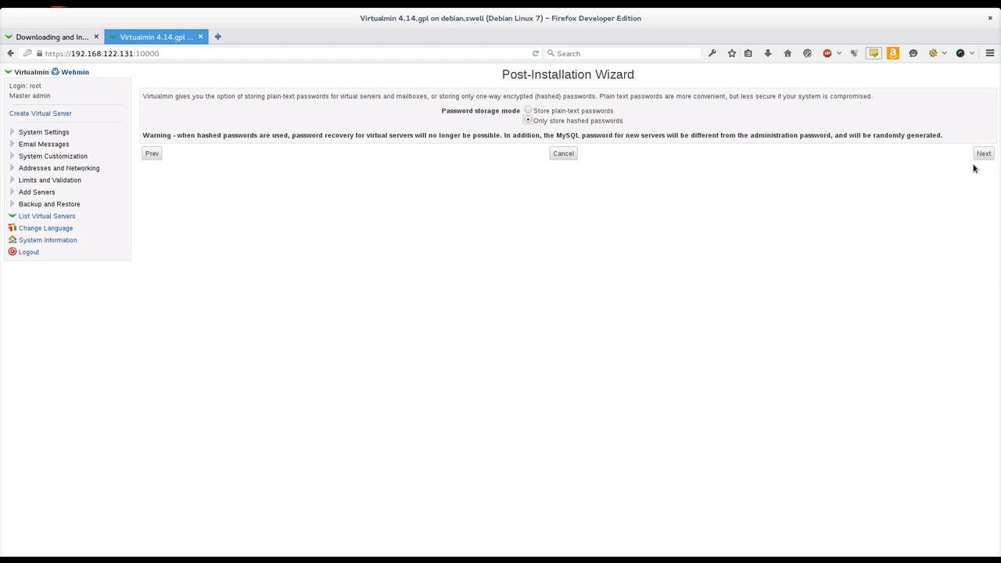
{"action": "mouse_move", "coordinate": [984, 158]}
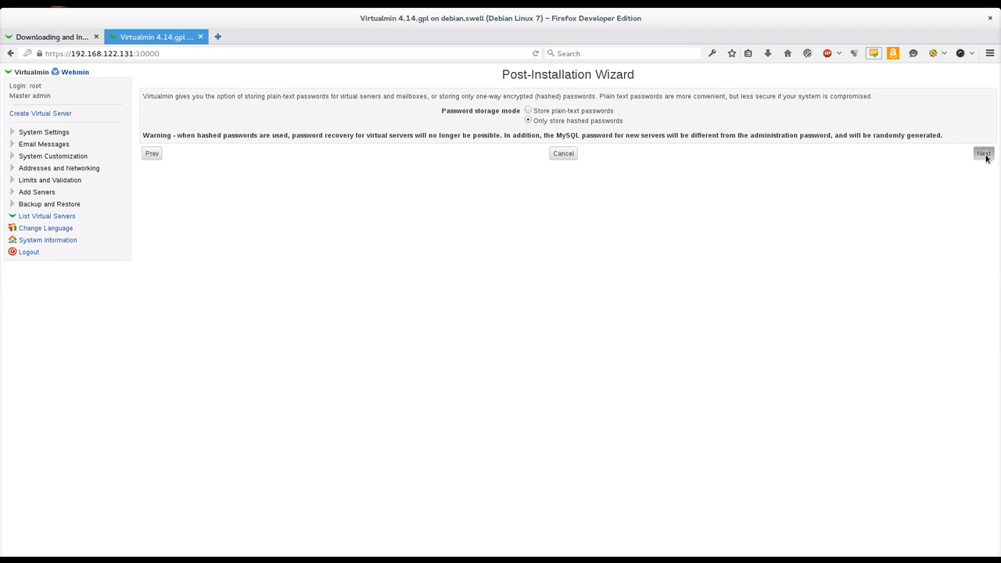
{"action": "left_click", "coordinate": [982, 153]}
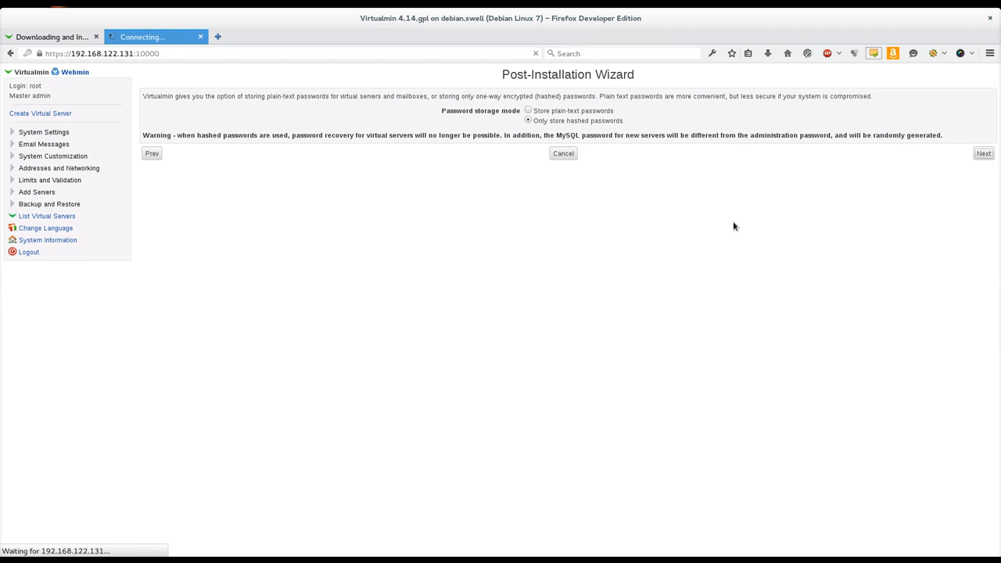
Step: Leave the 'All done' wizard page for System Information and start a configuration re-check
{"action": "left_click", "coordinate": [984, 153]}
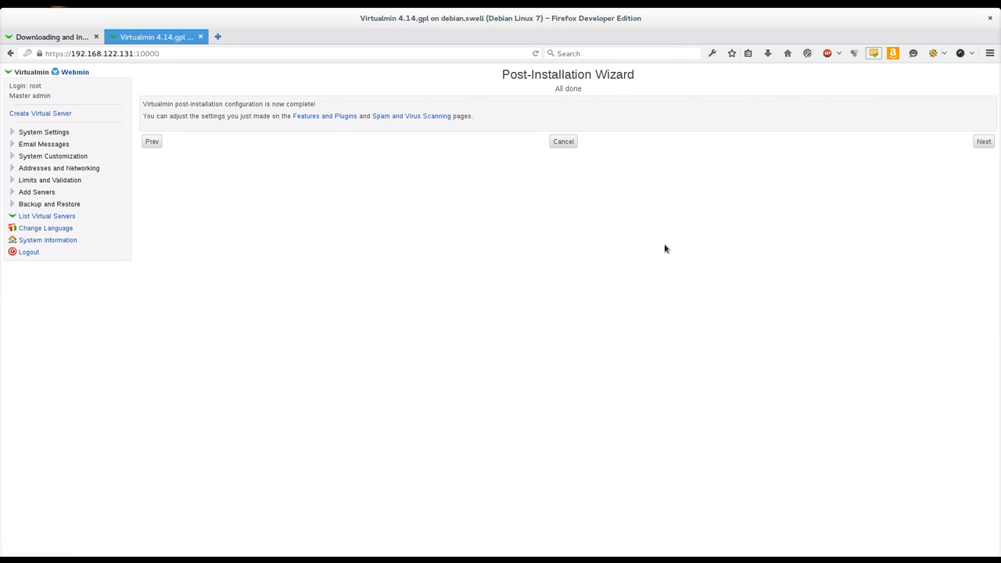
{"action": "mouse_move", "coordinate": [591, 254]}
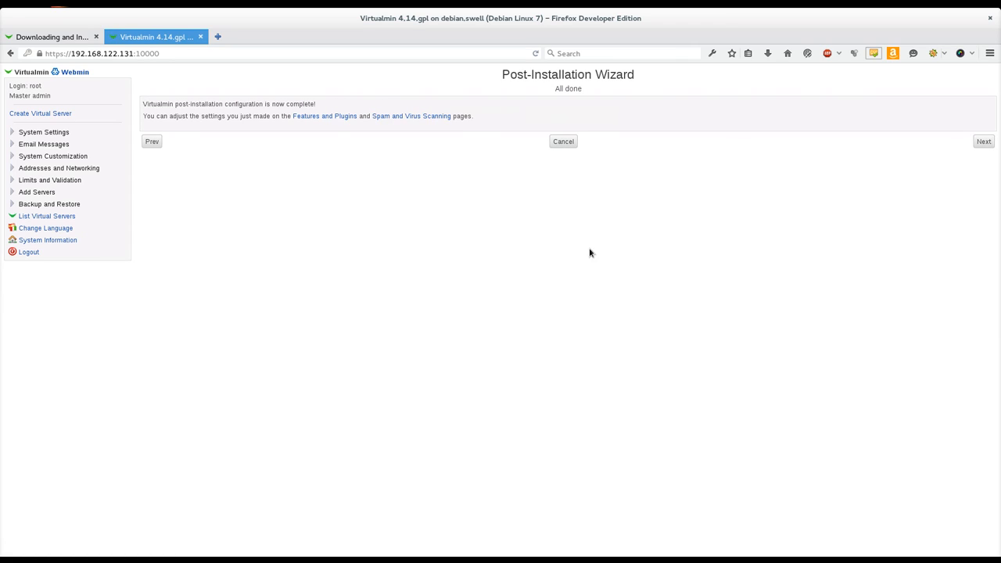
{"action": "left_click", "coordinate": [981, 141]}
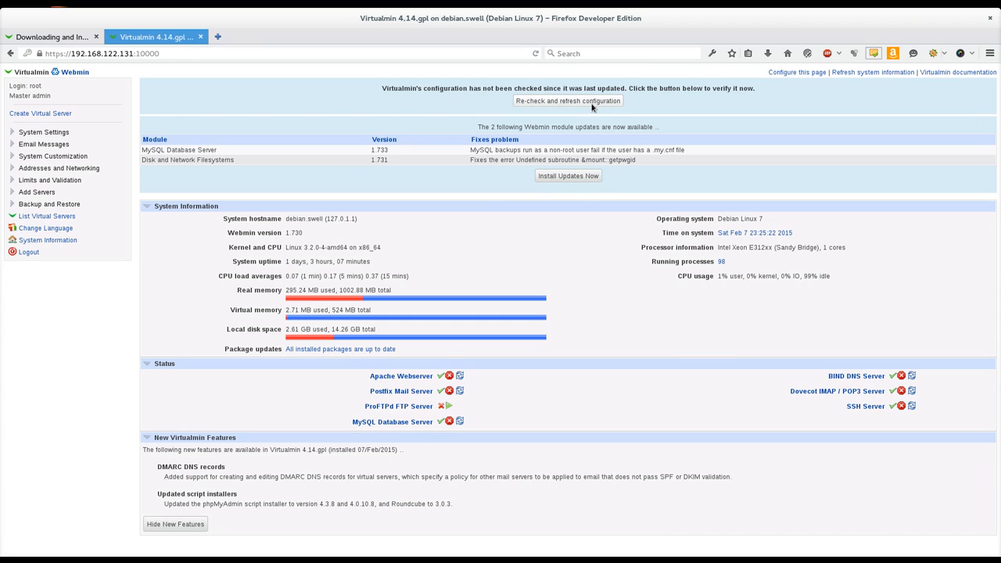
{"action": "mouse_move", "coordinate": [572, 102]}
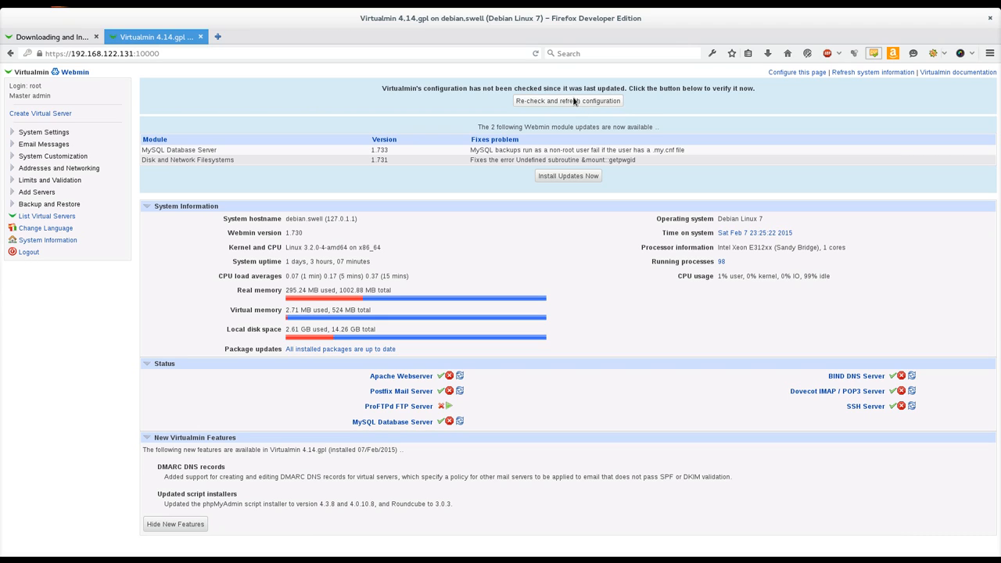
{"action": "mouse_move", "coordinate": [575, 101]}
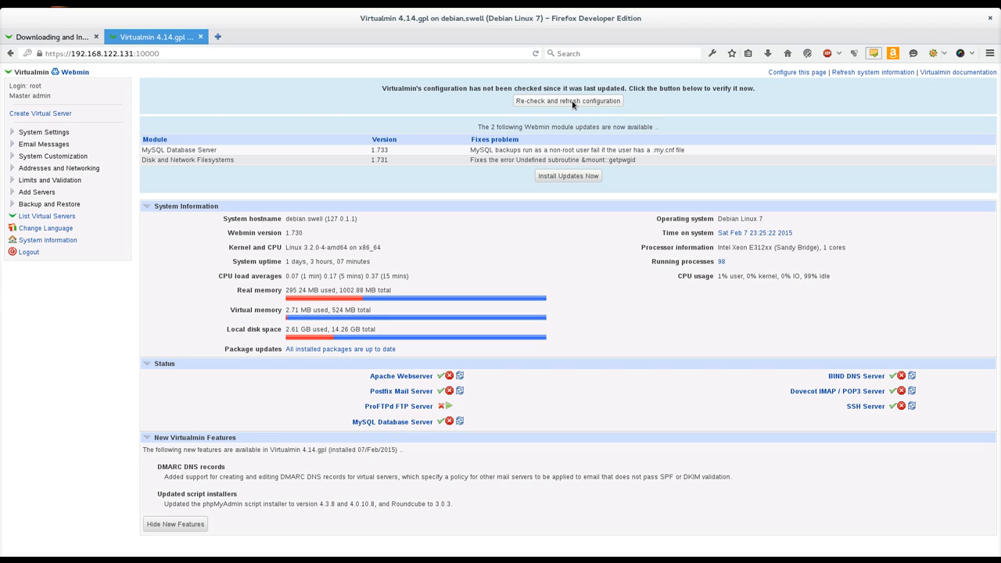
{"action": "left_click", "coordinate": [568, 100]}
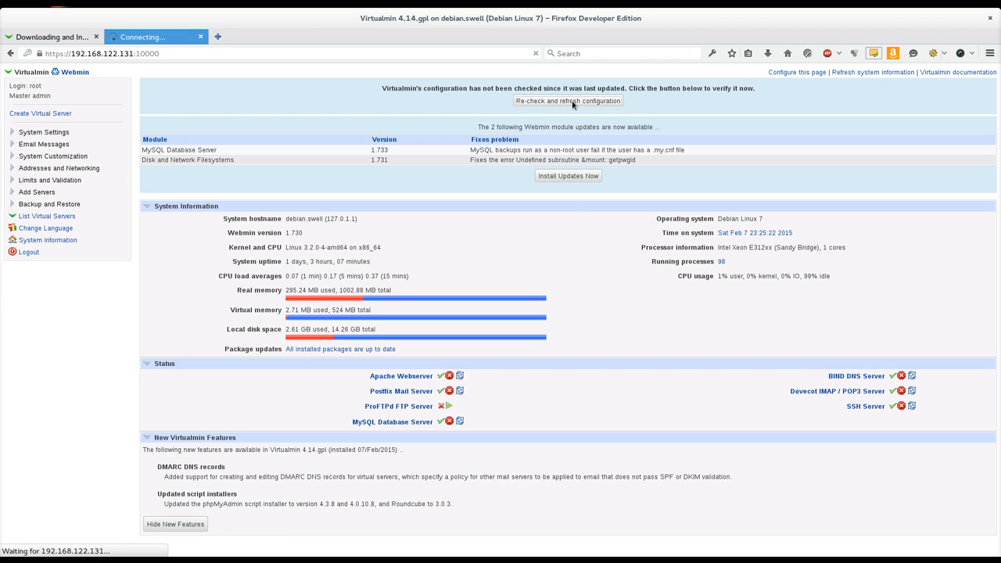
Step: Read the not-ready result about DNS not using 127.0.0.1 and go to Hostname and DNS Client
{"action": "left_click", "coordinate": [568, 100]}
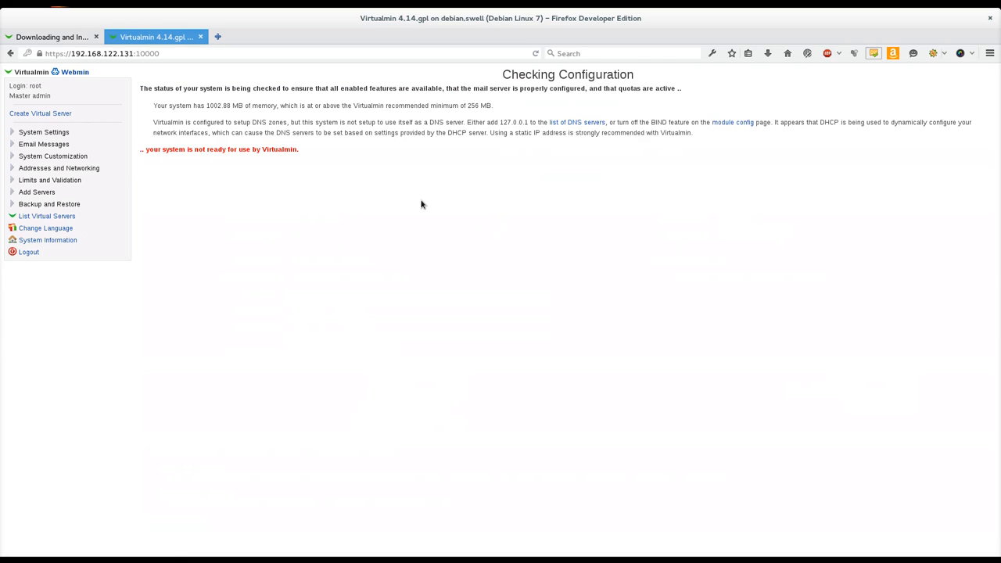
{"action": "mouse_move", "coordinate": [429, 208]}
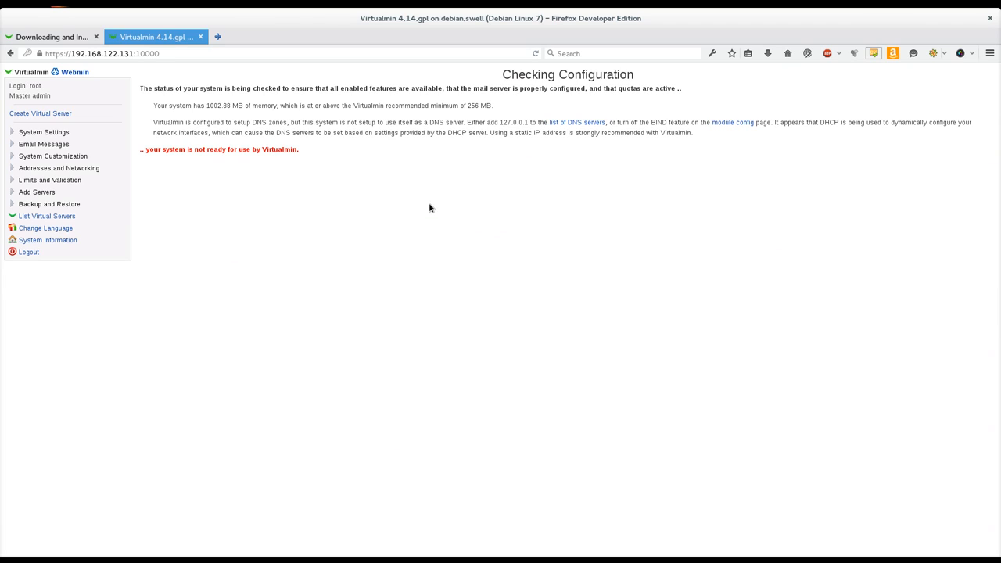
{"action": "mouse_move", "coordinate": [577, 122]}
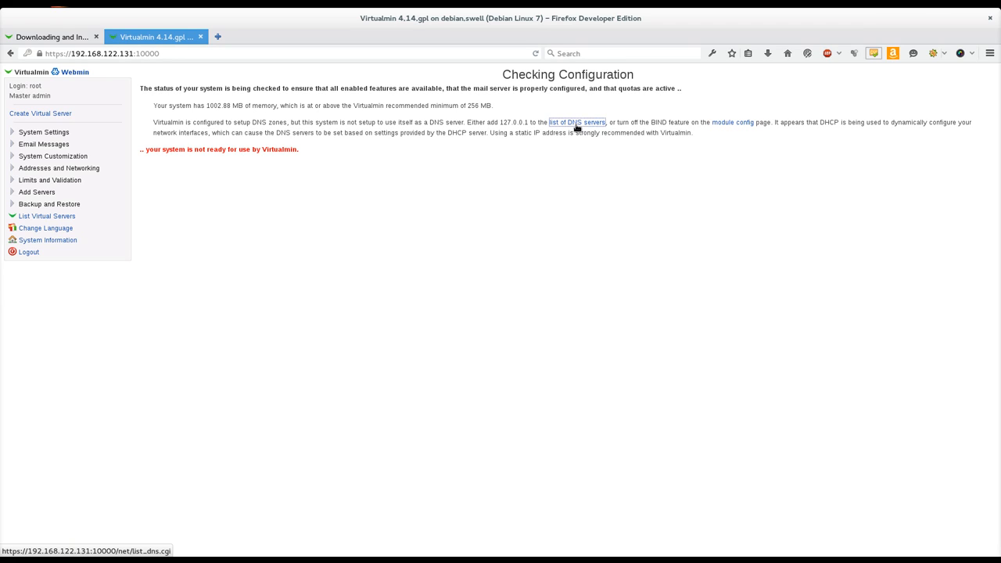
{"action": "left_click", "coordinate": [575, 122]}
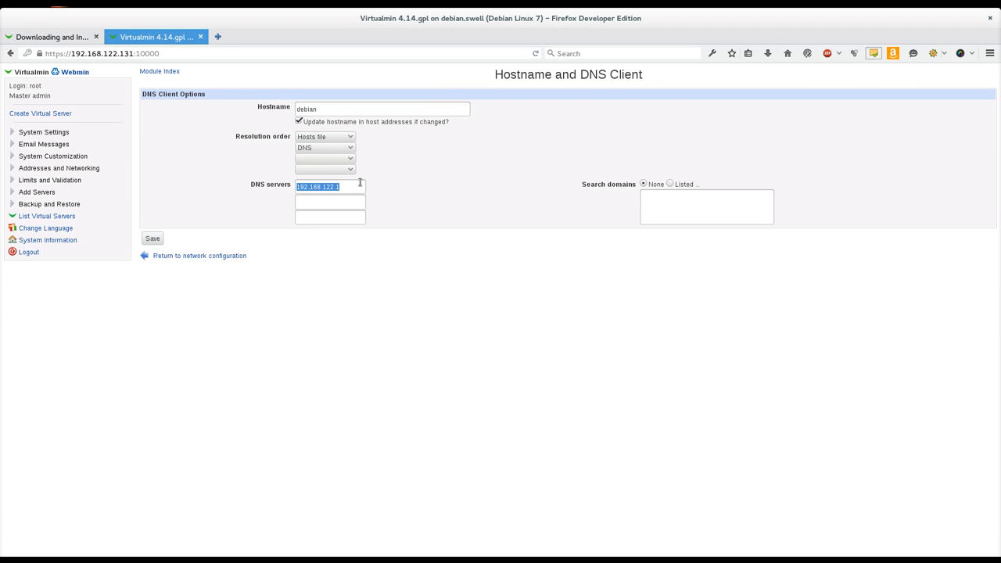
Step: Set the DNS server to 127.0.0.1, save it, and return to System Information
{"action": "left_click", "coordinate": [330, 186]}
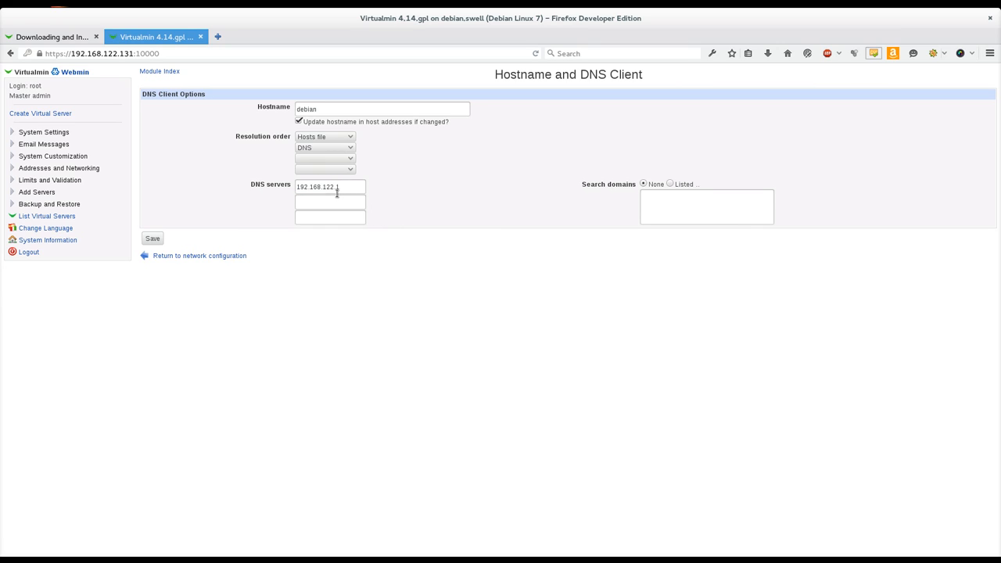
{"action": "mouse_move", "coordinate": [372, 236]}
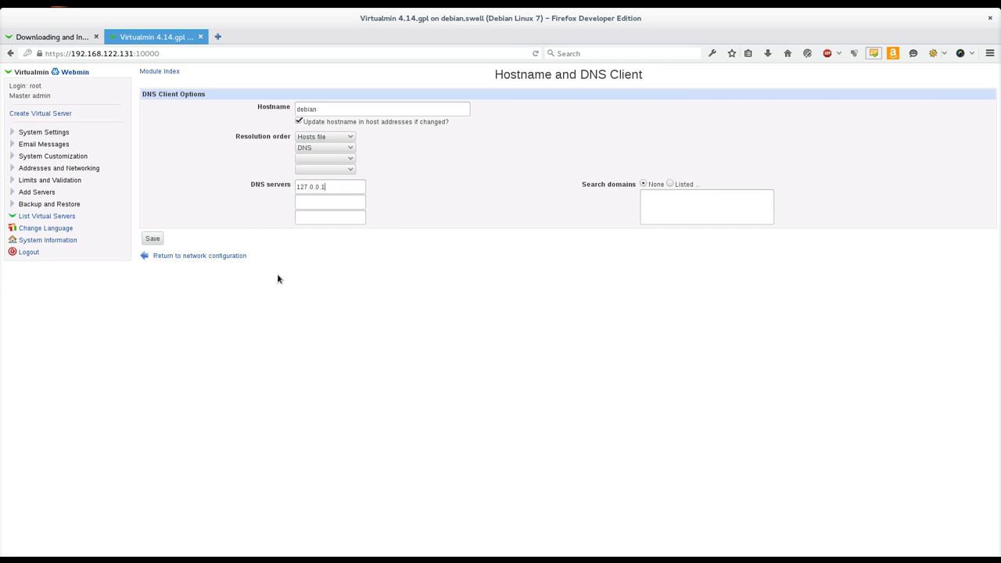
{"action": "left_click", "coordinate": [152, 238]}
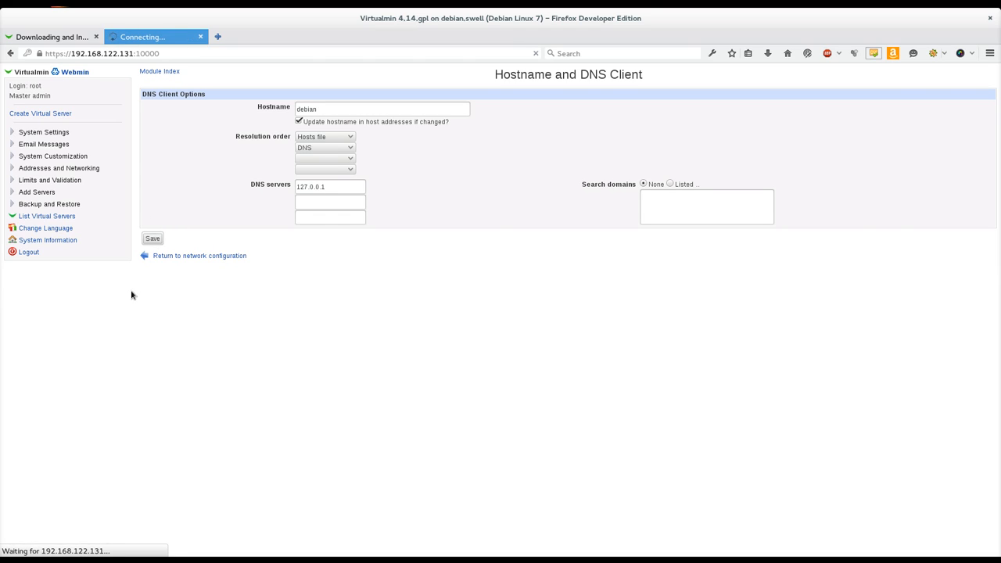
{"action": "left_click", "coordinate": [198, 257]}
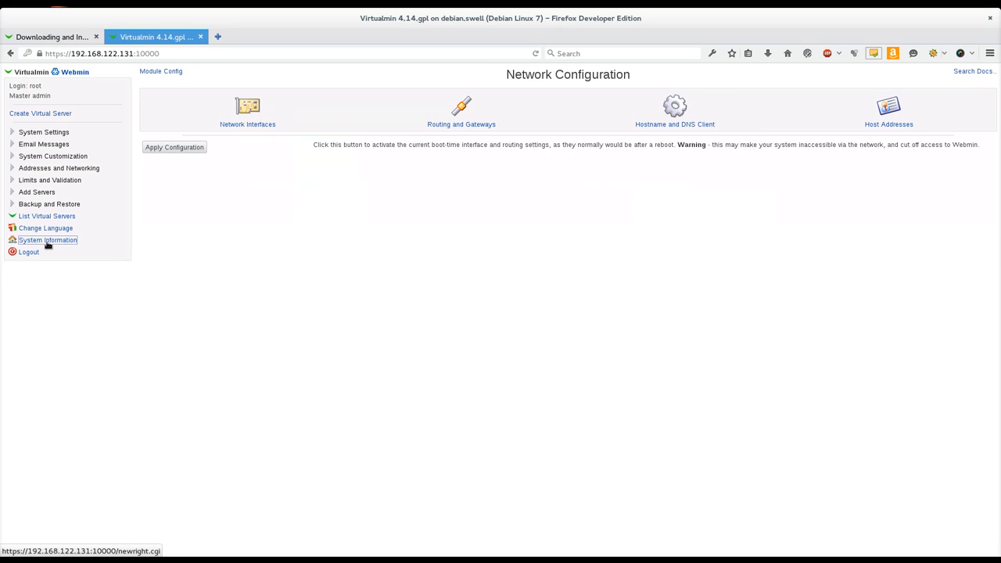
{"action": "left_click", "coordinate": [47, 241]}
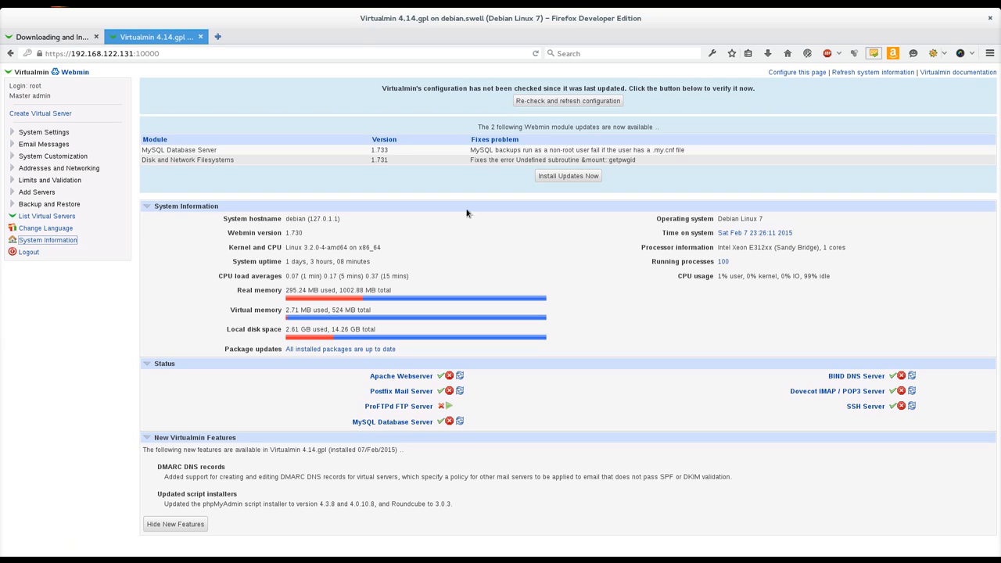
Step: Re-run the check, confirming 'system is ready' with only a NAT external address warning left
{"action": "left_click", "coordinate": [568, 100]}
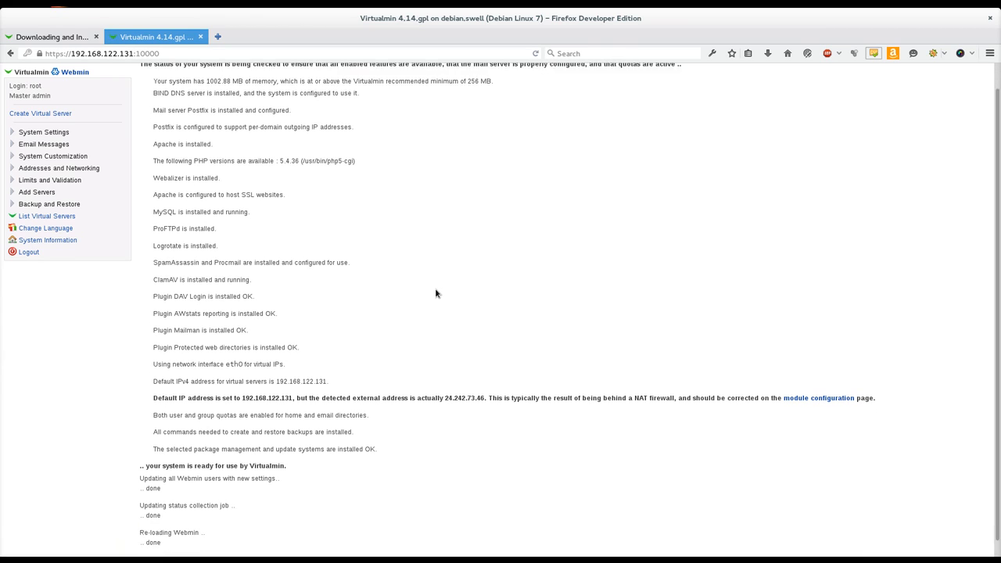
{"action": "scroll", "scroll_direction": "up", "scroll_amount": 3}
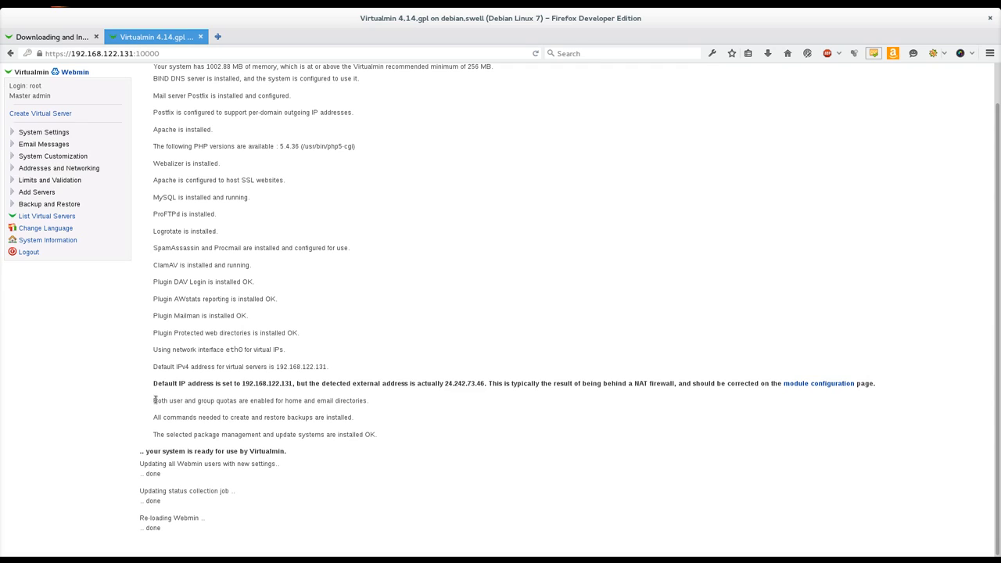
{"action": "double_click", "coordinate": [165, 383]}
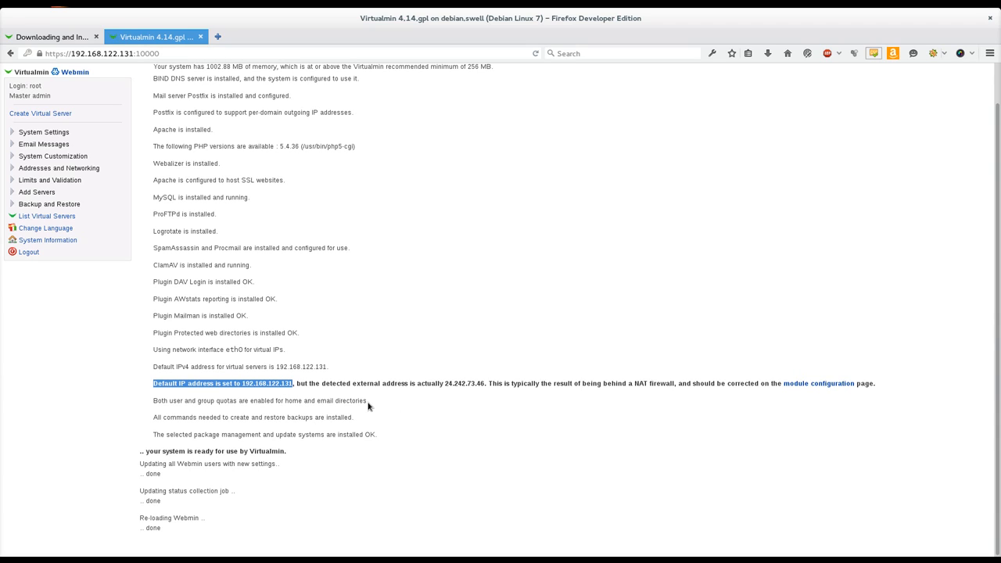
{"action": "mouse_move", "coordinate": [297, 385]}
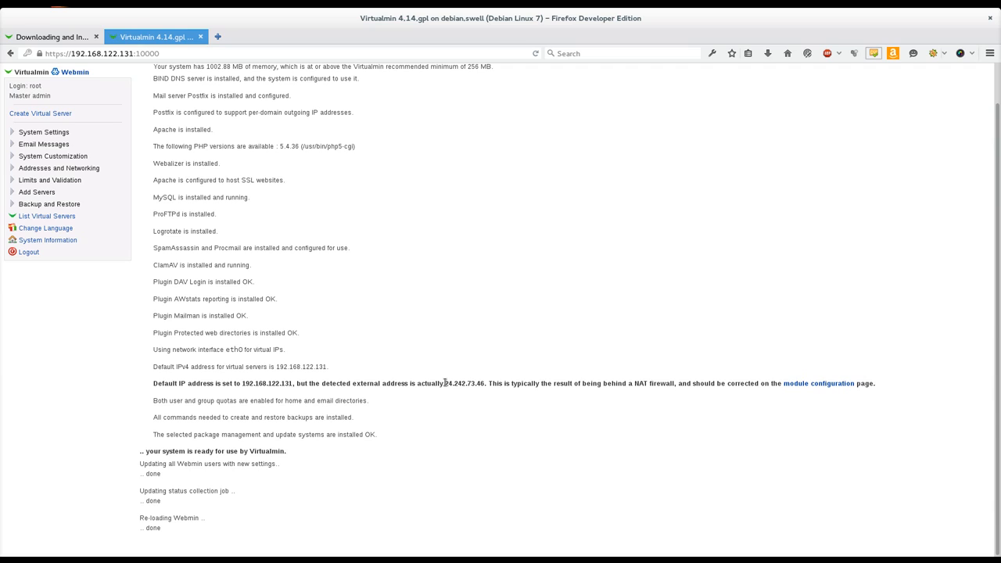
{"action": "double_click", "coordinate": [462, 383]}
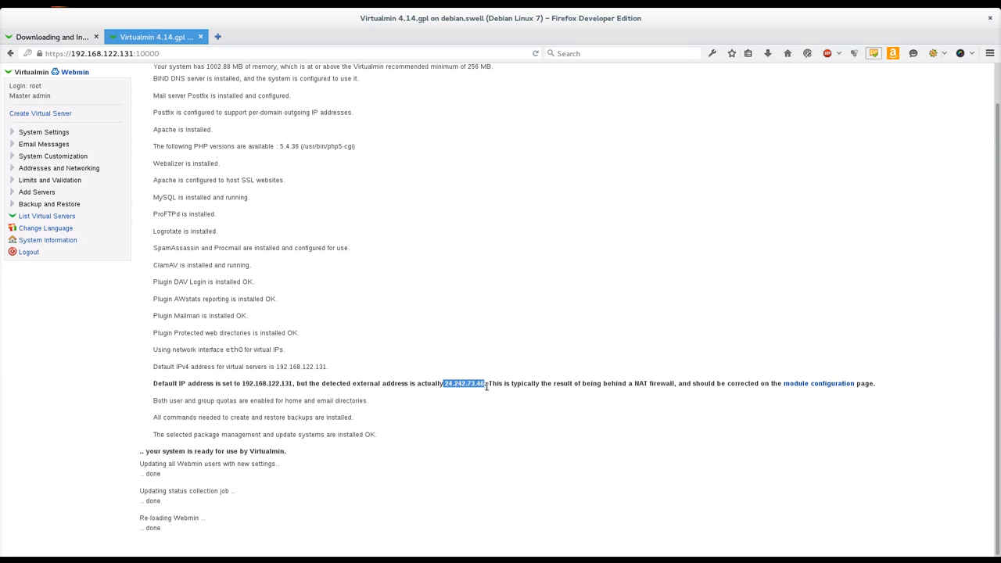
{"action": "mouse_move", "coordinate": [681, 429]}
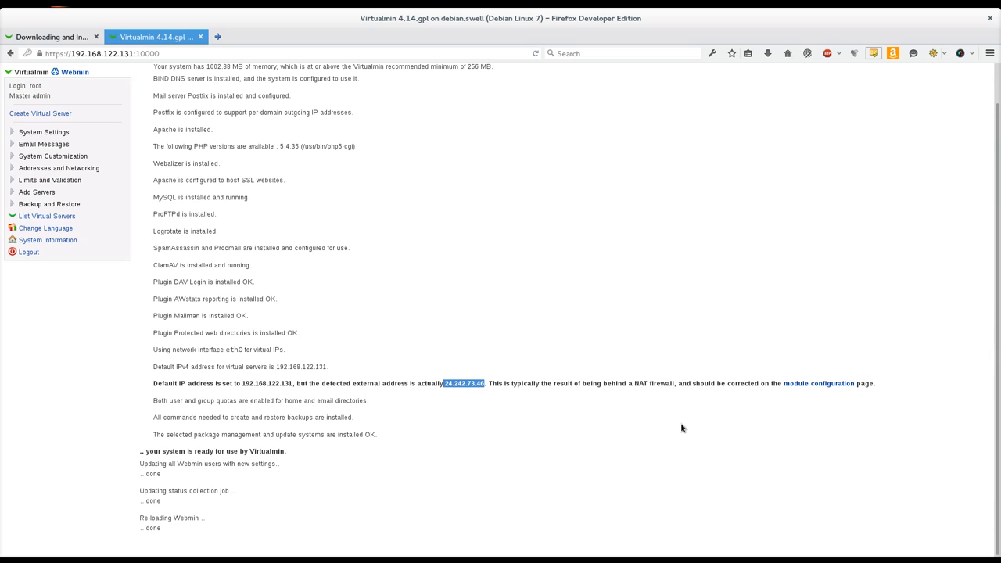
{"action": "mouse_move", "coordinate": [685, 426]}
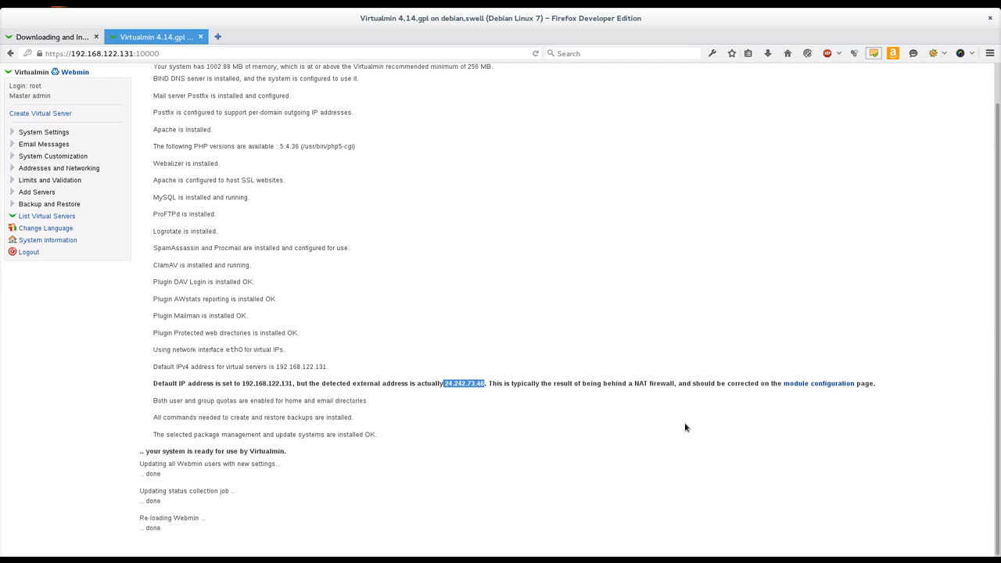
{"action": "mouse_move", "coordinate": [795, 387]}
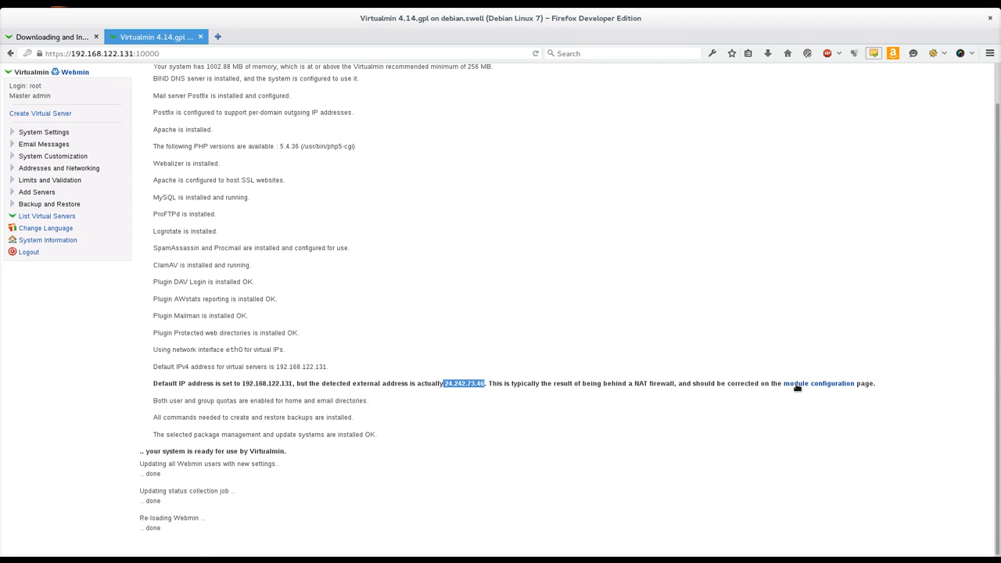
{"action": "mouse_move", "coordinate": [415, 419]}
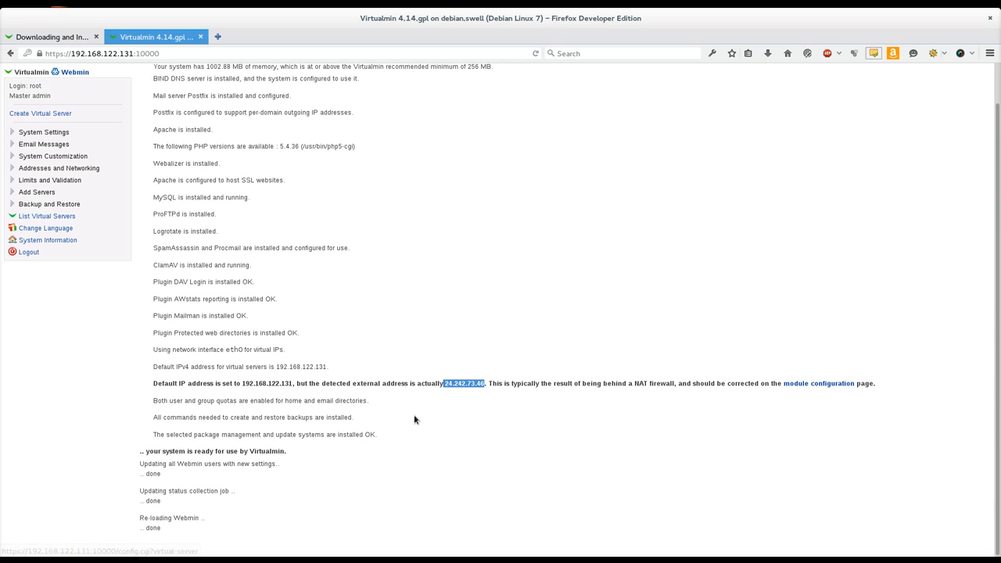
{"action": "mouse_move", "coordinate": [557, 432]}
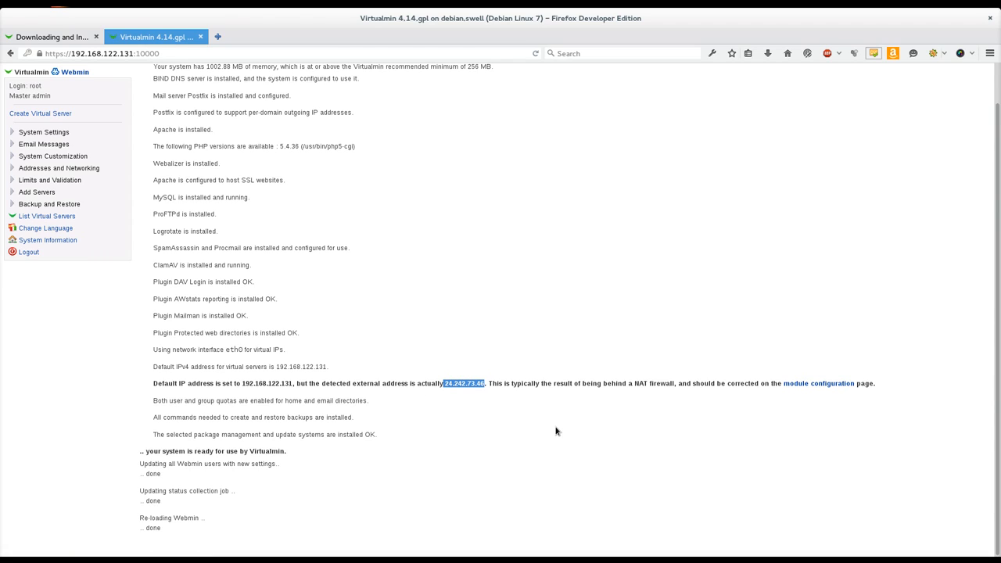
{"action": "scroll", "scroll_direction": "up", "scroll_amount": 3}
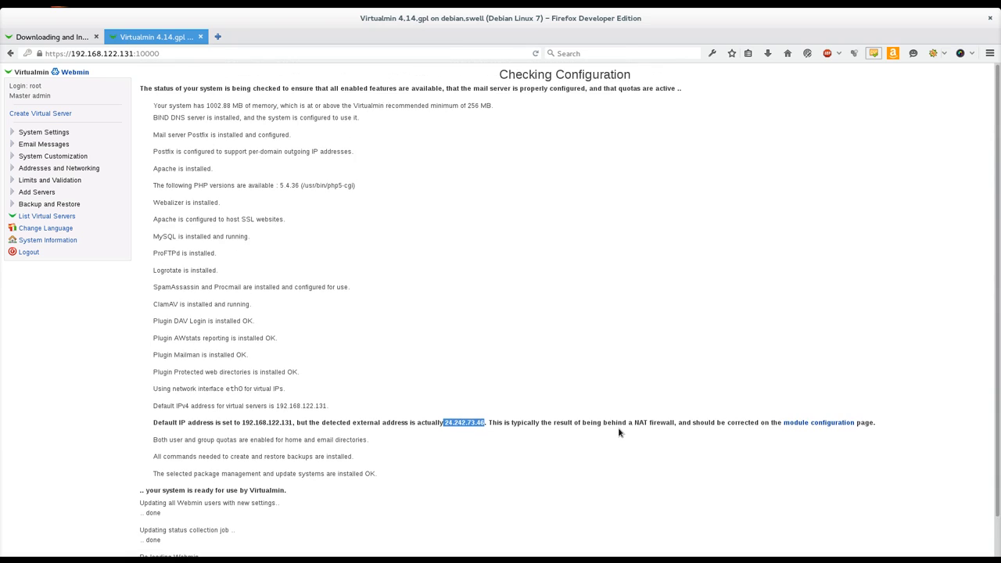
{"action": "scroll", "scroll_direction": "down", "scroll_amount": 3}
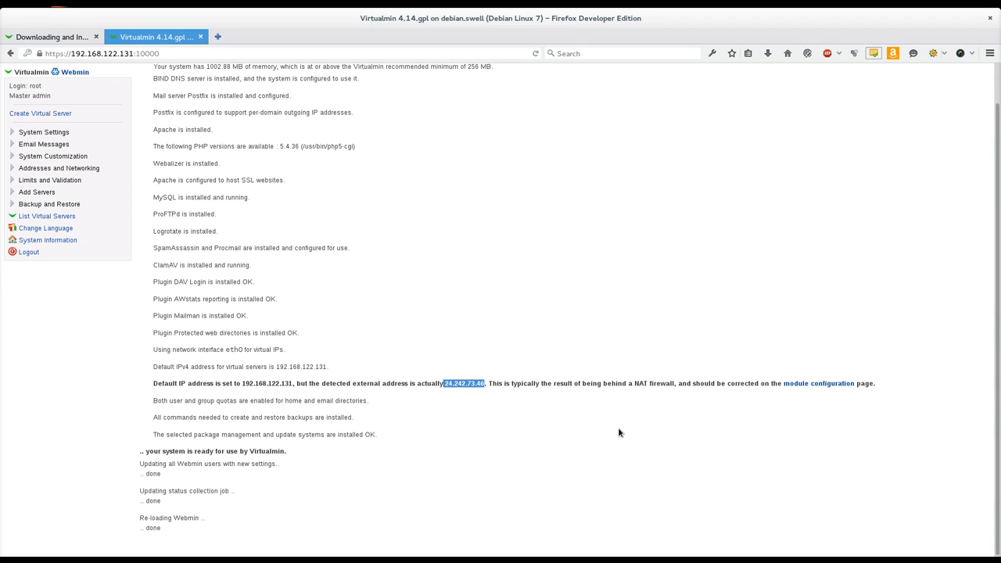
{"action": "mouse_move", "coordinate": [607, 464]}
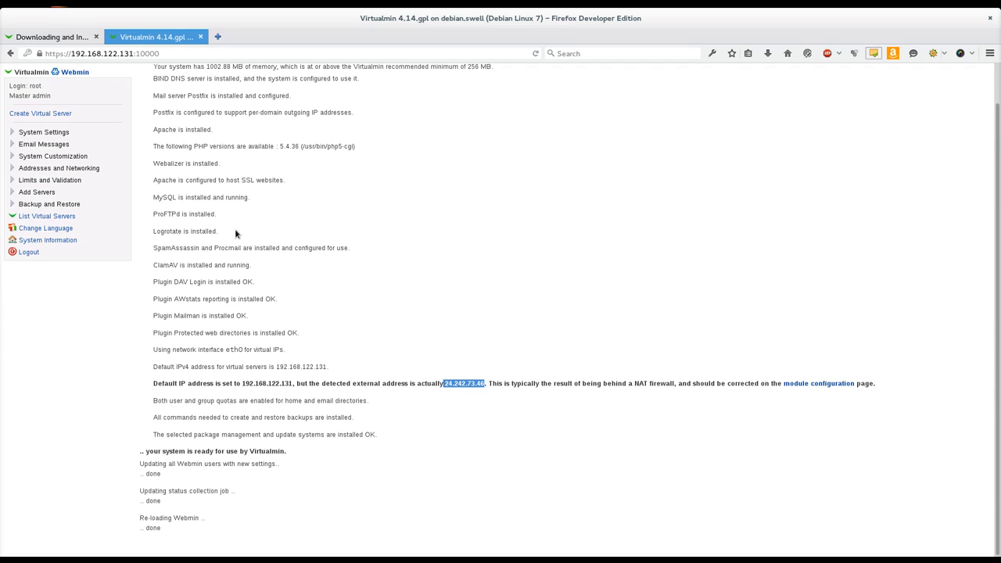
{"action": "mouse_move", "coordinate": [316, 258]}
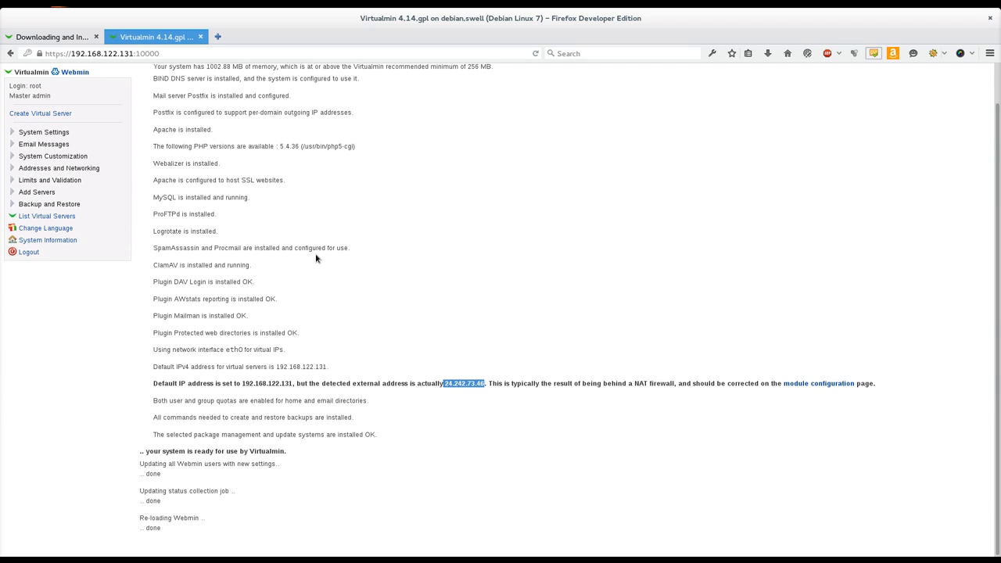